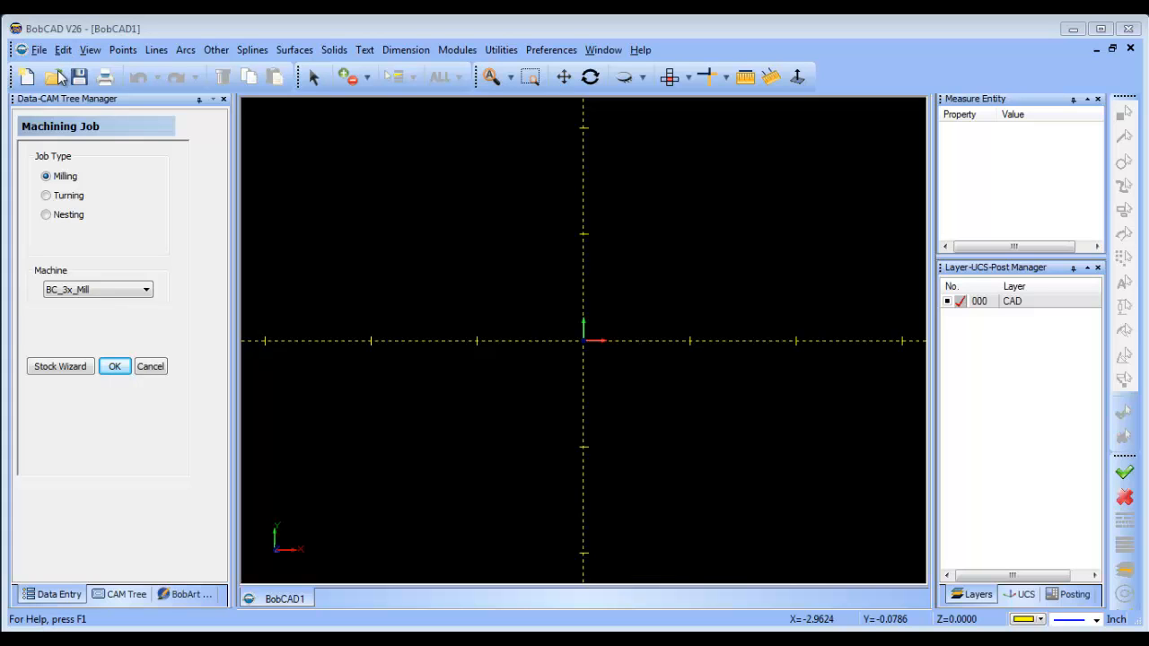
Step: Open the ParaSolid binary (*.x_b) bracket file 1005F1GimTop
left_click(55, 75)
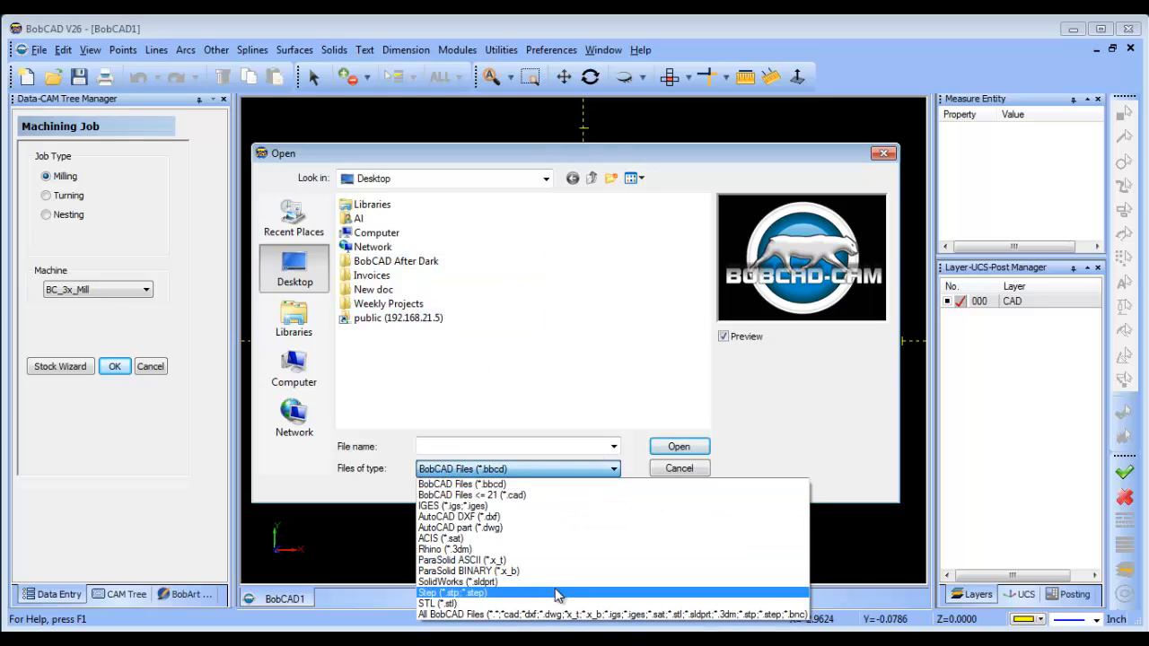
mouse_move(557, 571)
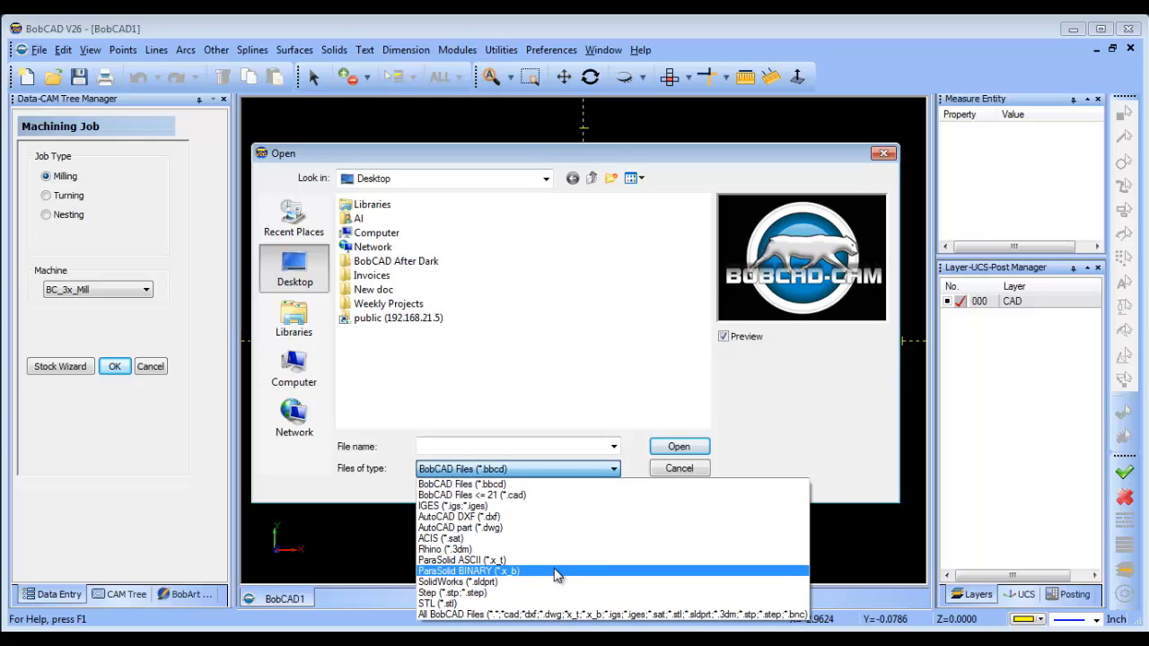
left_click(454, 580)
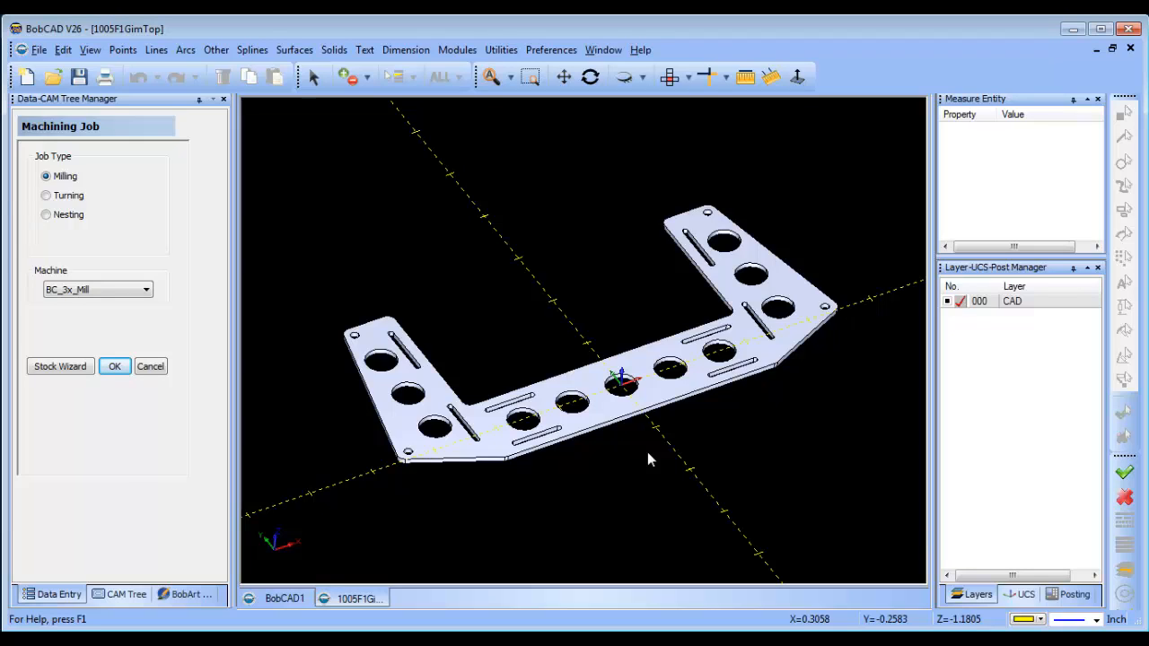
mouse_move(422, 437)
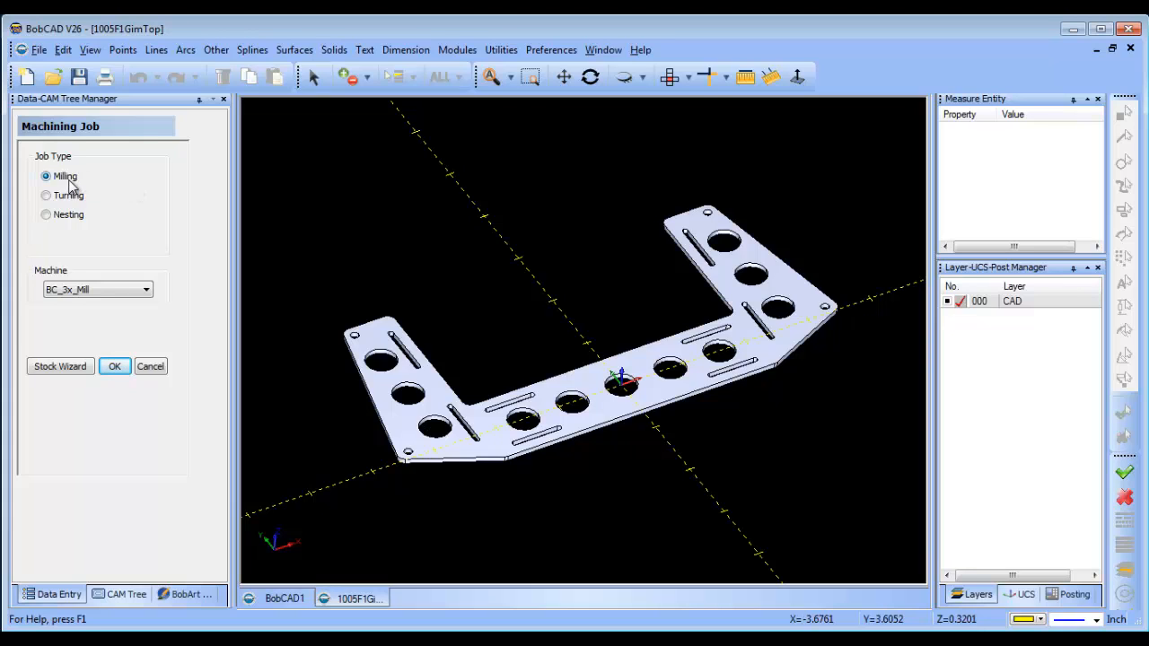
mouse_move(73, 366)
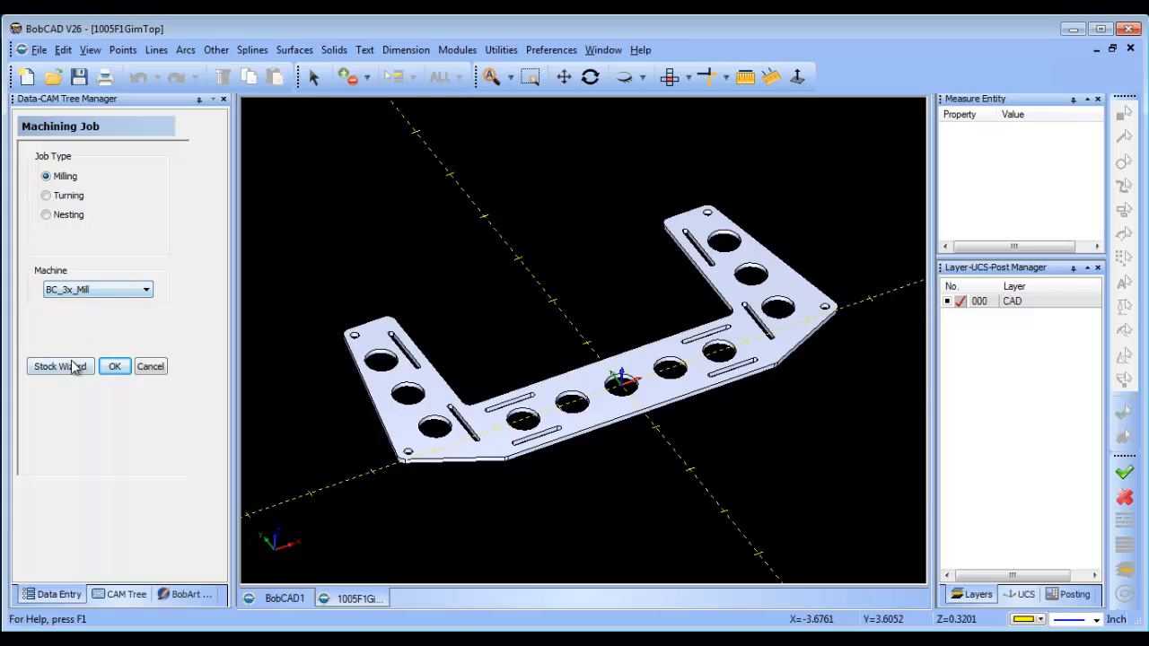
Step: Create rectangular stock with 1.0-inch offsets on -X, +X, -Y and +Y
left_click(60, 366)
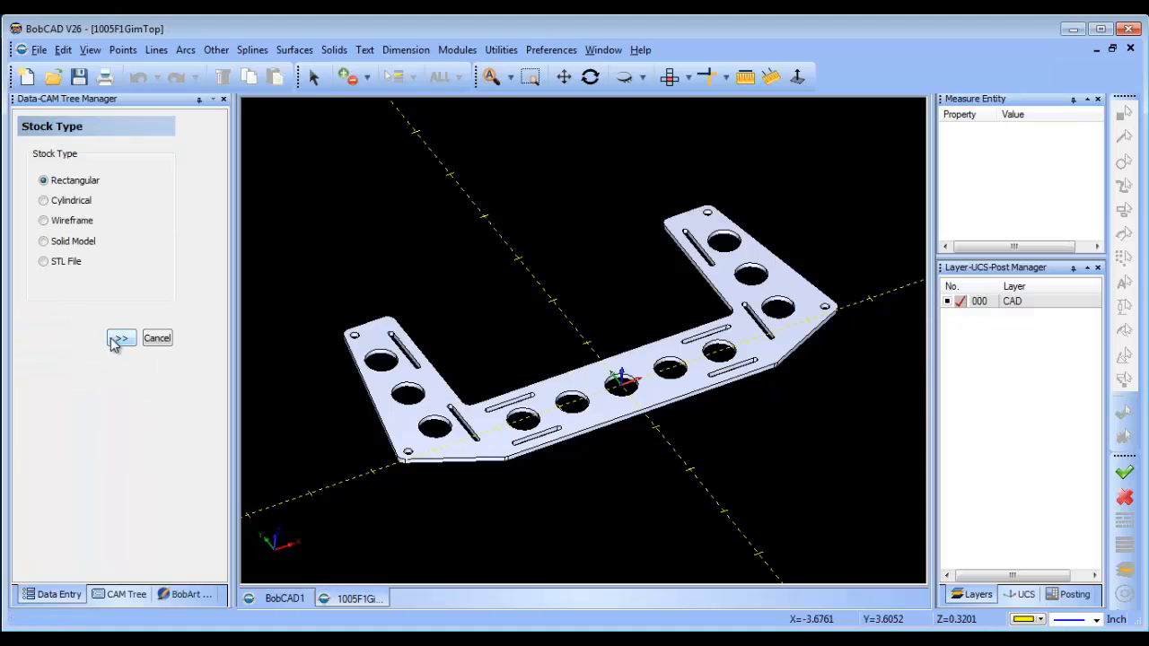
left_click(121, 337)
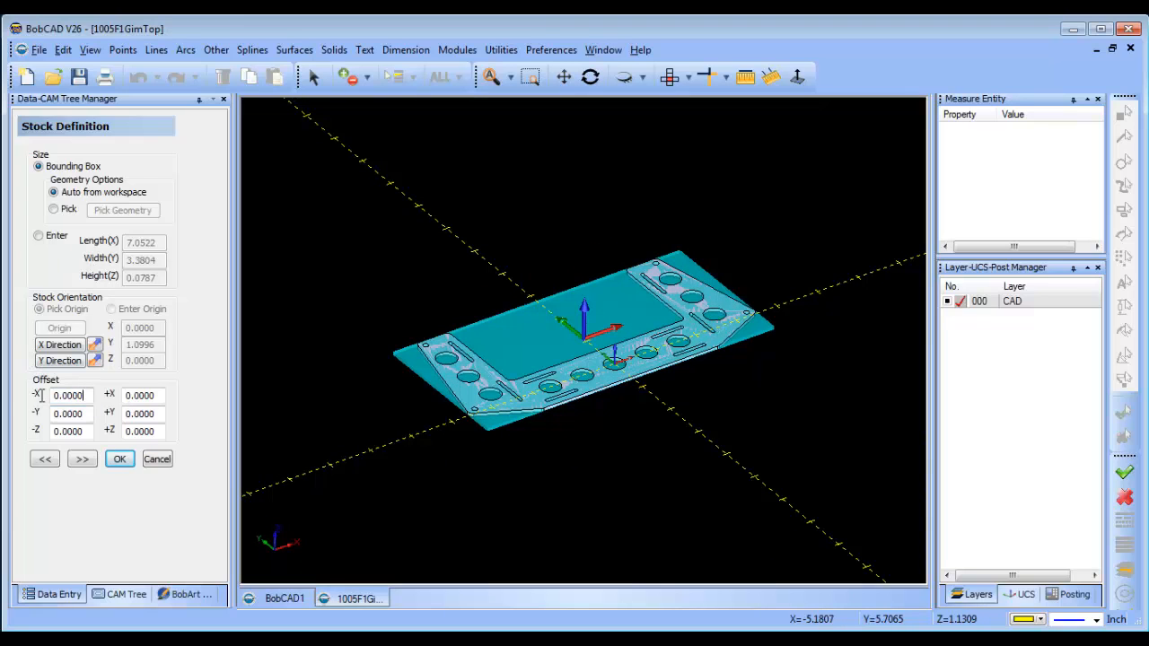
type("1")
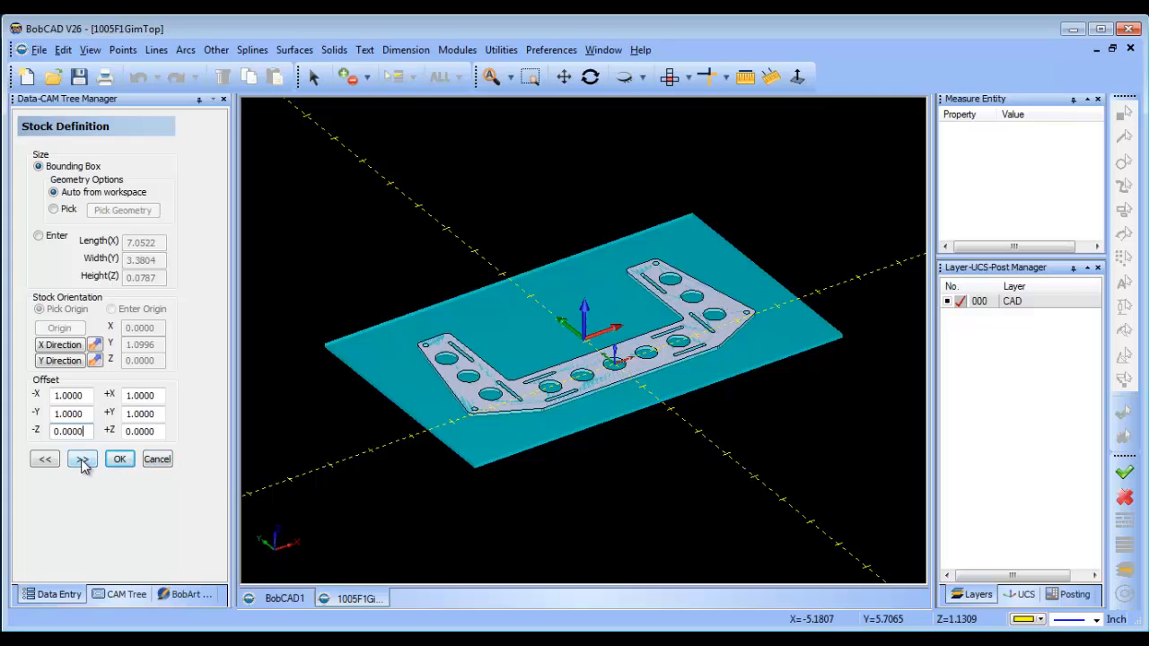
left_click(81, 458)
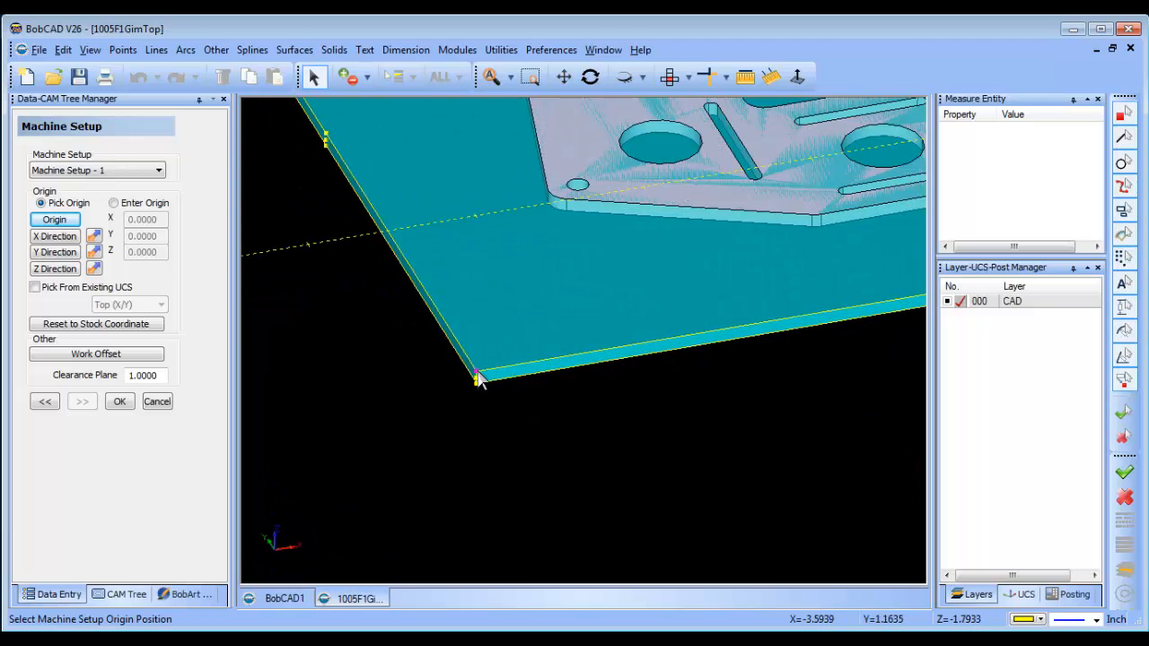
Step: Place the machine setup origin at the stock's lower-left corner, confirm, and orbit the view
left_click(475, 384)
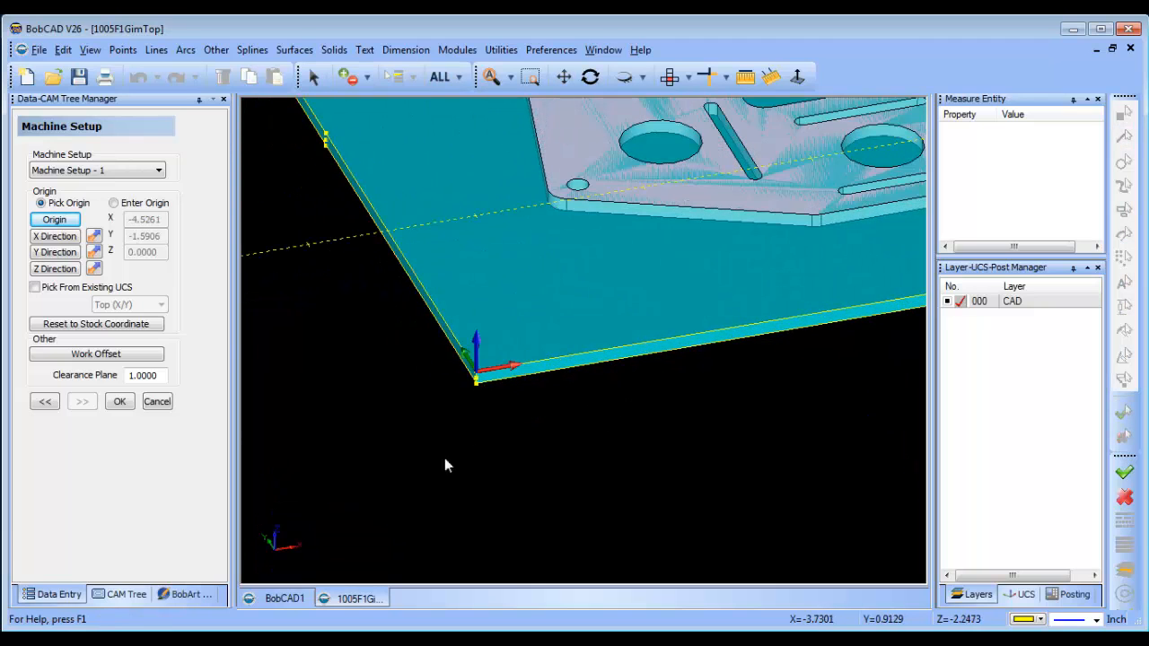
left_click(118, 402)
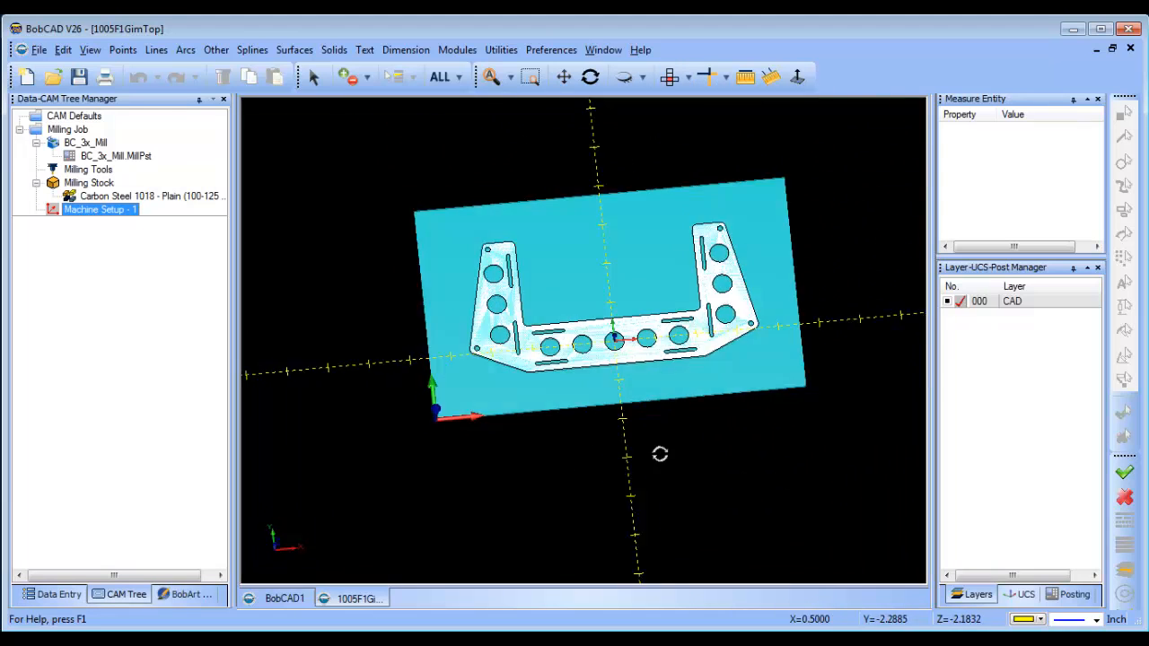
left_click_drag(660, 454, 485, 386)
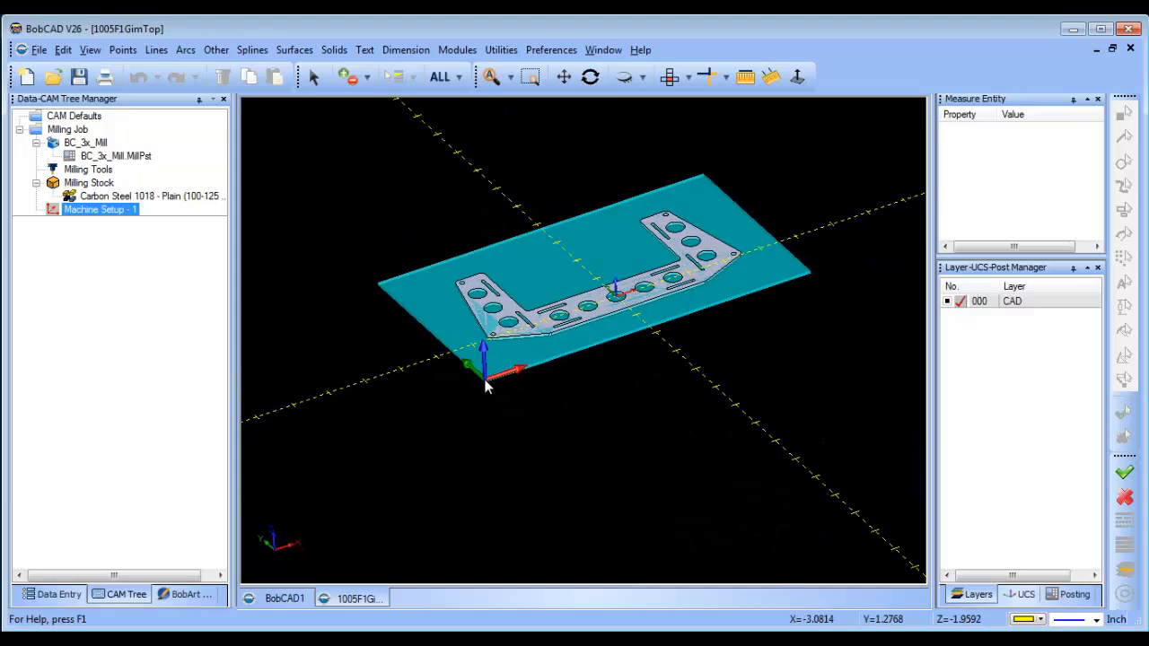
mouse_move(715, 279)
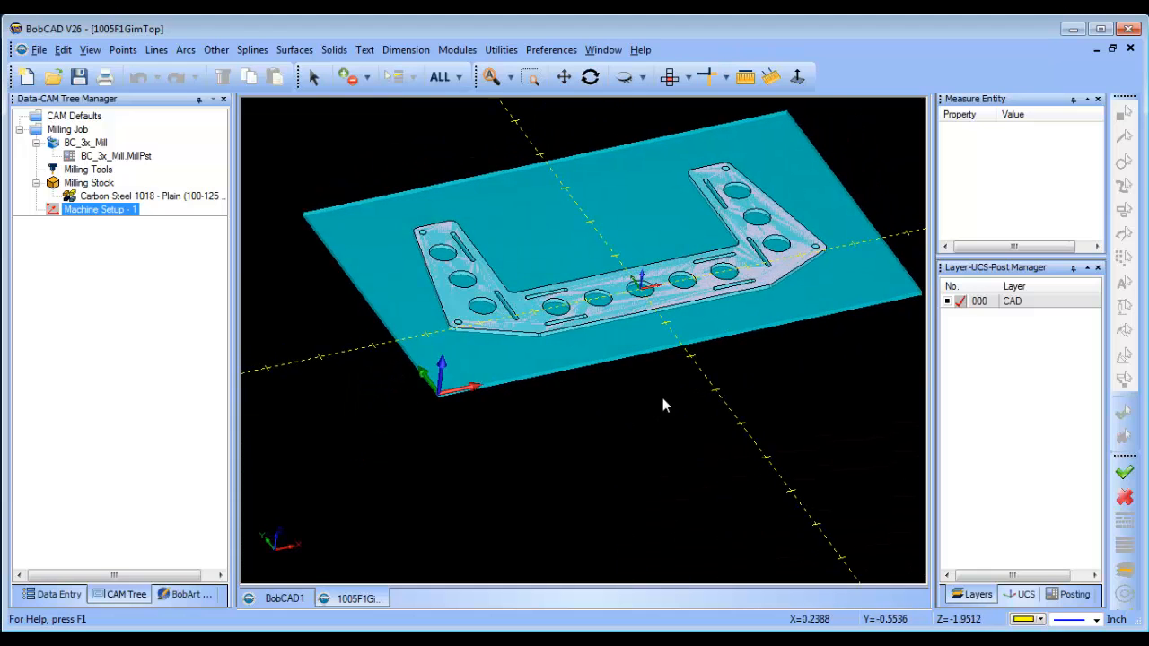
Step: Hide the X-Y axis lines, make the stock translucent, and add layer 001
left_click(552, 50)
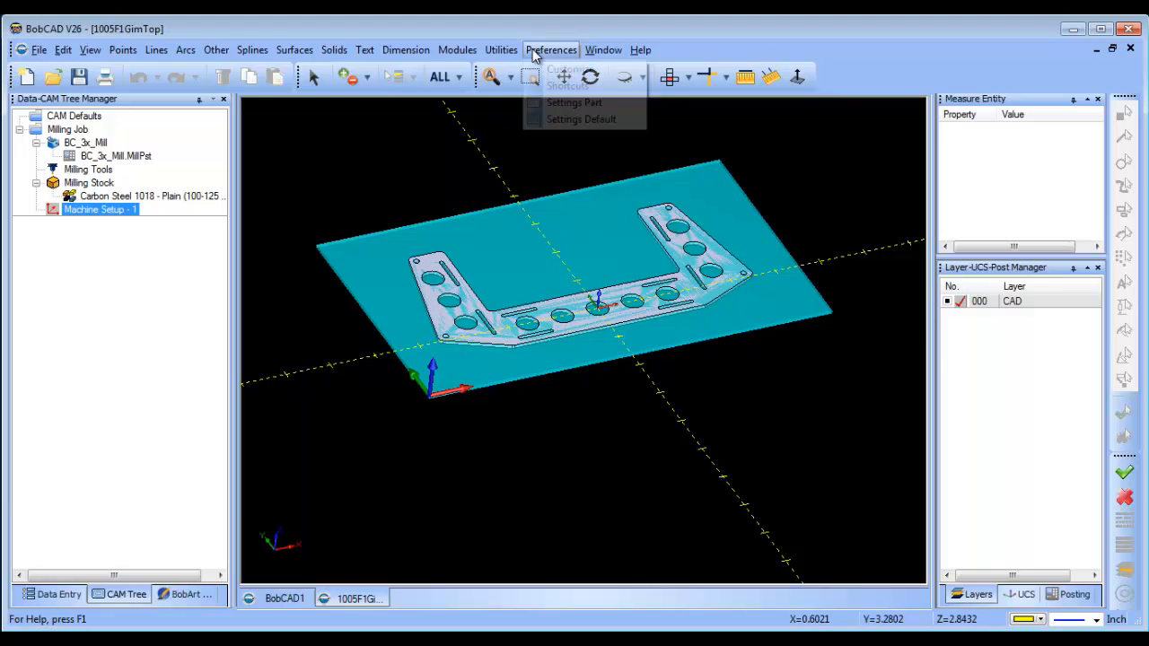
left_click(573, 101)
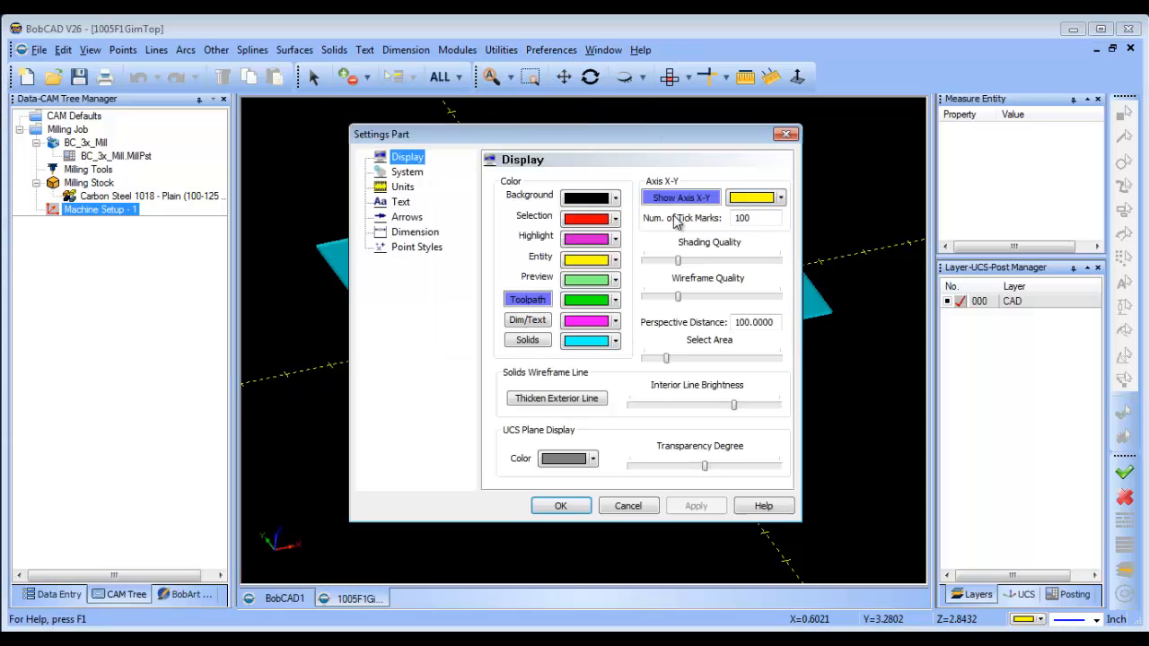
left_click(561, 505)
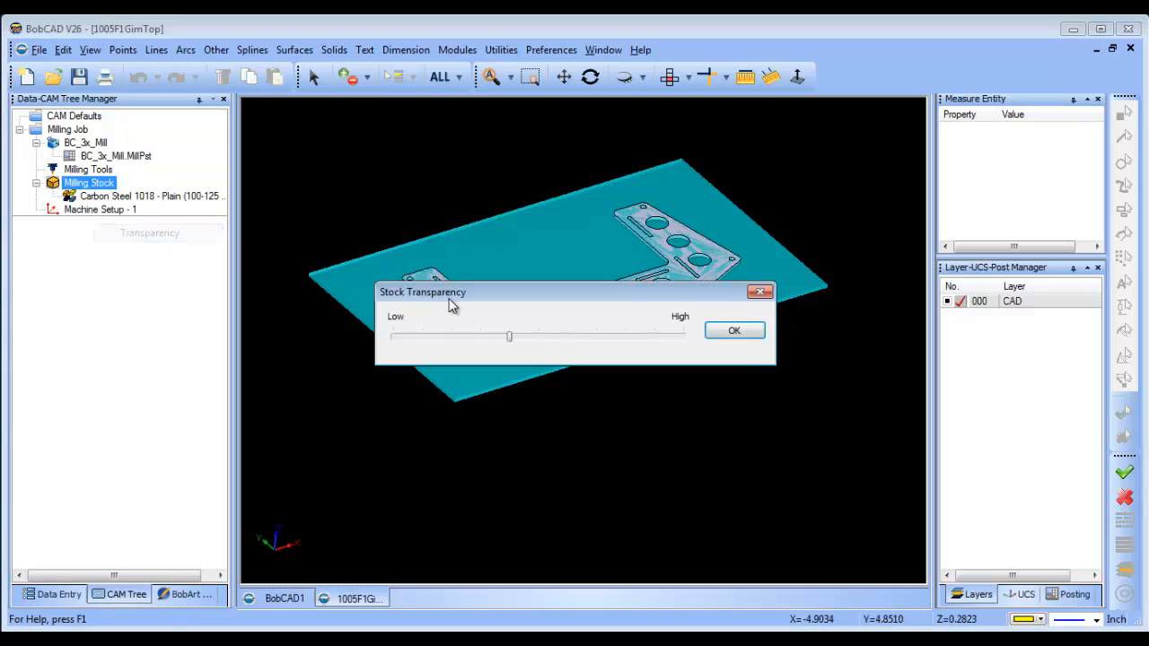
left_click(735, 330)
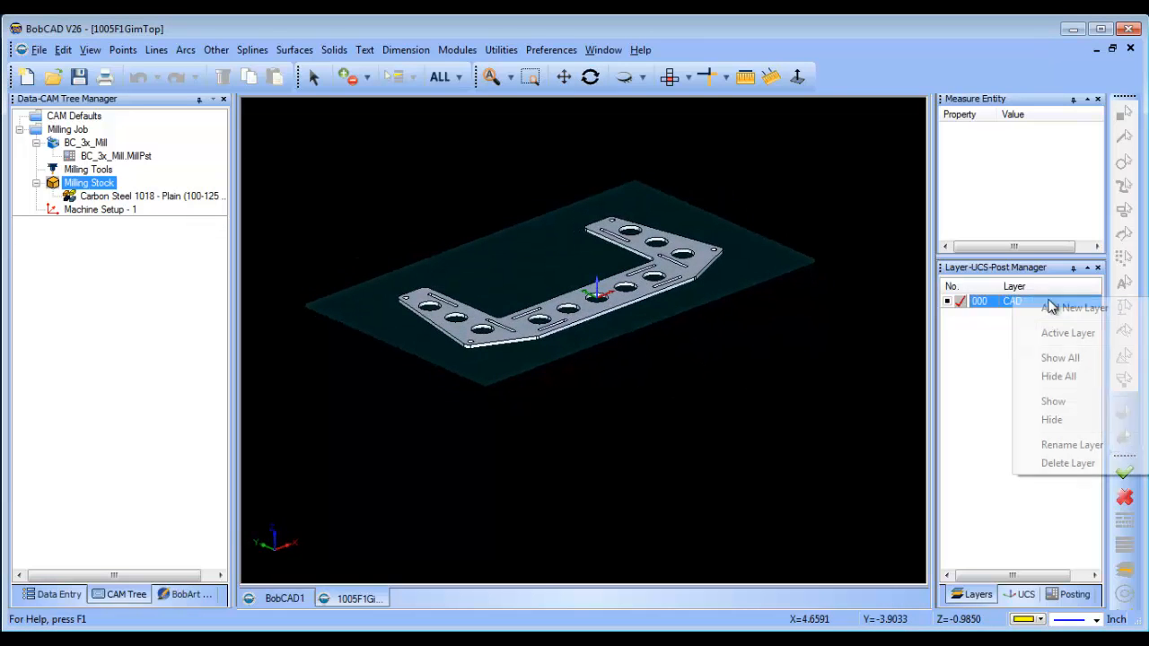
left_click(1073, 308)
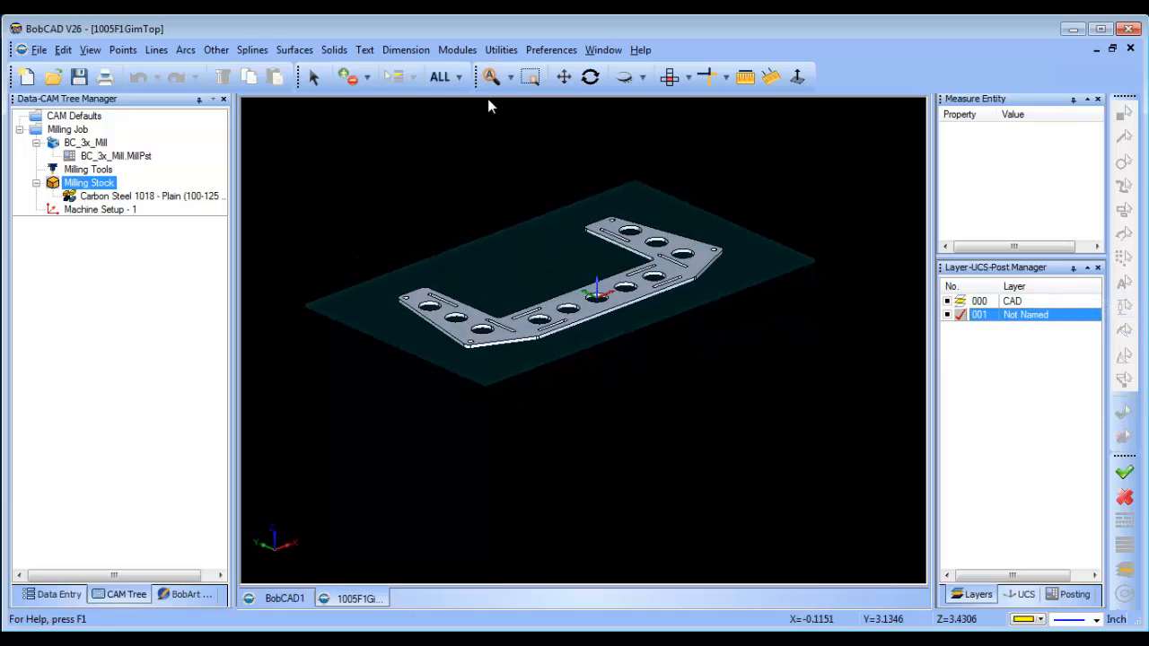
left_click(500, 49)
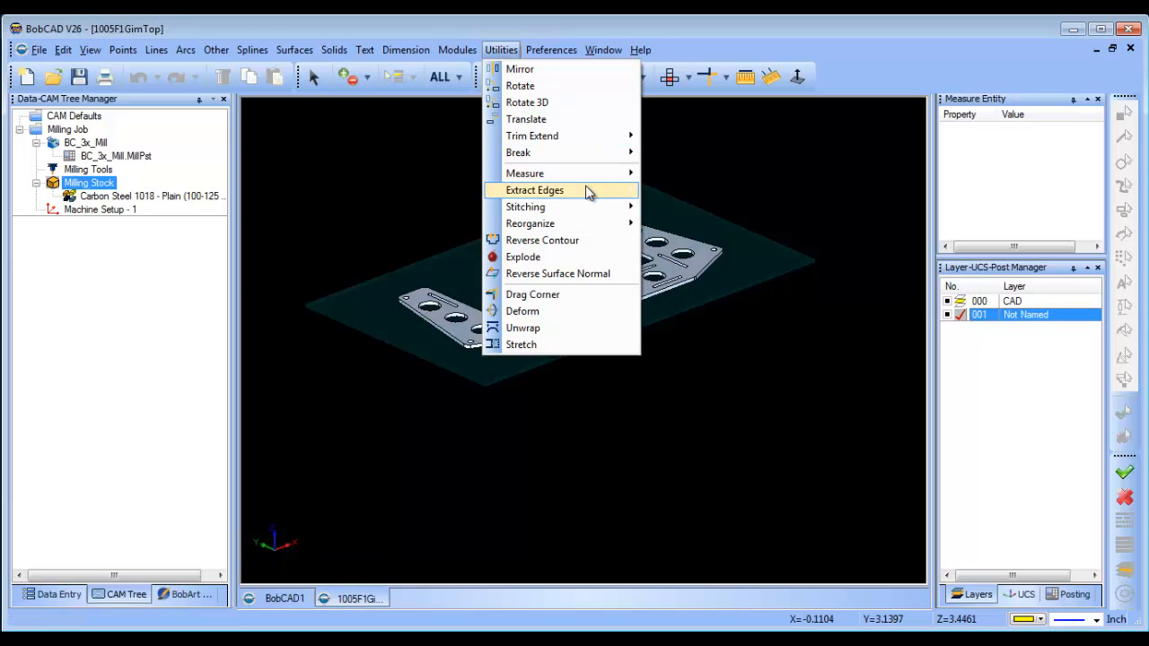
Step: Extract the bracket's top-face edges as wireframe and add layer 002
left_click(534, 190)
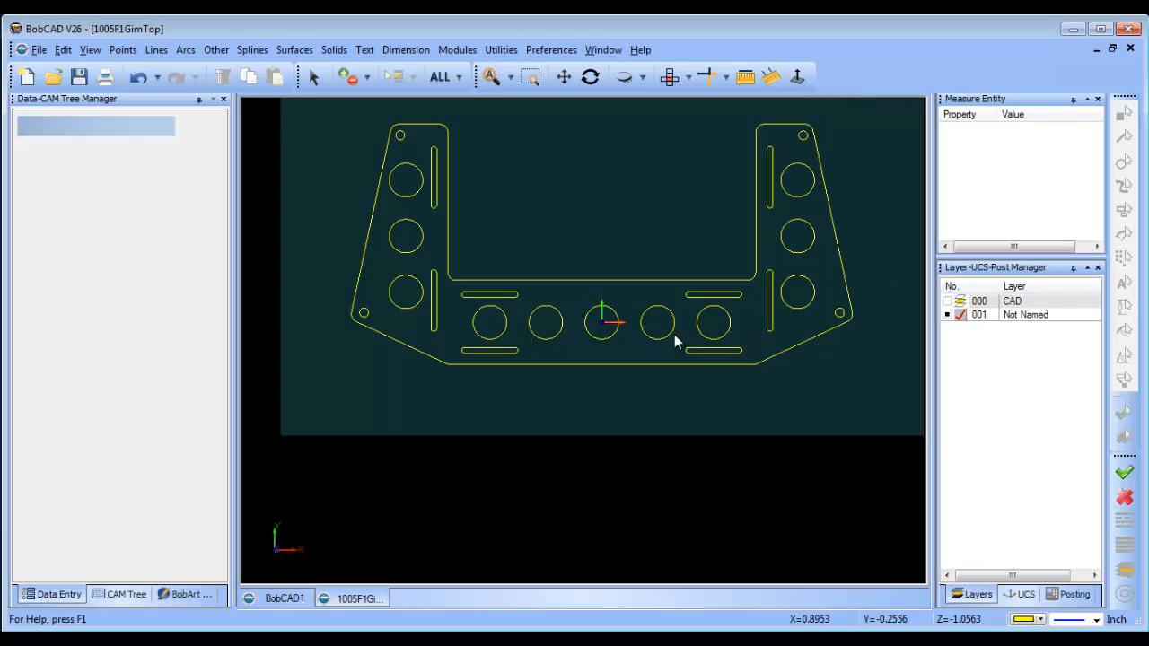
mouse_move(742, 76)
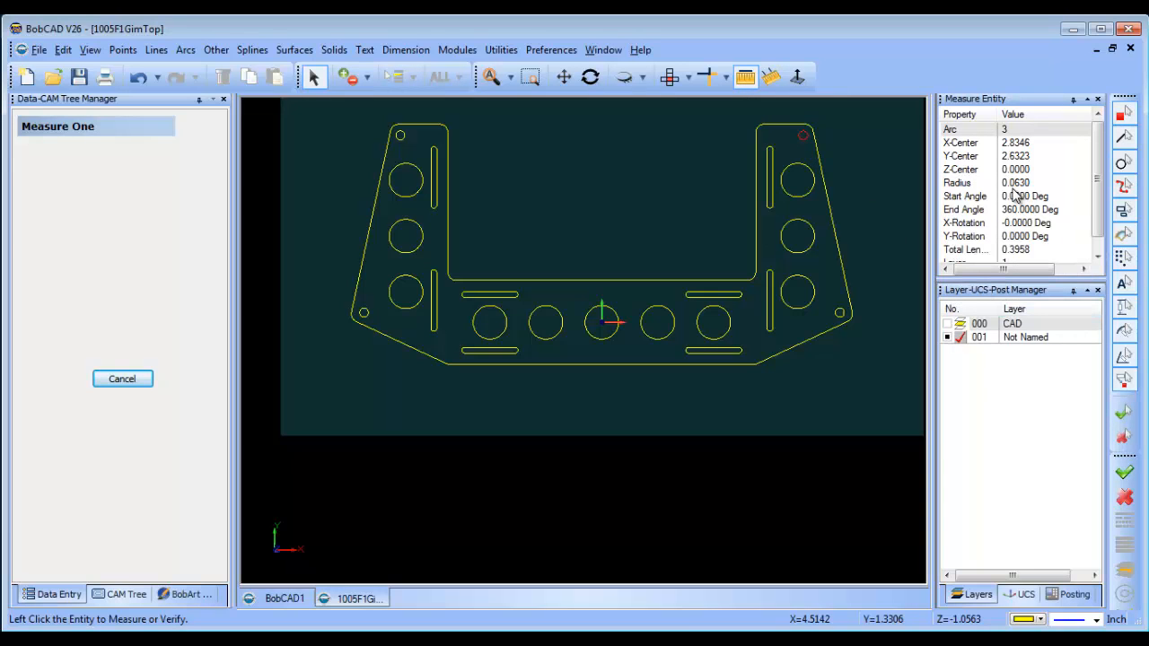
mouse_move(771, 325)
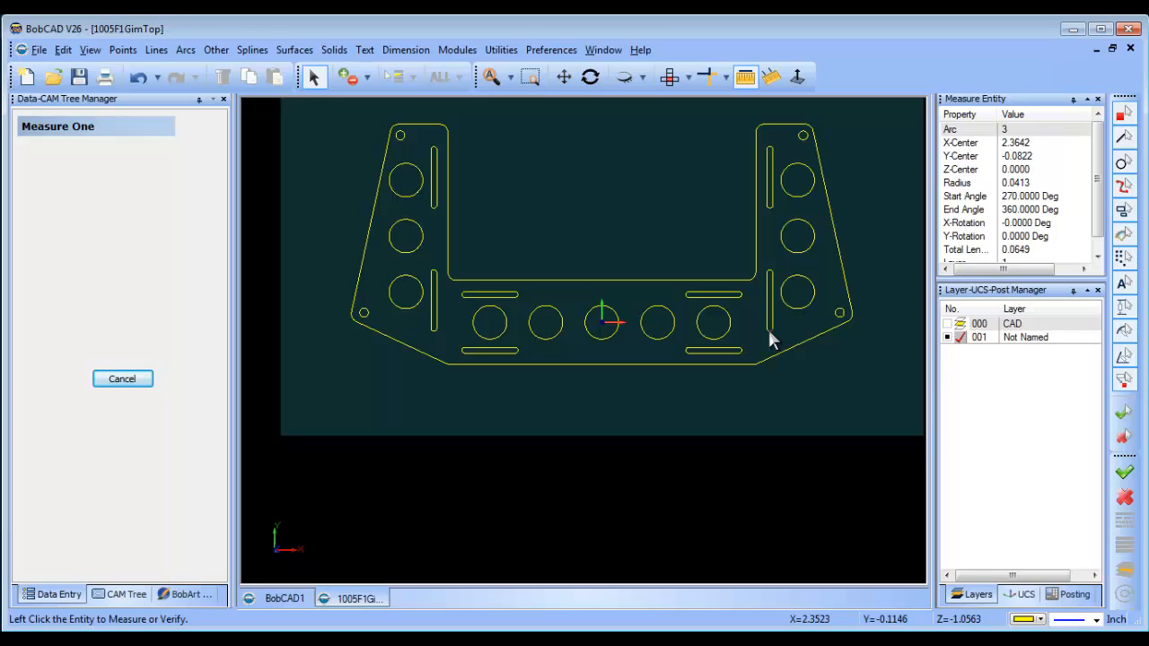
mouse_move(743, 349)
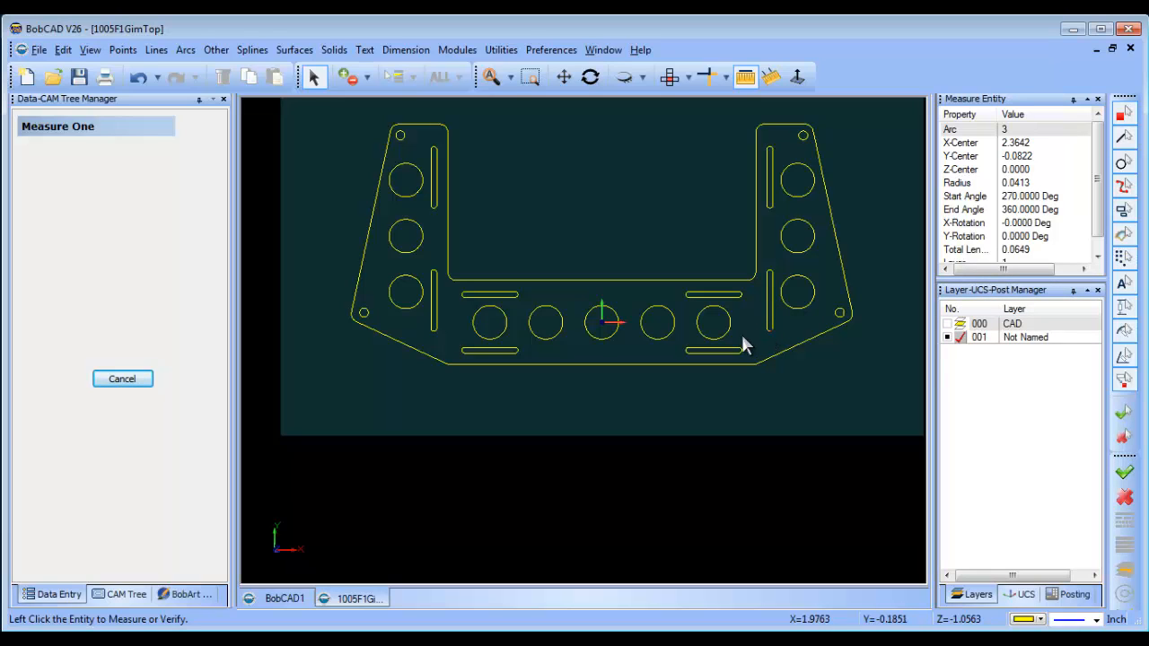
right_click(746, 346)
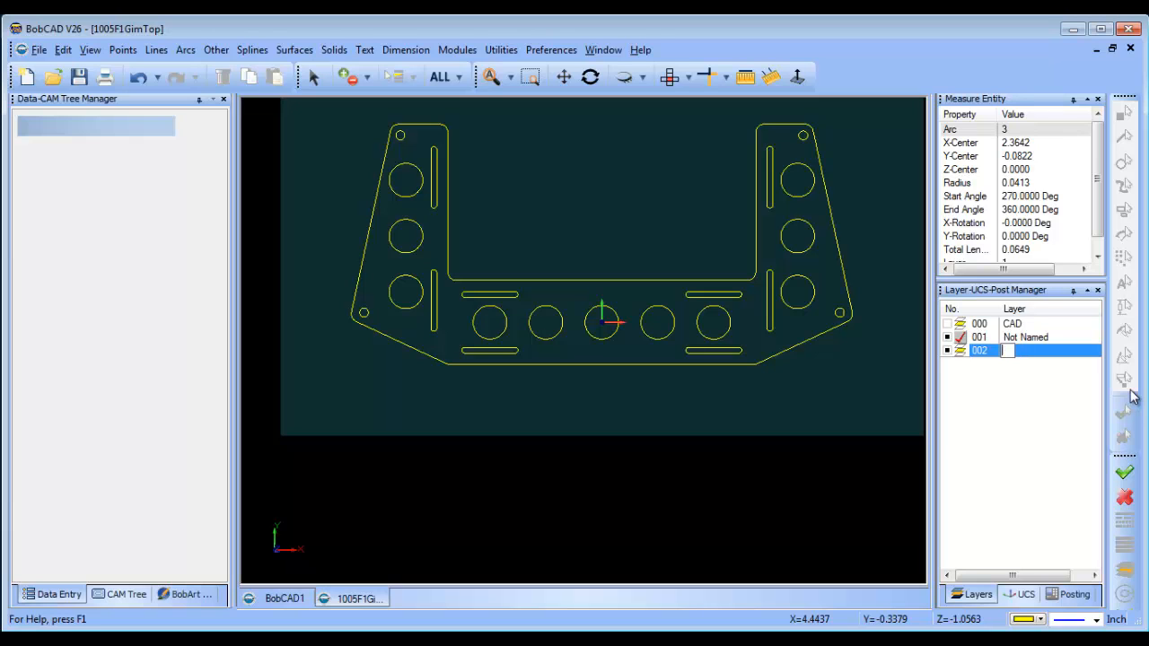
Step: Move the outer profile onto the 'Out side cut' layer and add another layer
type("Out side cut")
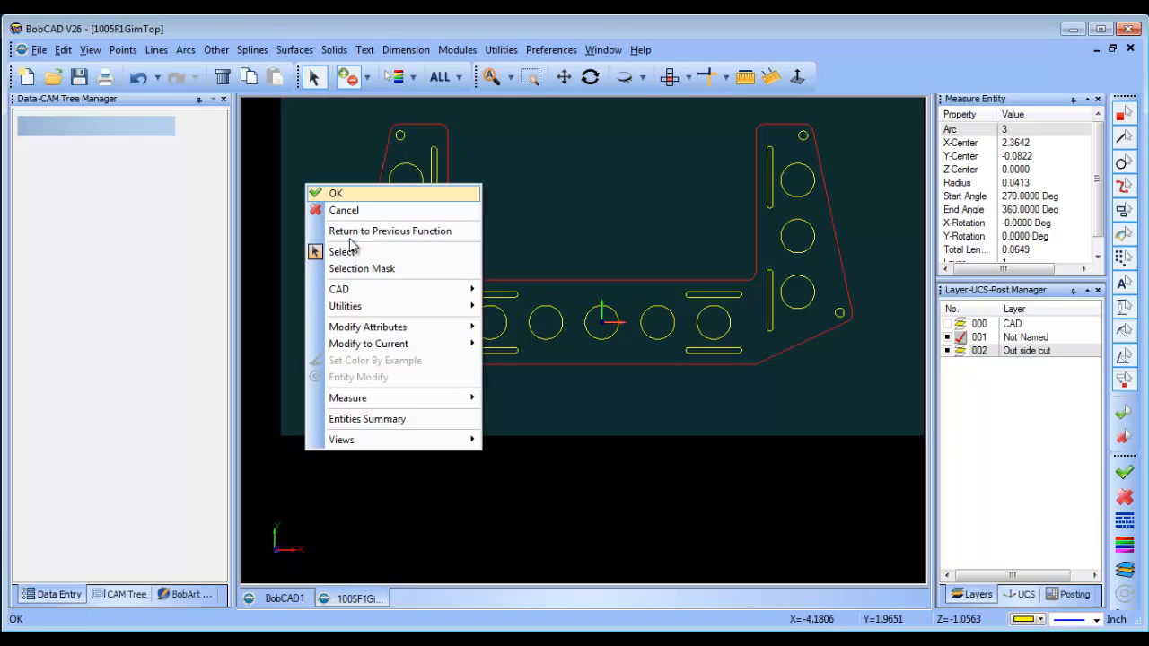
mouse_move(368, 327)
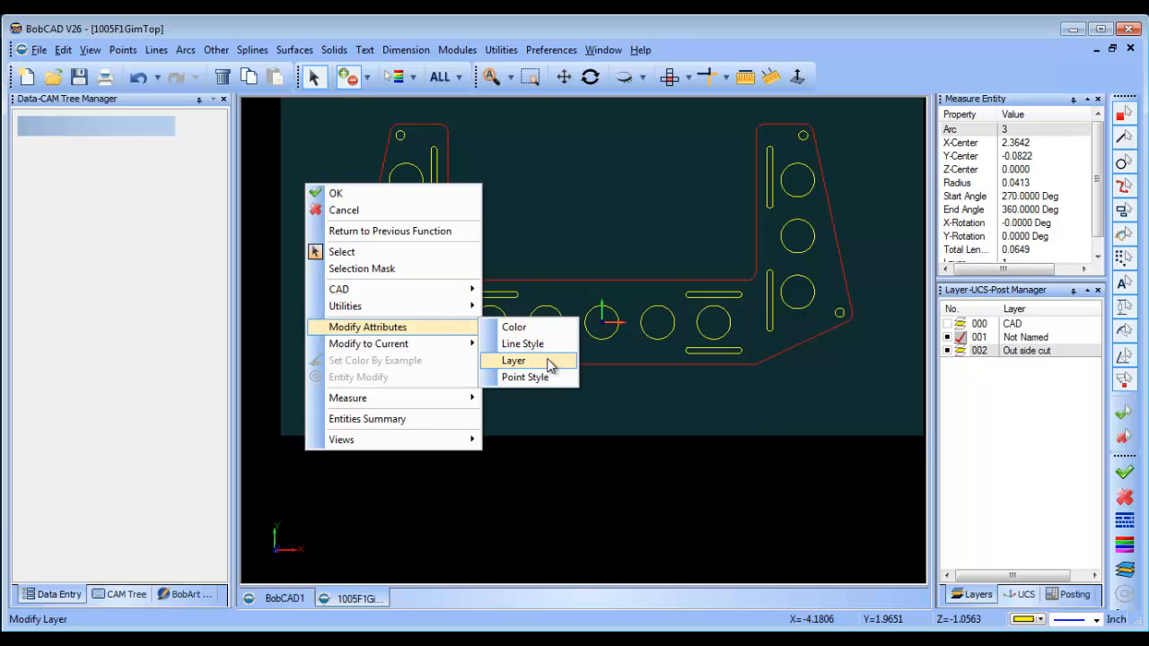
left_click(514, 360)
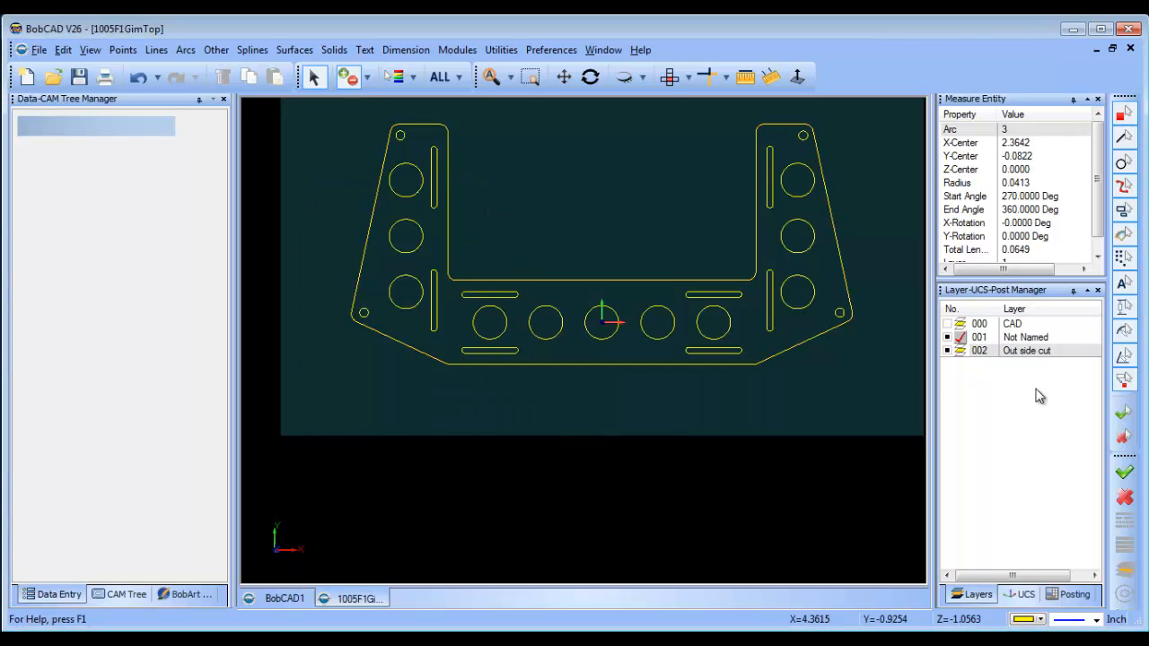
right_click(1024, 350)
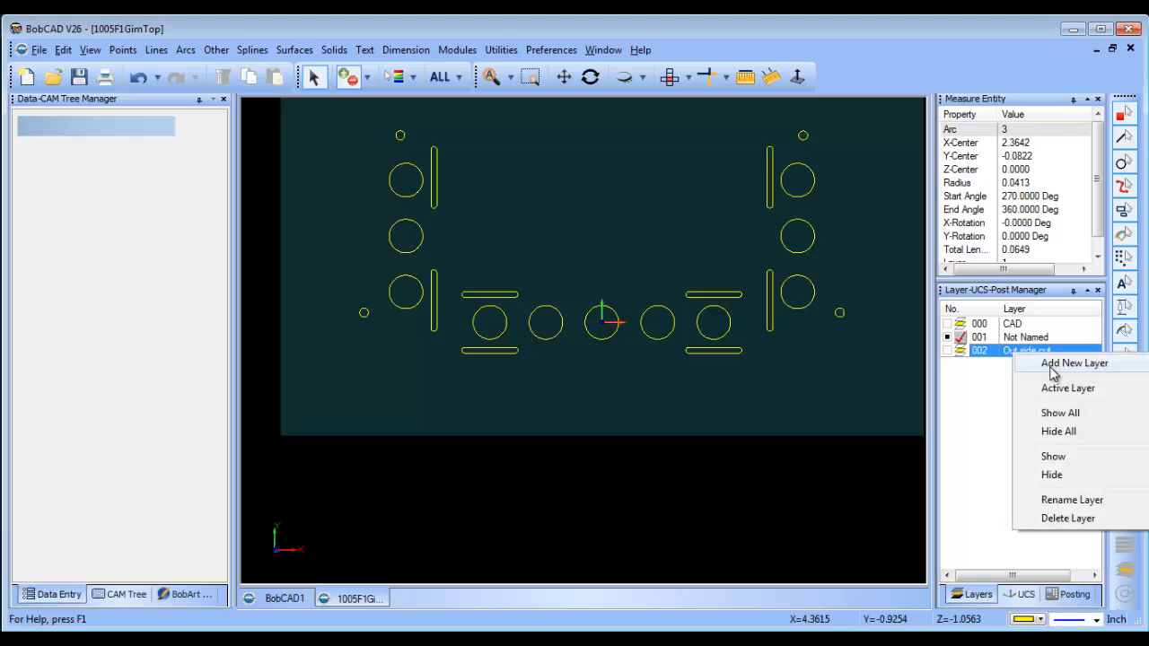
left_click(1061, 363)
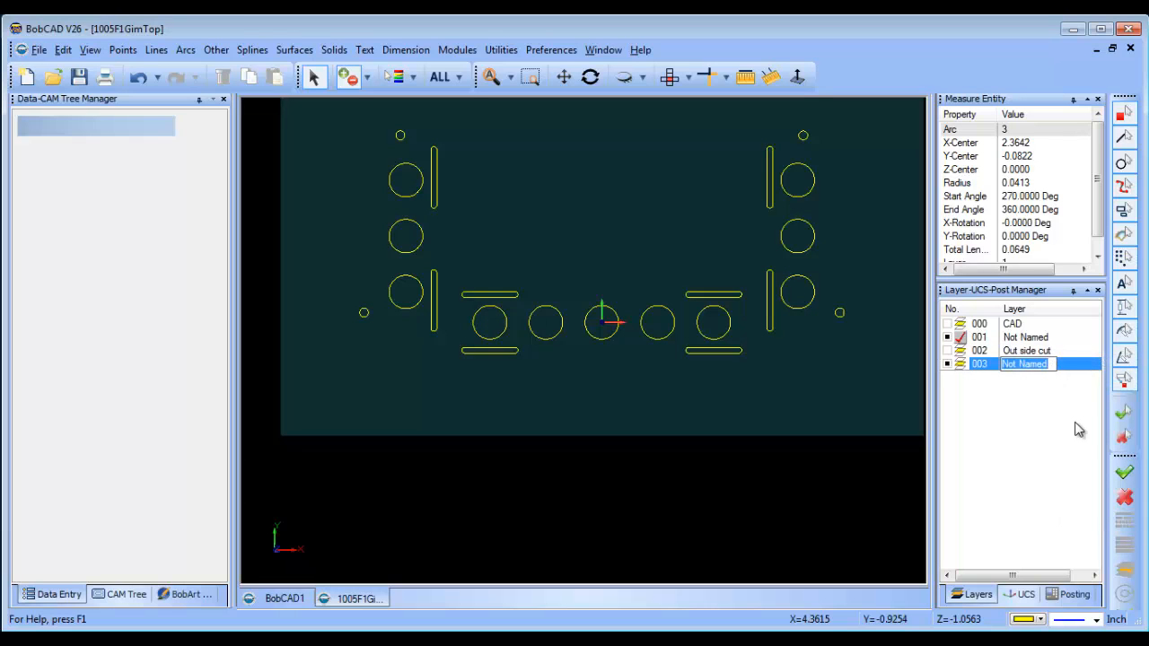
Step: Rename the layers 'Inside cut' and 'Outside cut', then hide the Outside cut layer
right_click(1019, 337)
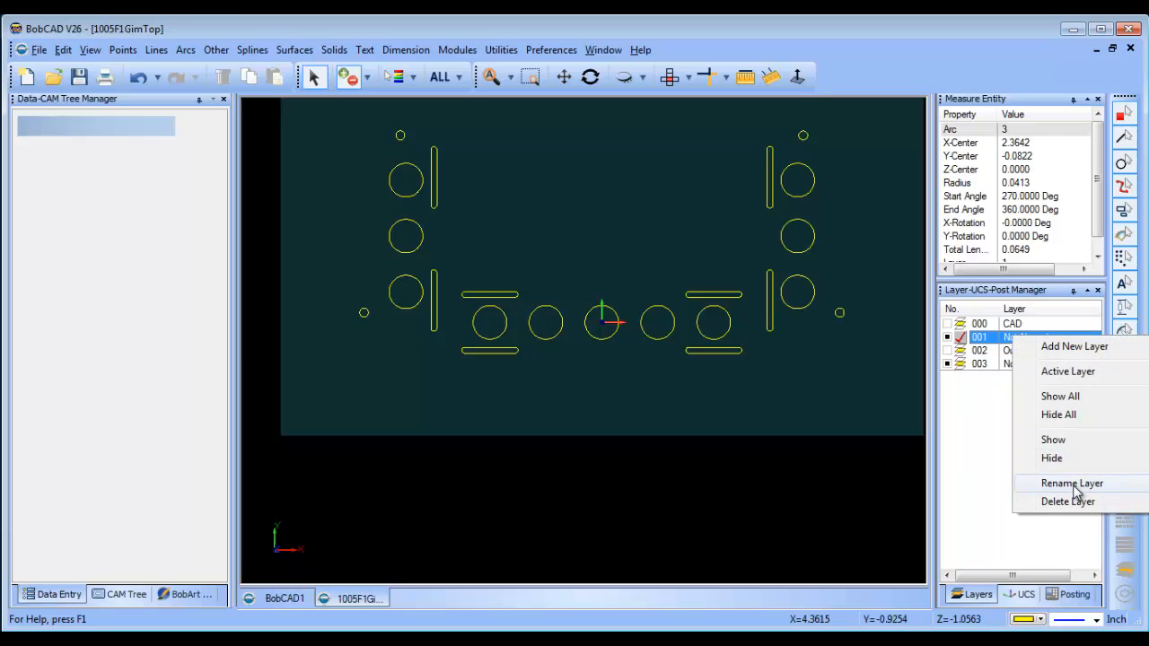
left_click(1071, 483)
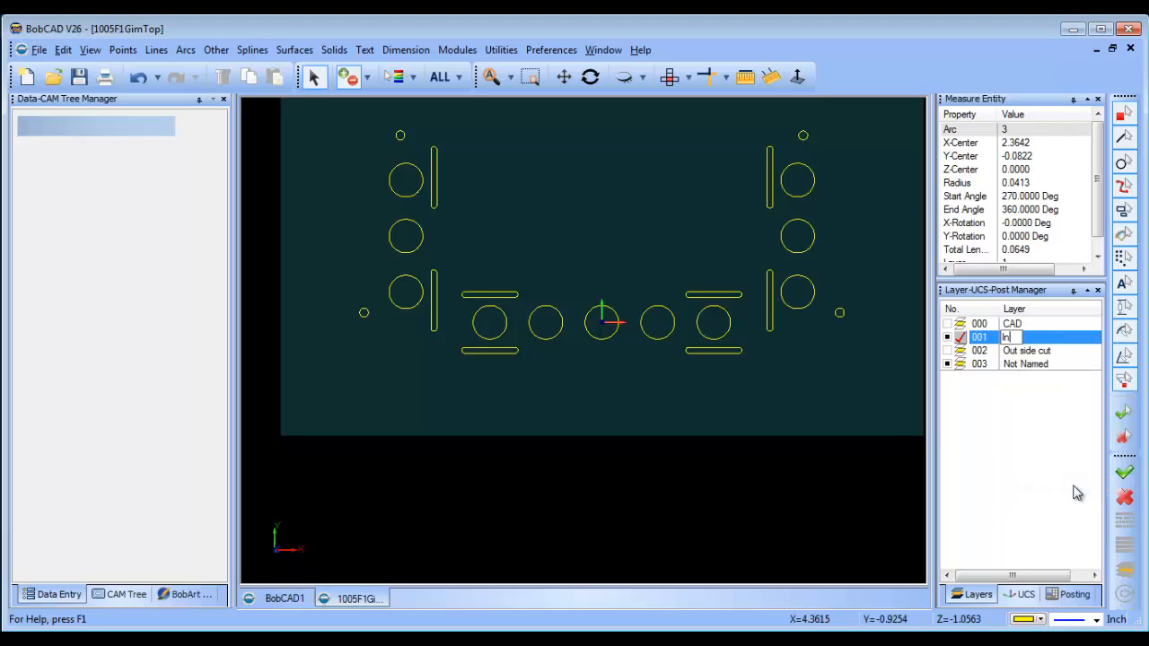
type("Inside cut")
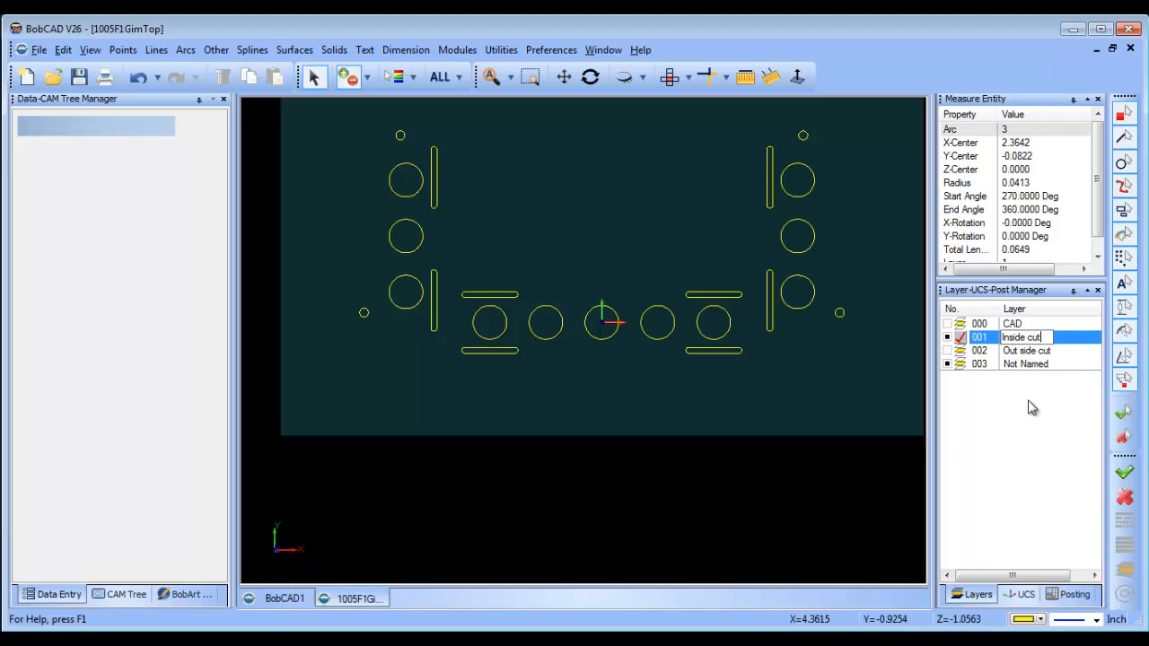
left_click(1026, 350)
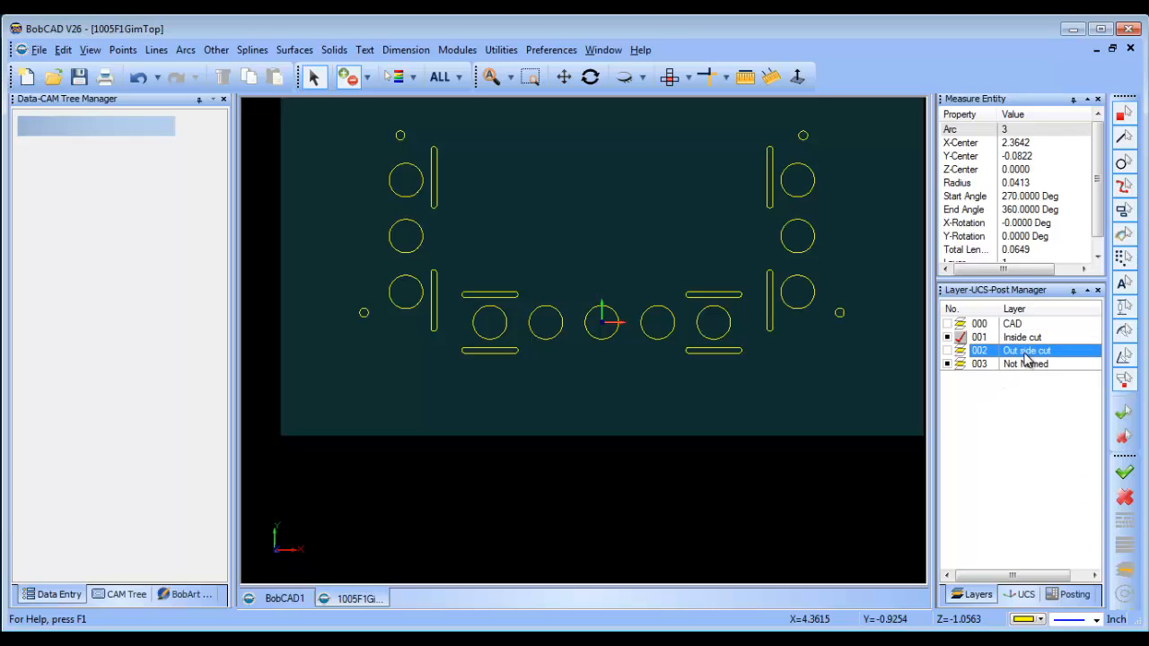
double_click(1028, 350)
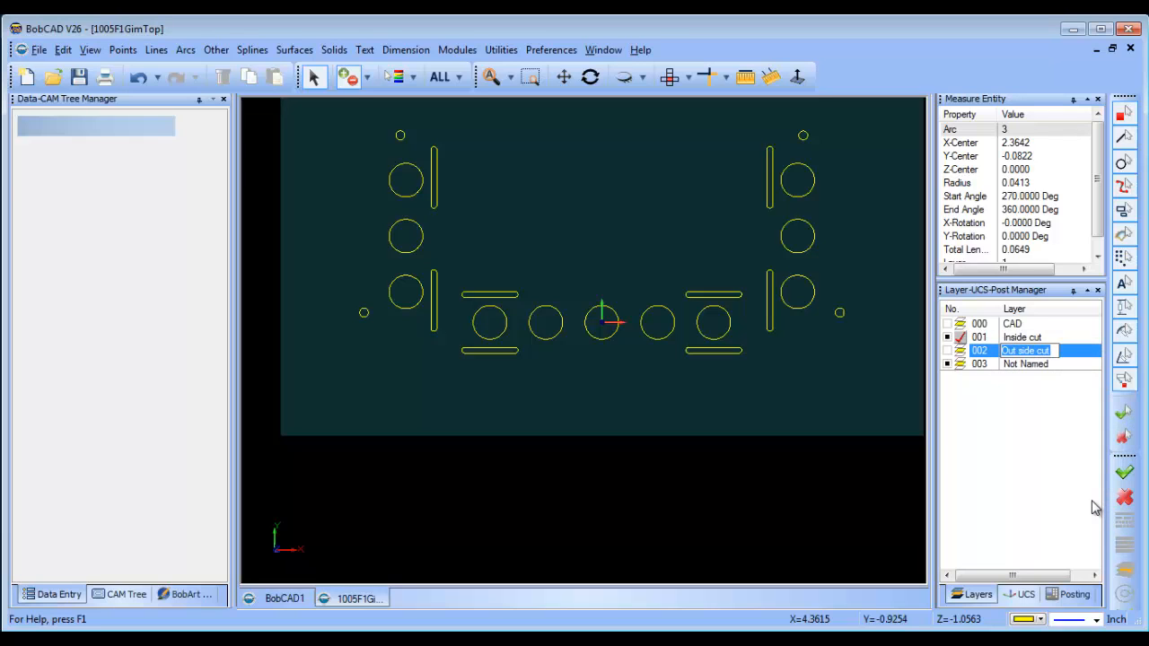
type("Outside cut")
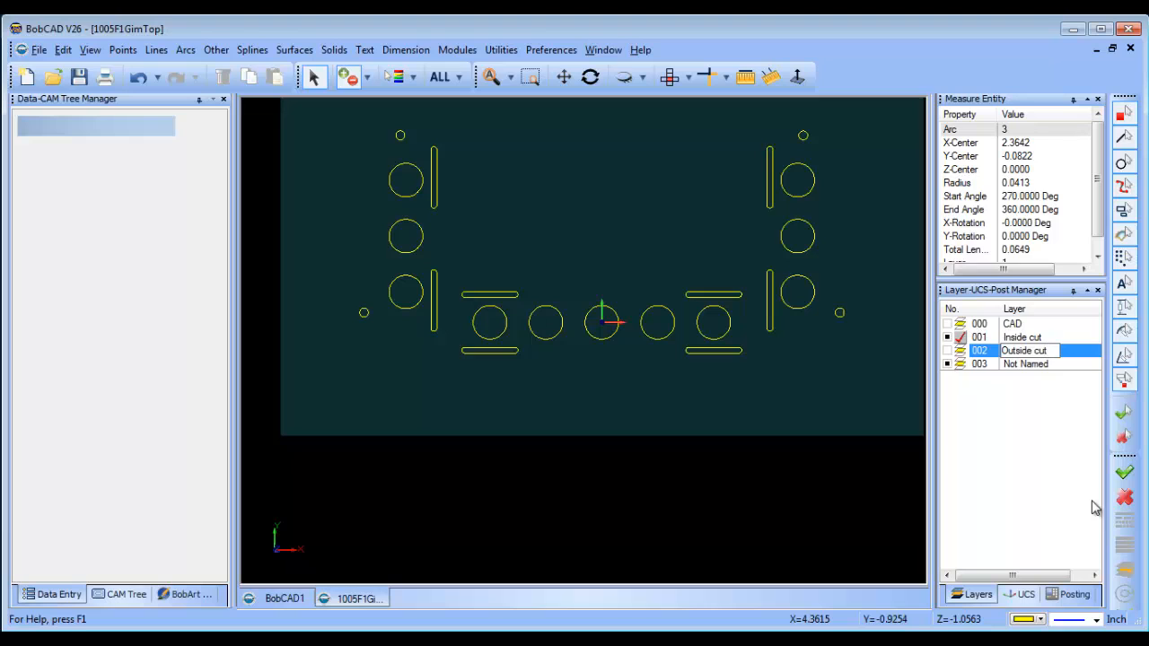
left_click(948, 350)
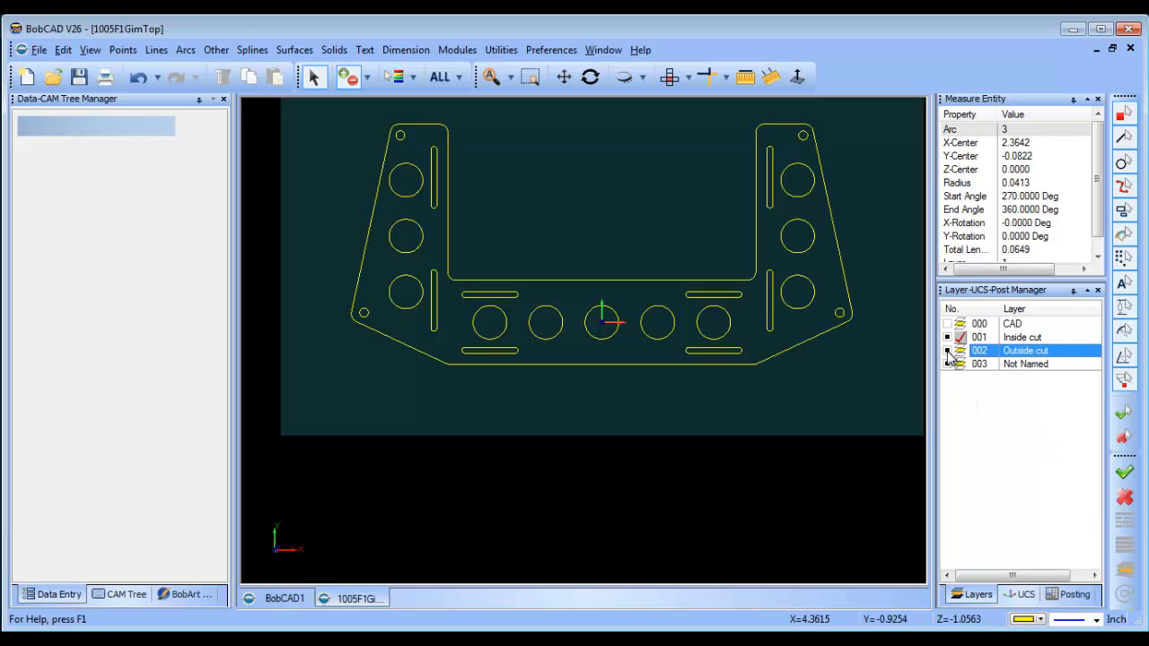
left_click(947, 350)
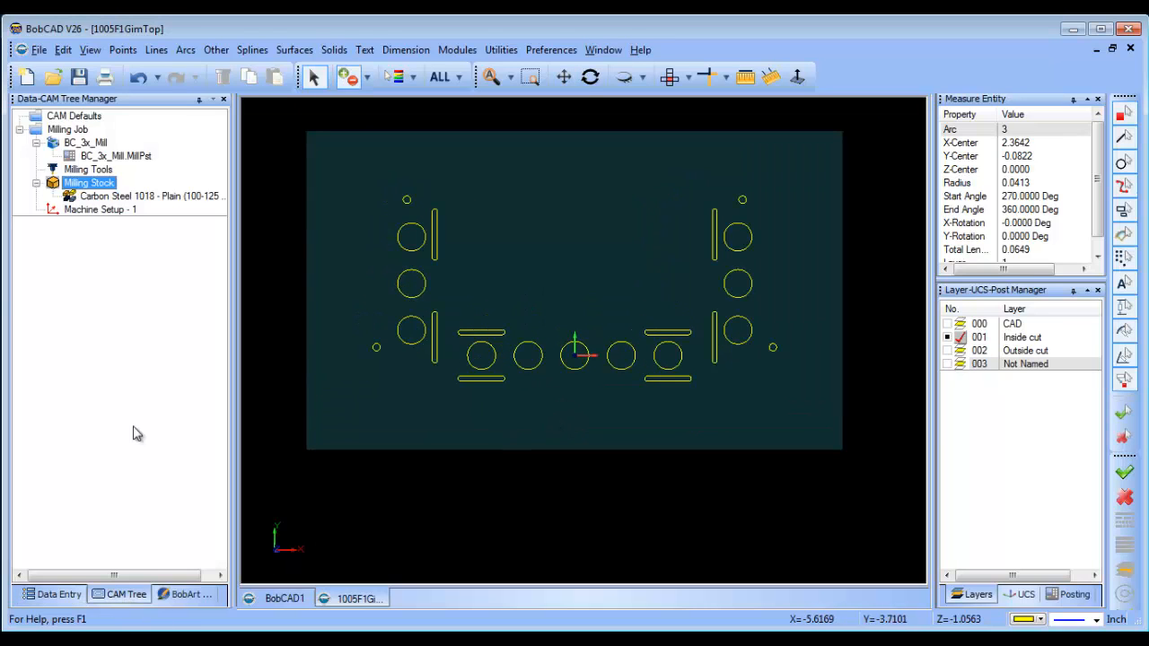
Step: Insert a 2-axis mill feature with 0.25 total depth and remove Profile Rough
right_click(94, 209)
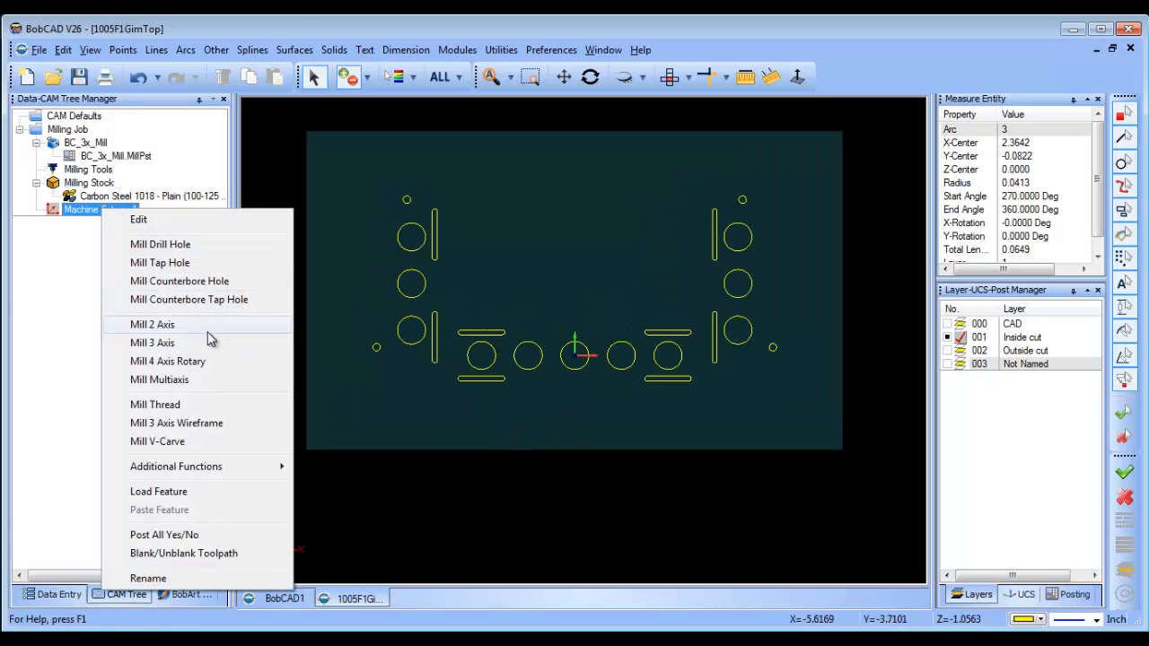
left_click(152, 324)
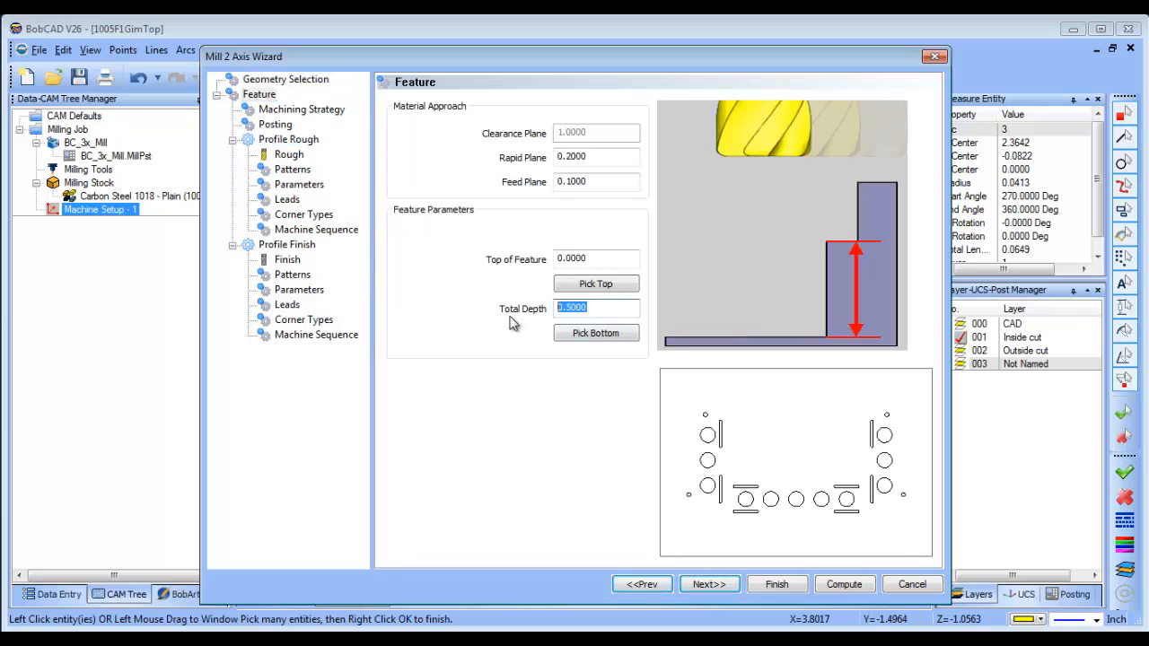
type(".25")
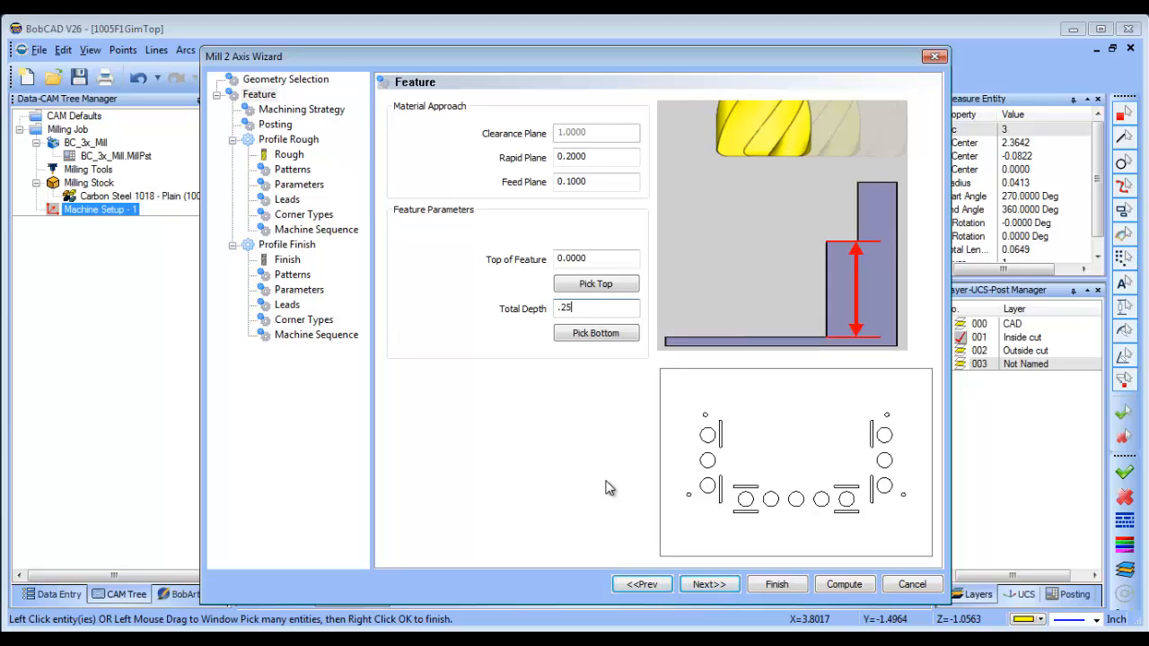
left_click(300, 109)
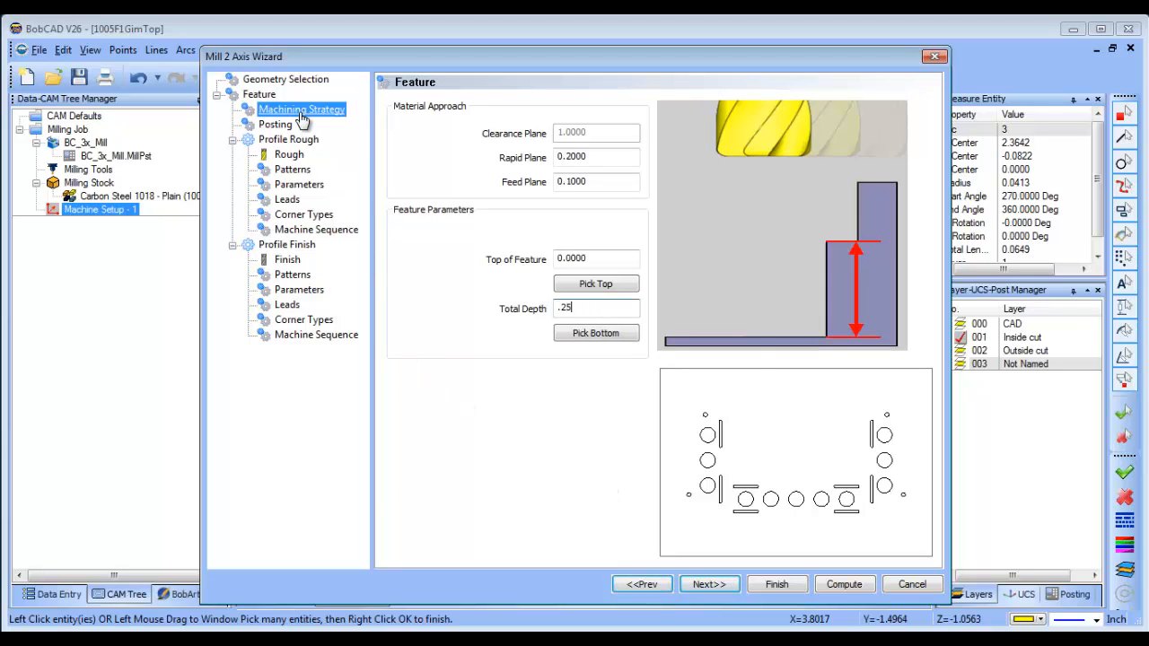
left_click(301, 109)
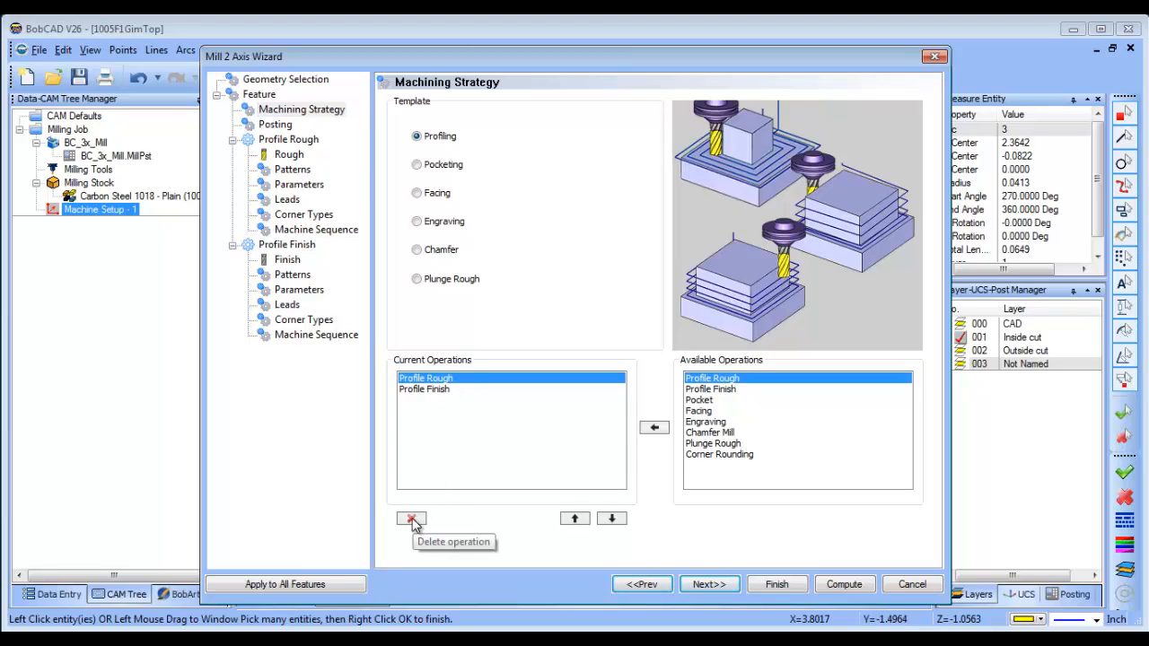
left_click(411, 518)
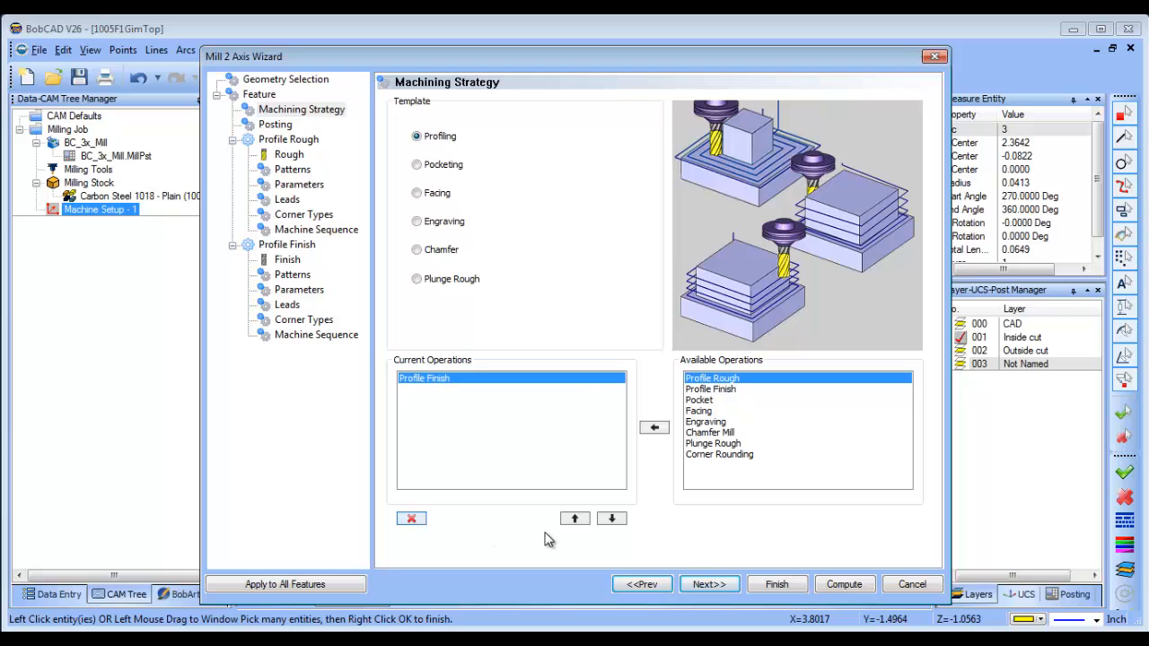
mouse_move(709, 585)
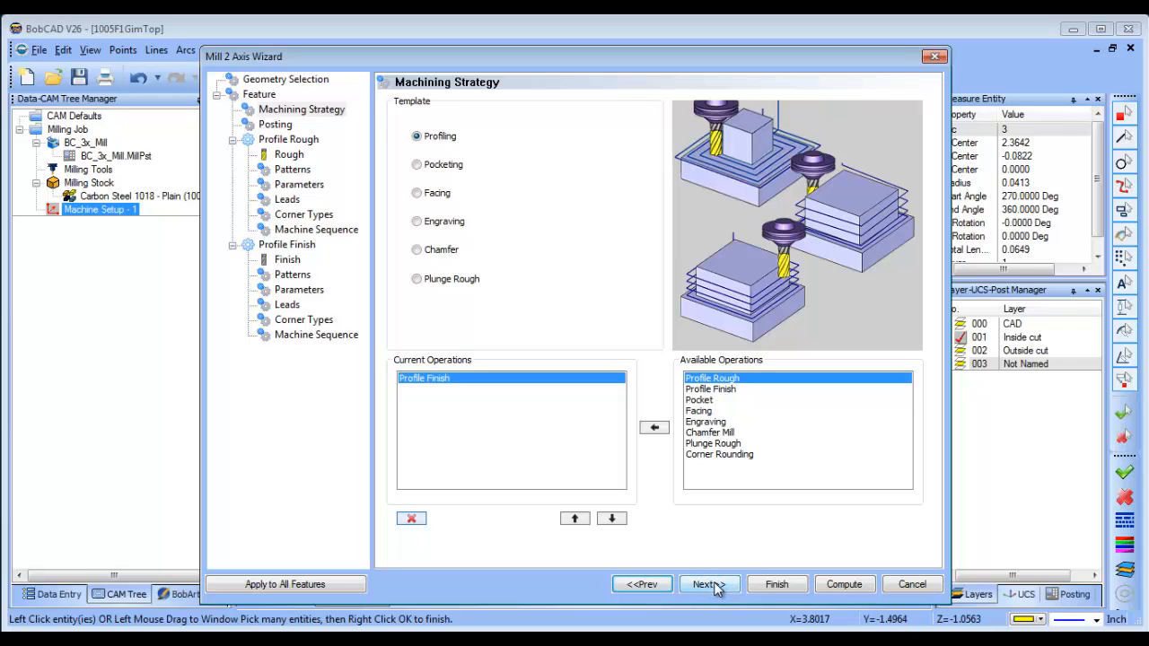
Step: Set a 0.125 finish tool diameter, review pattern, depth and lead settings, and compute
left_click(708, 585)
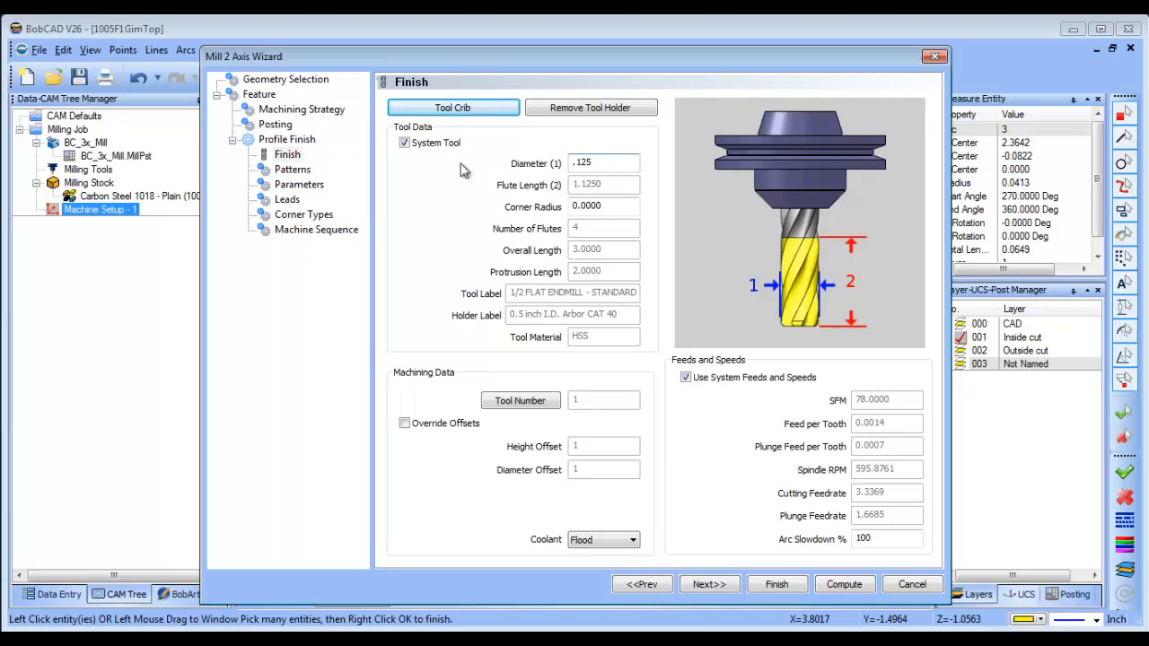
left_click(292, 169)
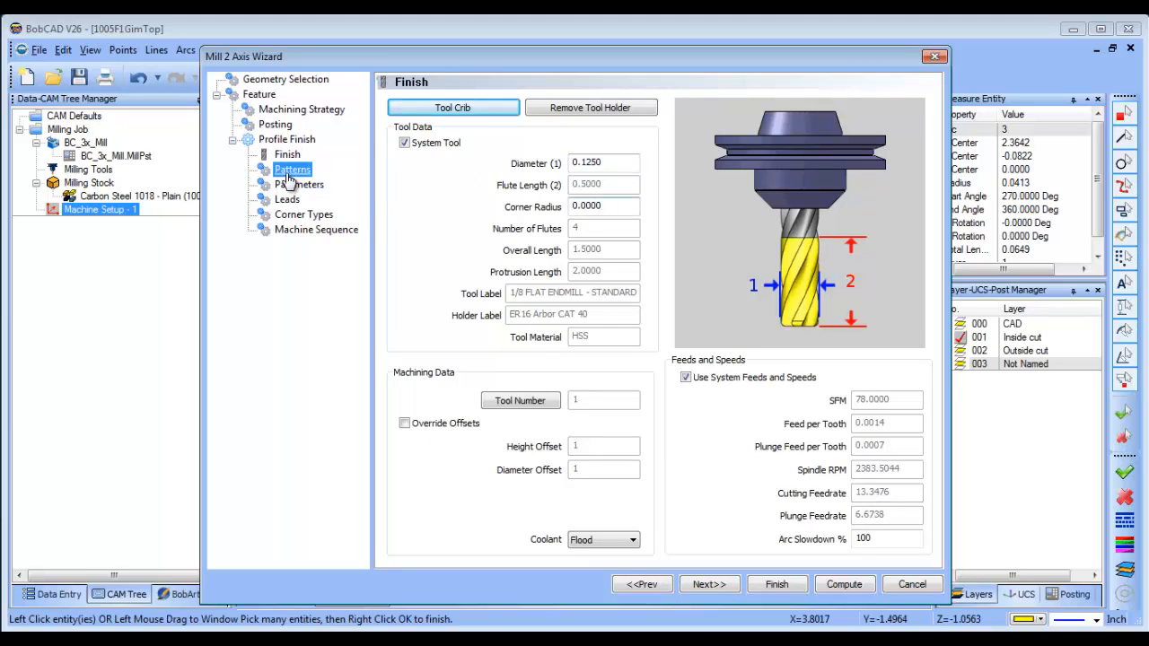
left_click(291, 169)
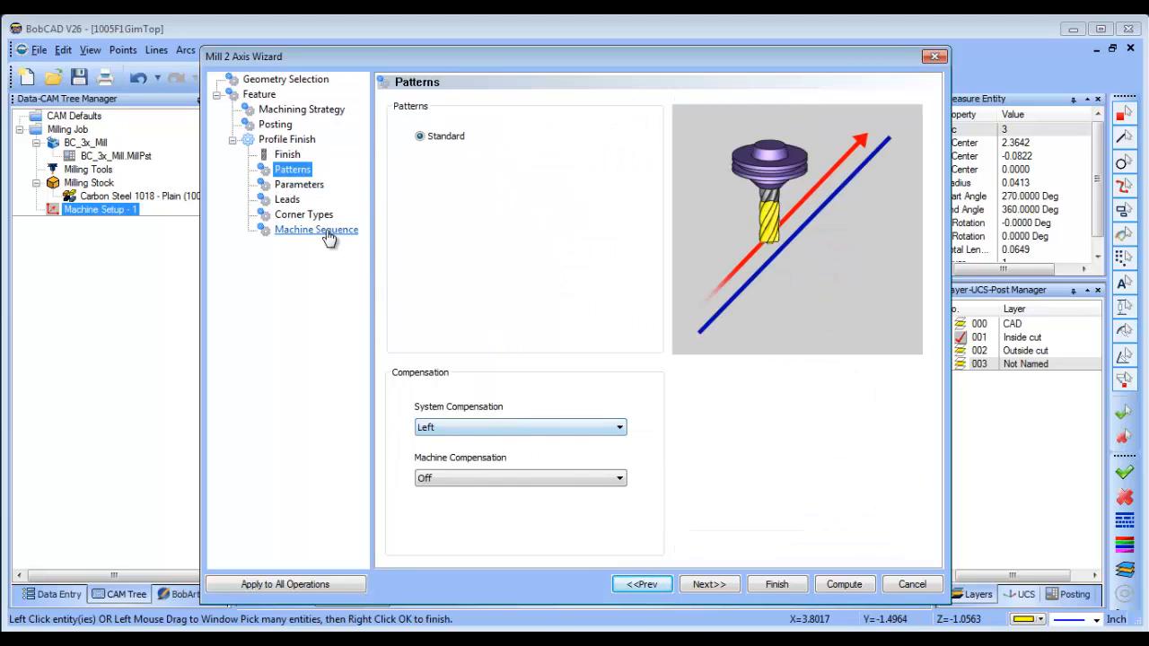
left_click(299, 184)
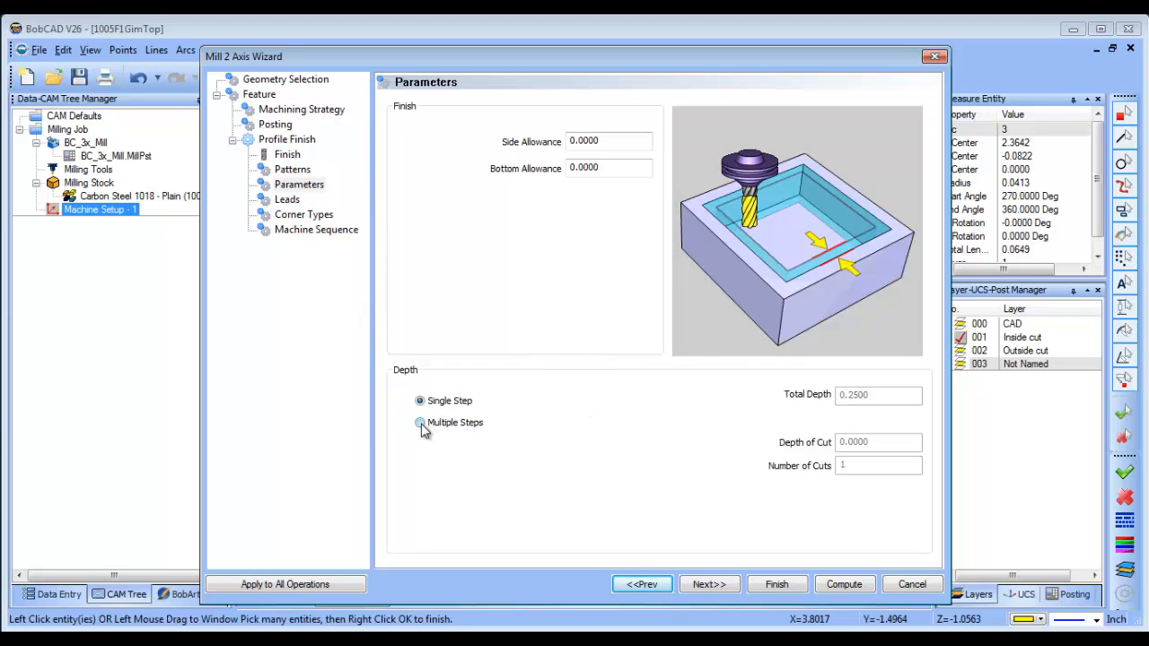
left_click(418, 423)
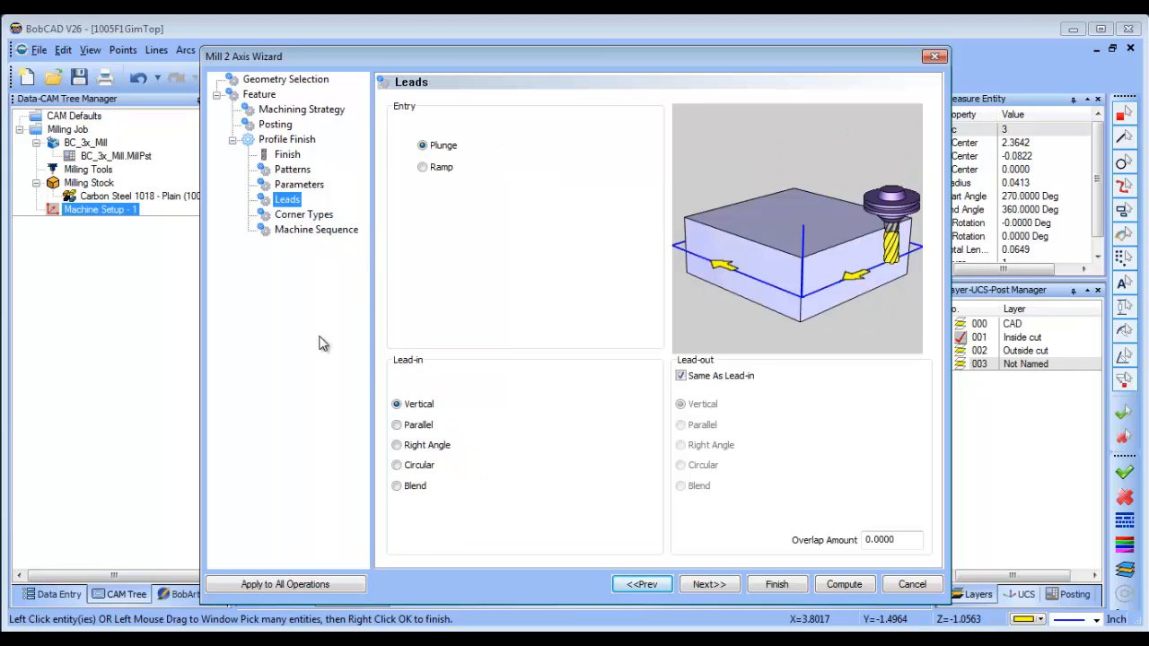
mouse_move(304, 225)
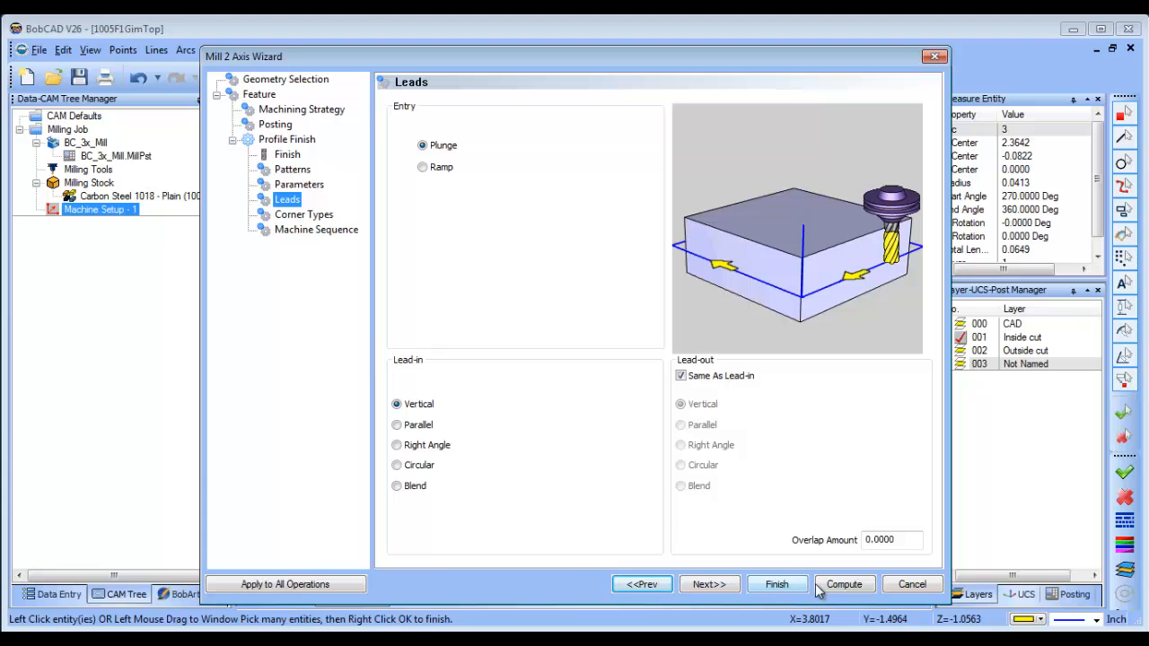
left_click(777, 583)
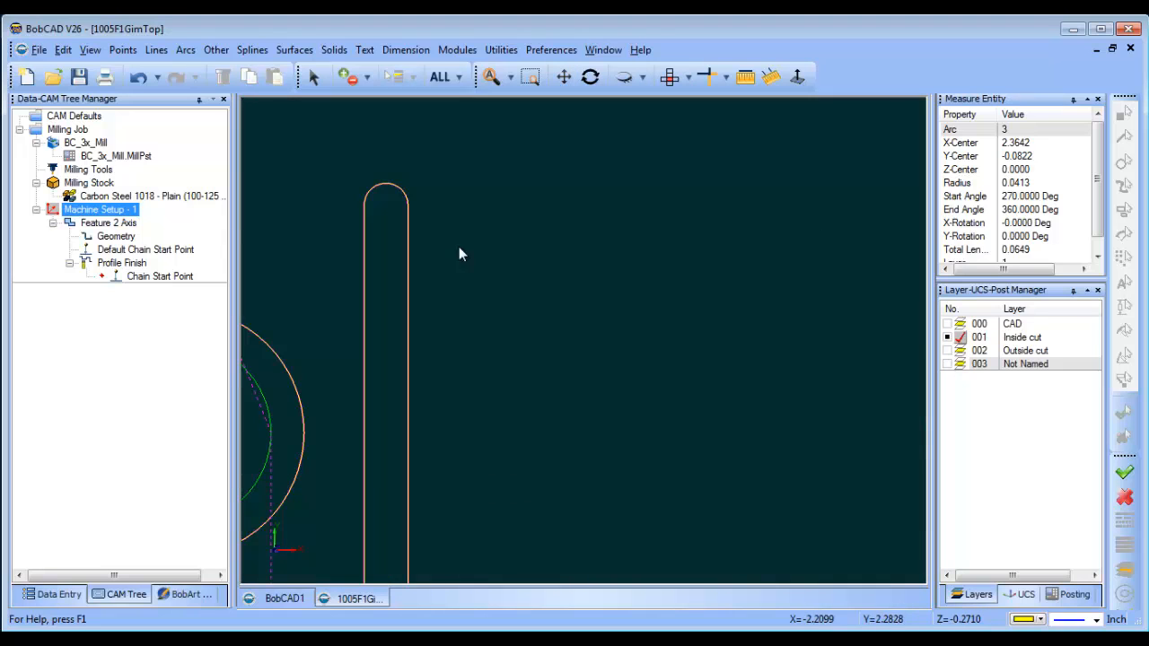
mouse_move(405, 245)
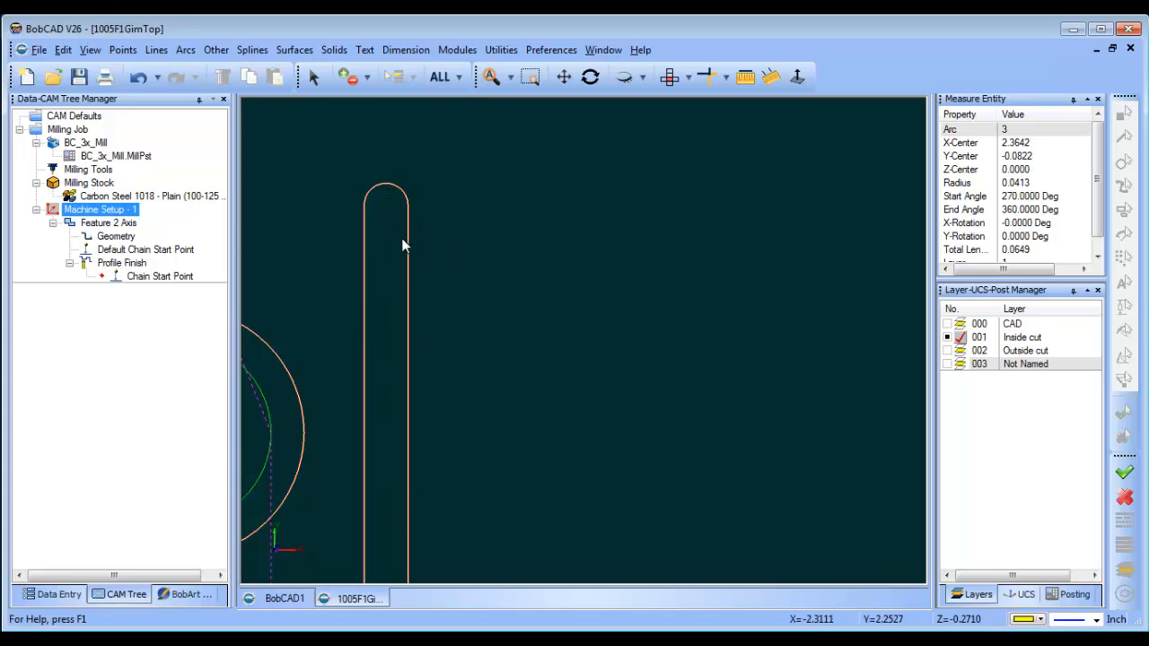
mouse_move(533, 326)
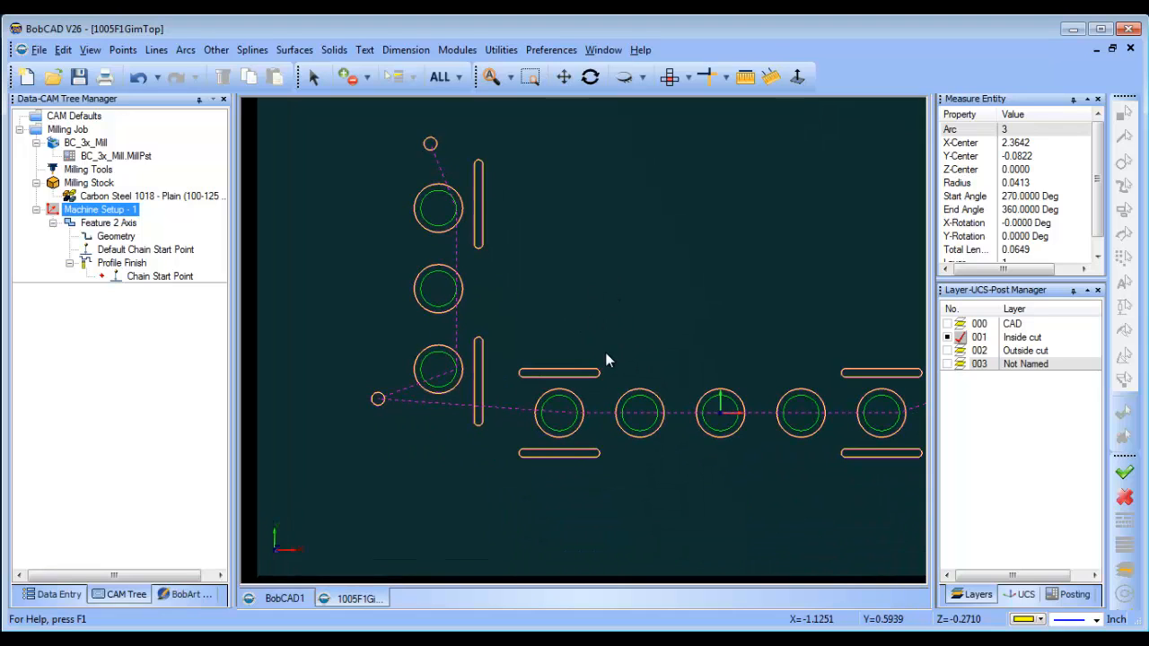
mouse_move(656, 395)
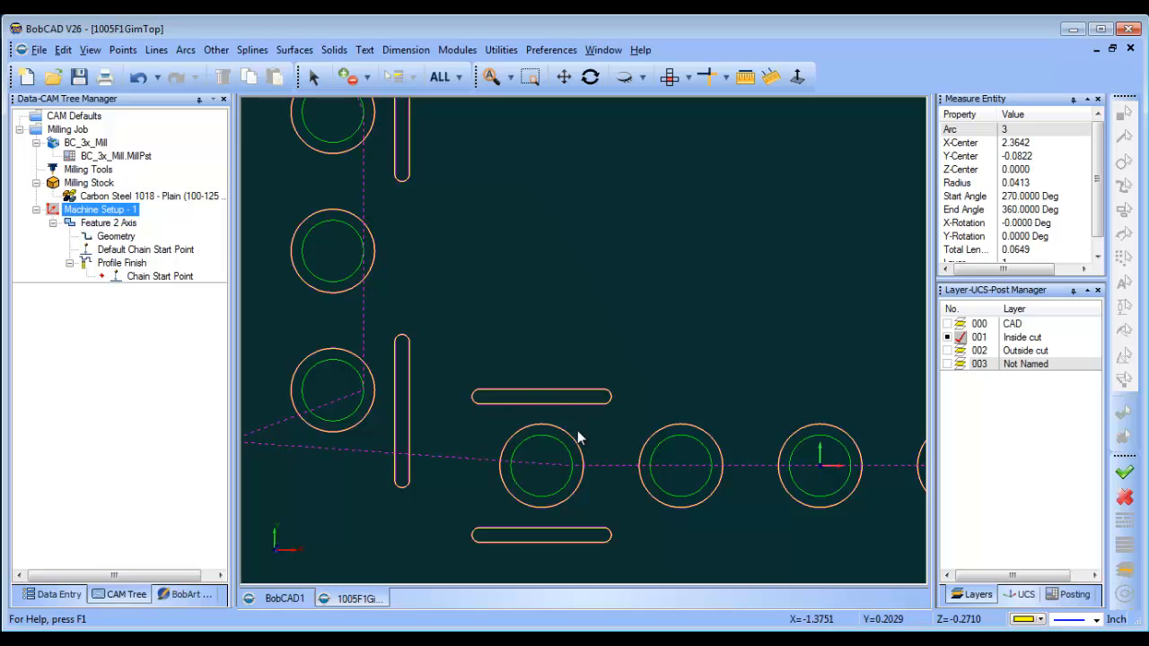
mouse_move(599, 436)
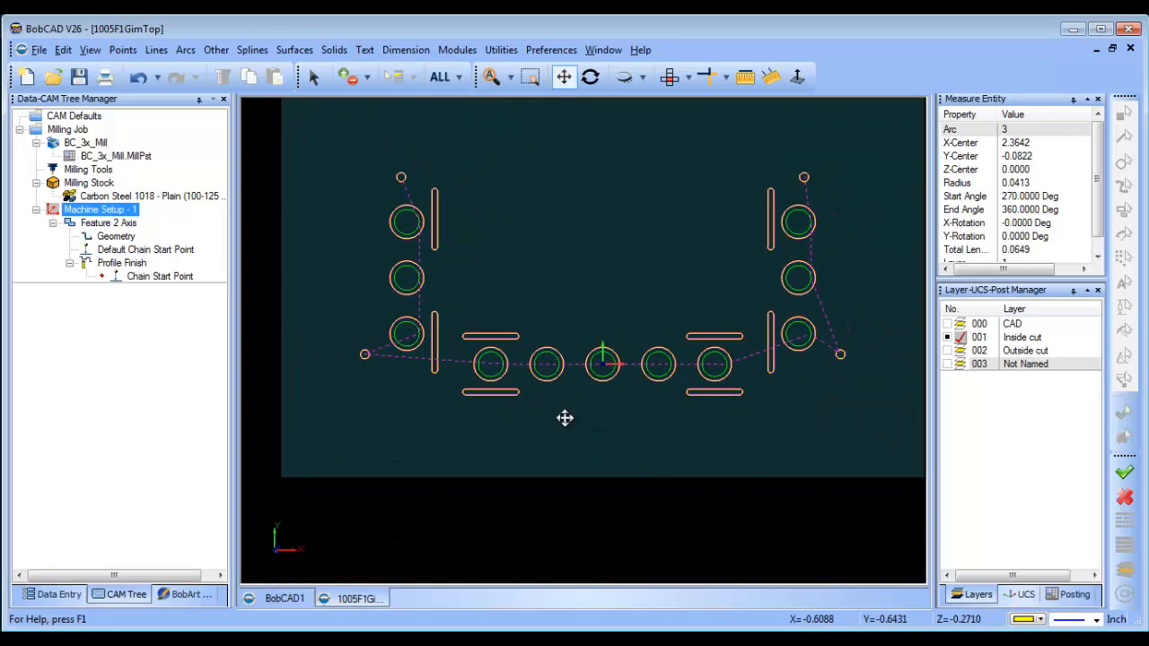
Step: Reselect the inside feature's geometry and recompute its finish toolpath
right_click(116, 235)
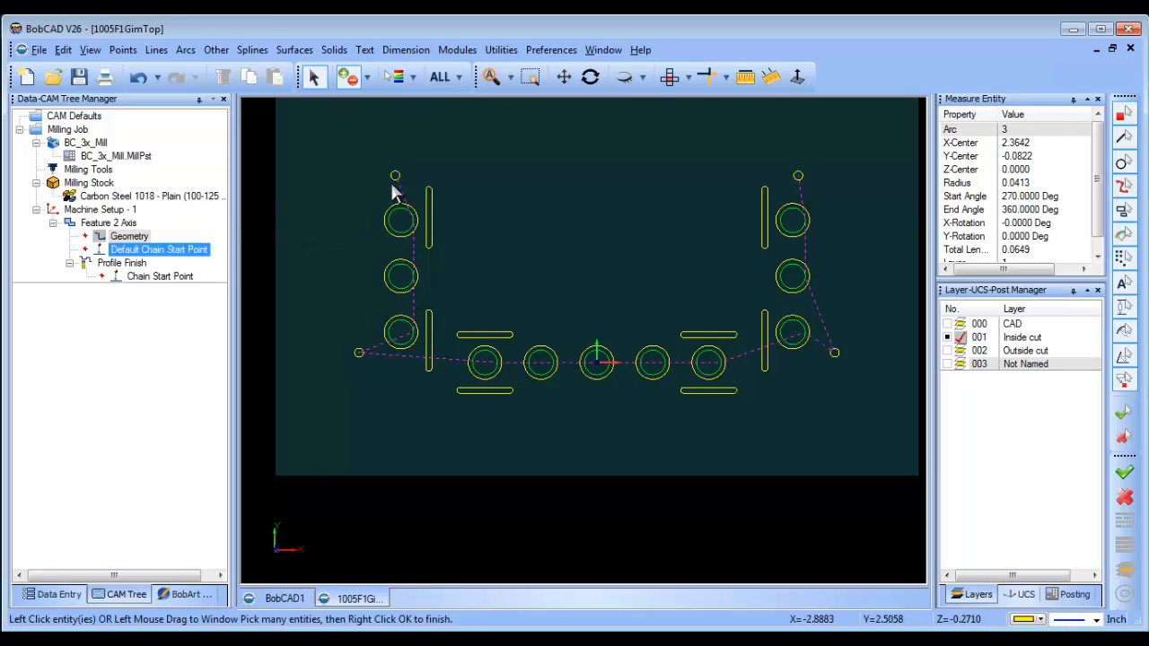
left_click(400, 333)
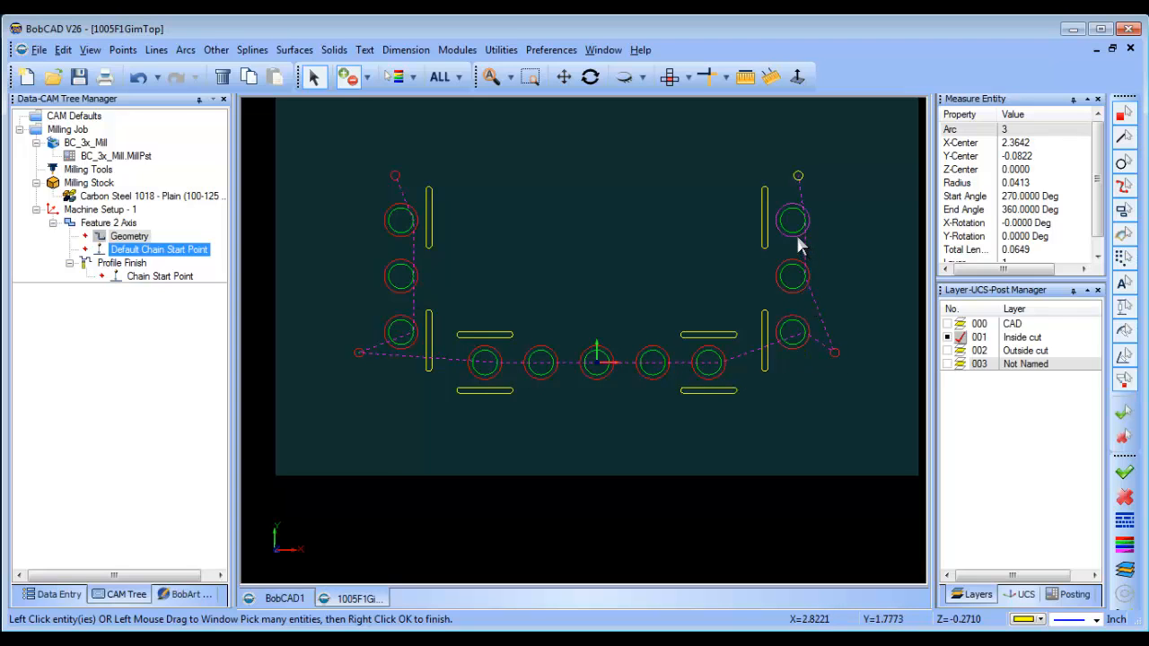
right_click(797, 243)
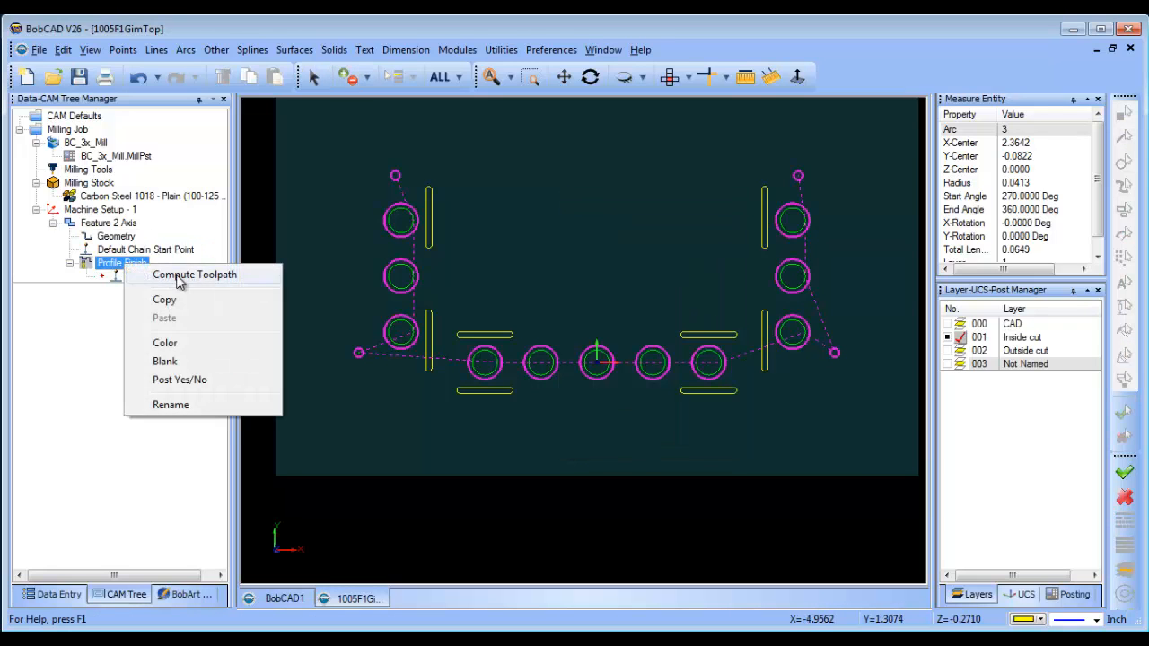
left_click(194, 274)
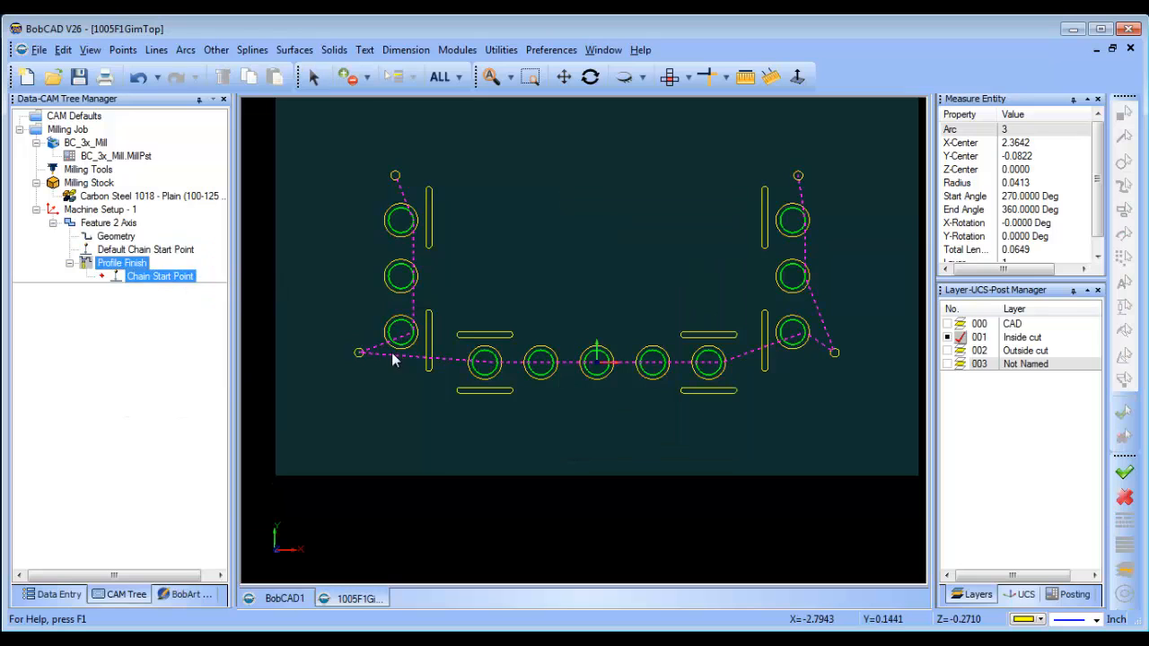
Step: Duplicate the 2-axis feature and bring up options for the copy
right_click(99, 222)
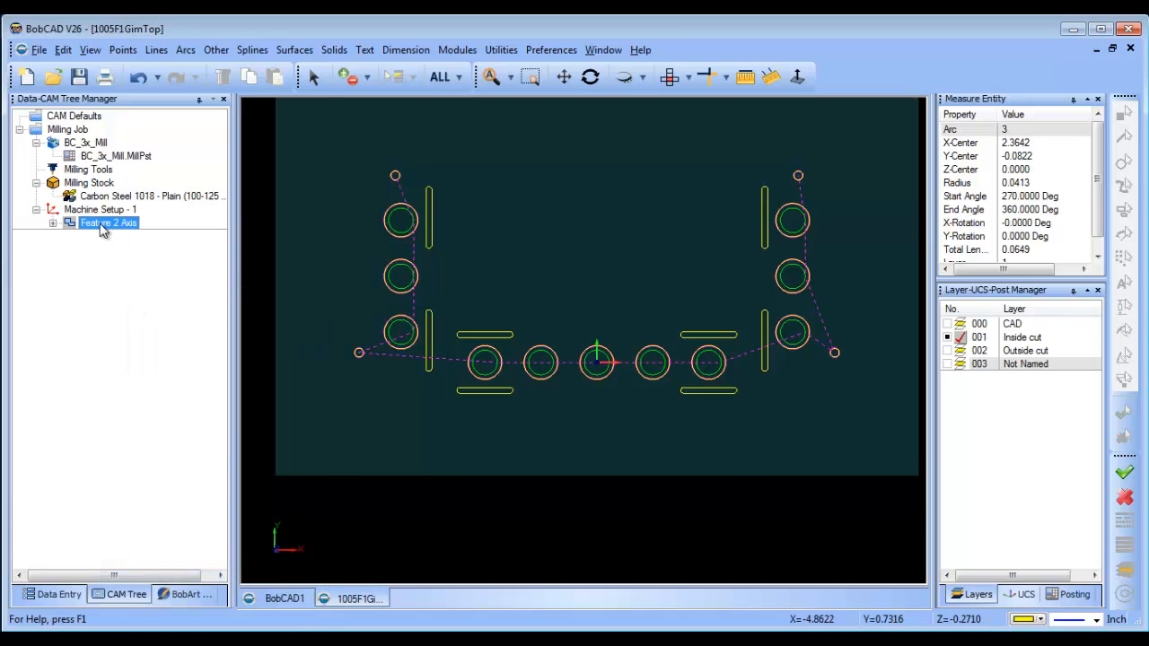
left_click(56, 223)
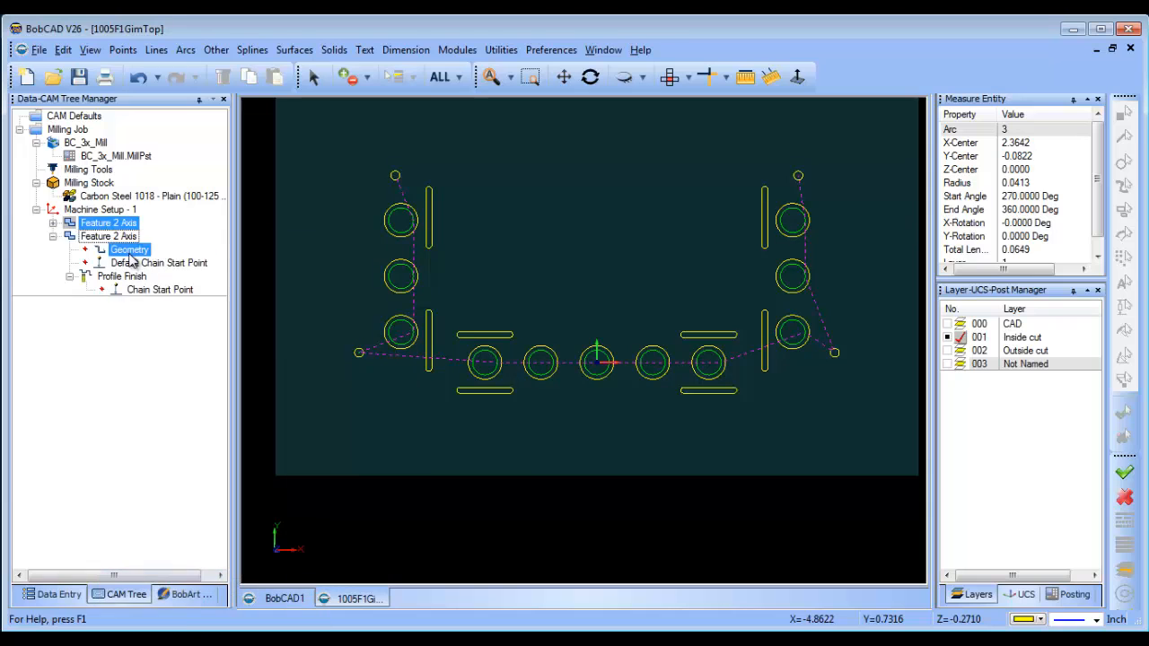
left_click(159, 262)
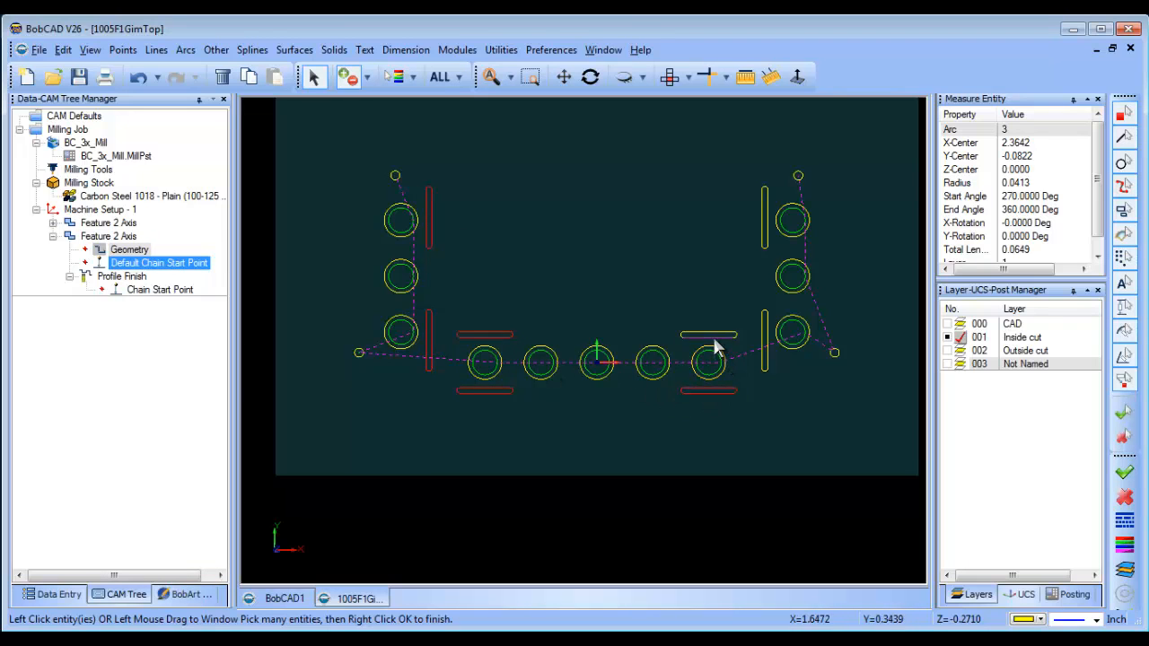
right_click(716, 347)
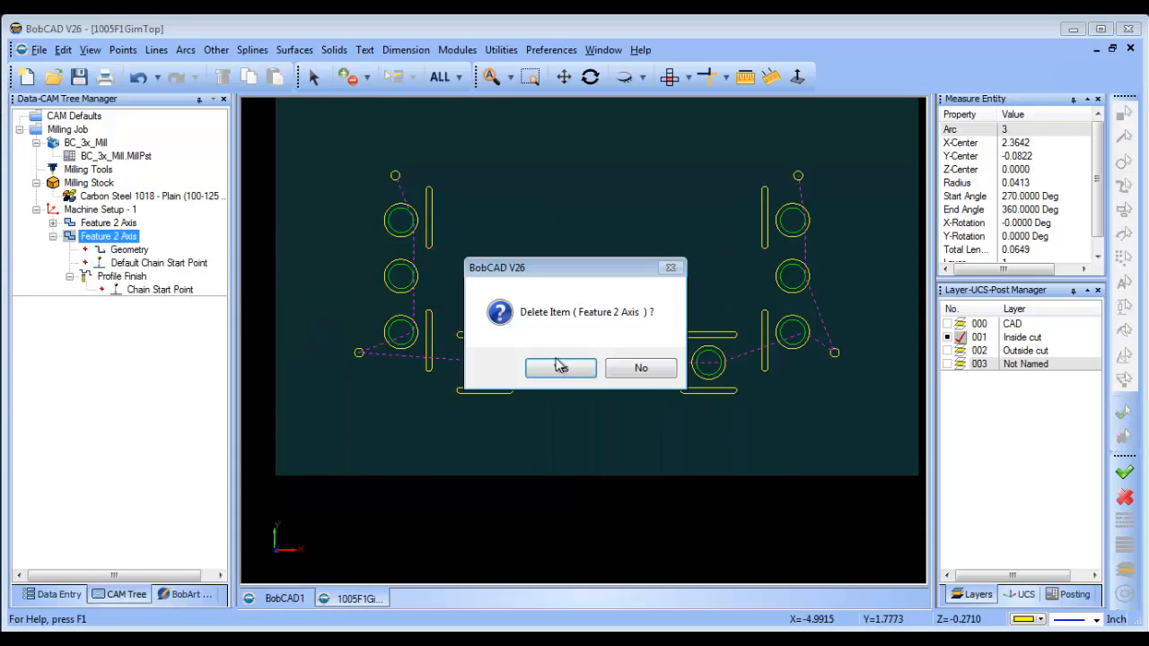
Step: Expand the existing 2-axis feature and open its Profile Finish settings
left_click(561, 369)
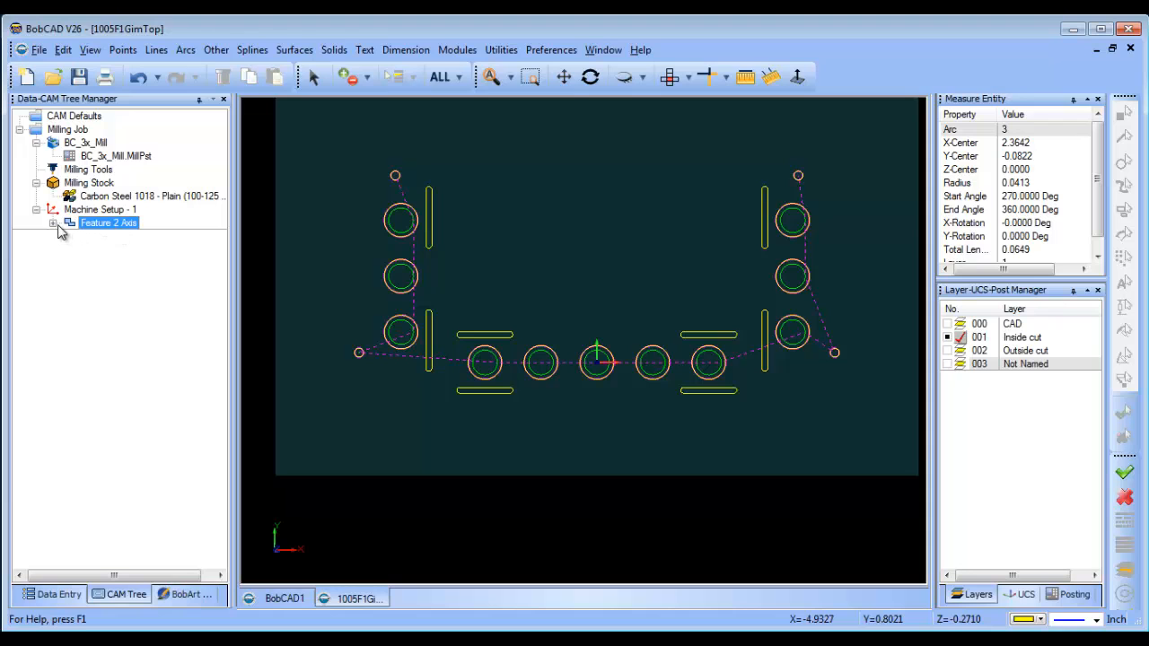
left_click(55, 223)
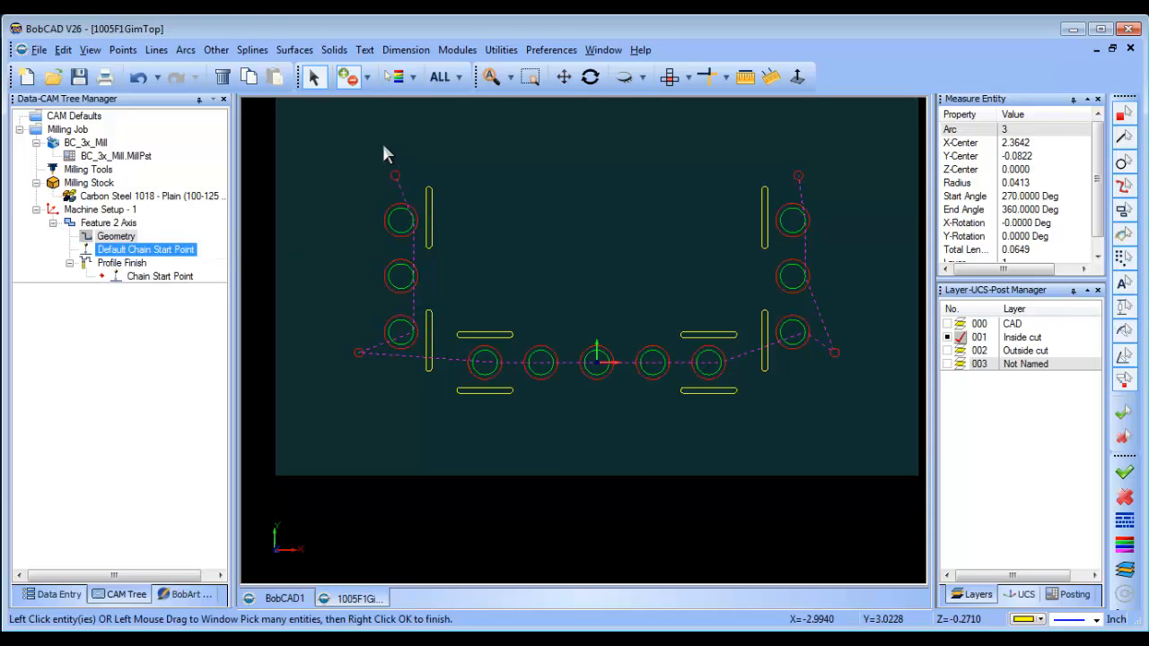
left_click(121, 262)
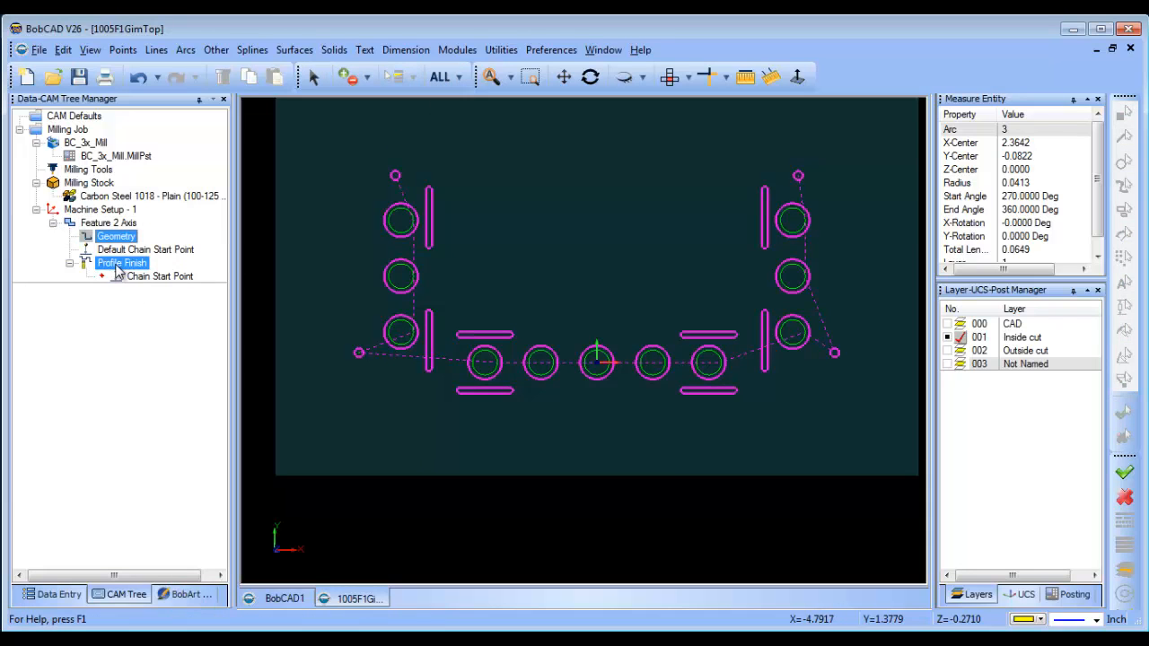
double_click(122, 263)
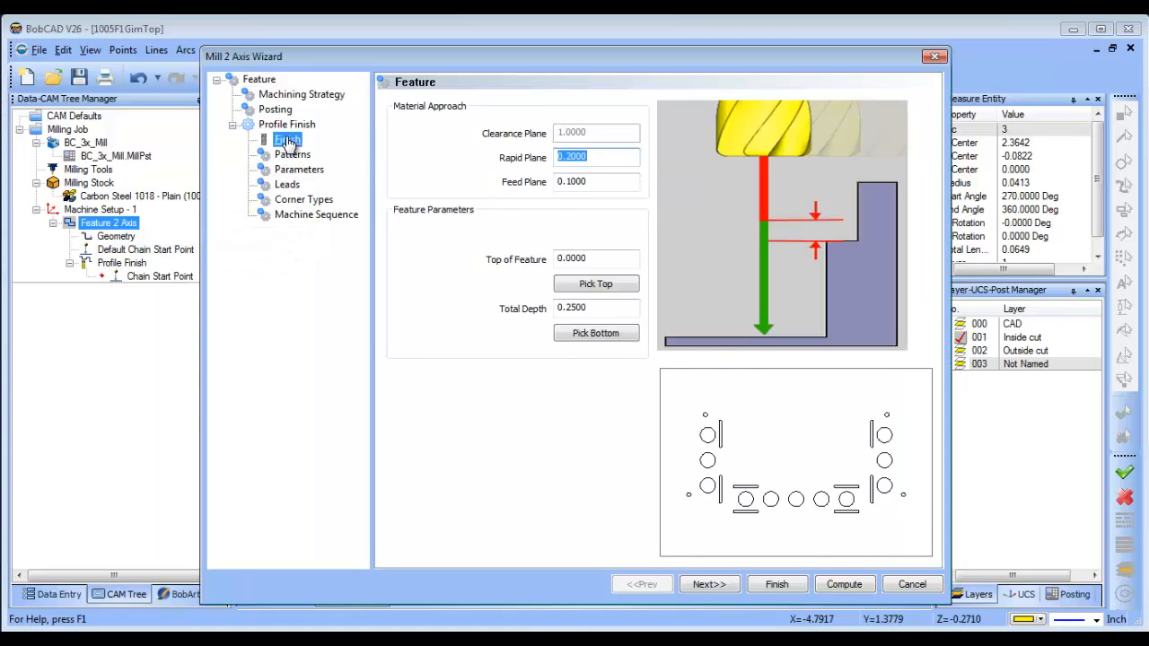
Step: Check the finishing pass settings in the Mill 2 Axis Wizard
left_click(287, 139)
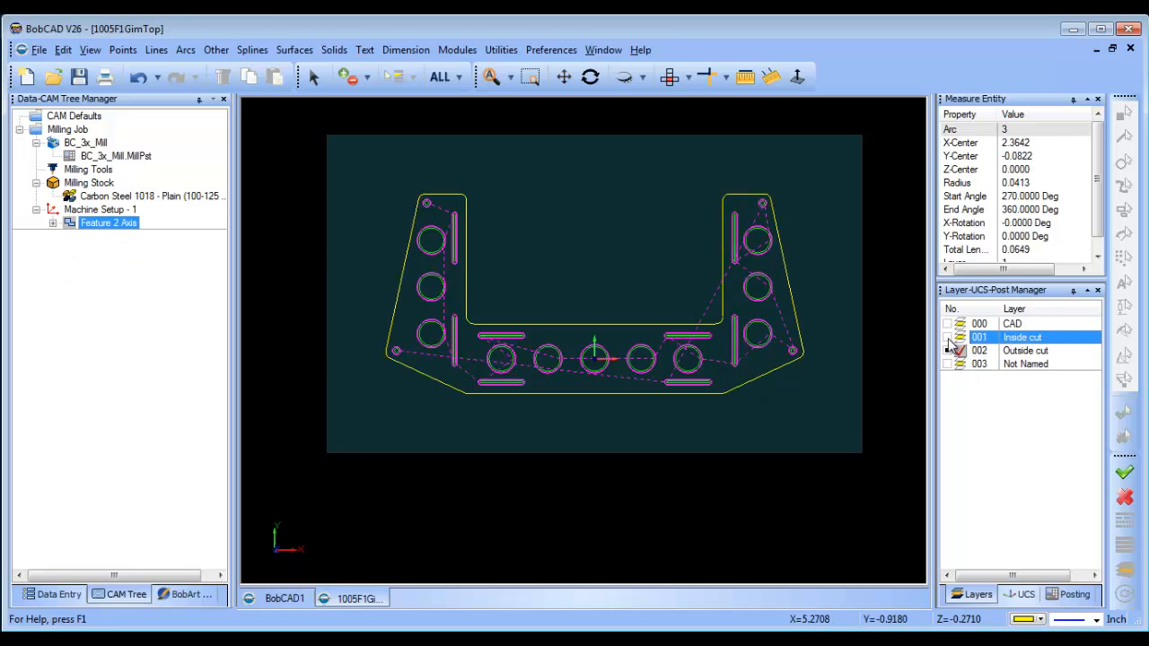
Step: Insert a new 2-axis feature on the outer bracket outline and compute its finish toolpath
right_click(108, 223)
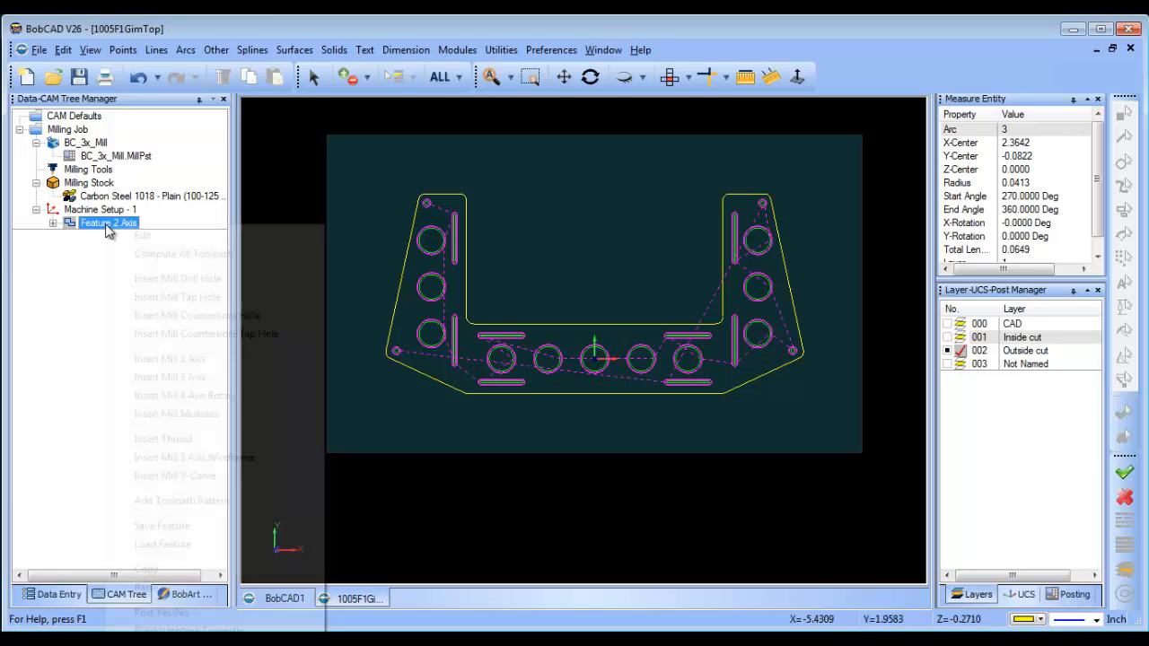
left_click(99, 209)
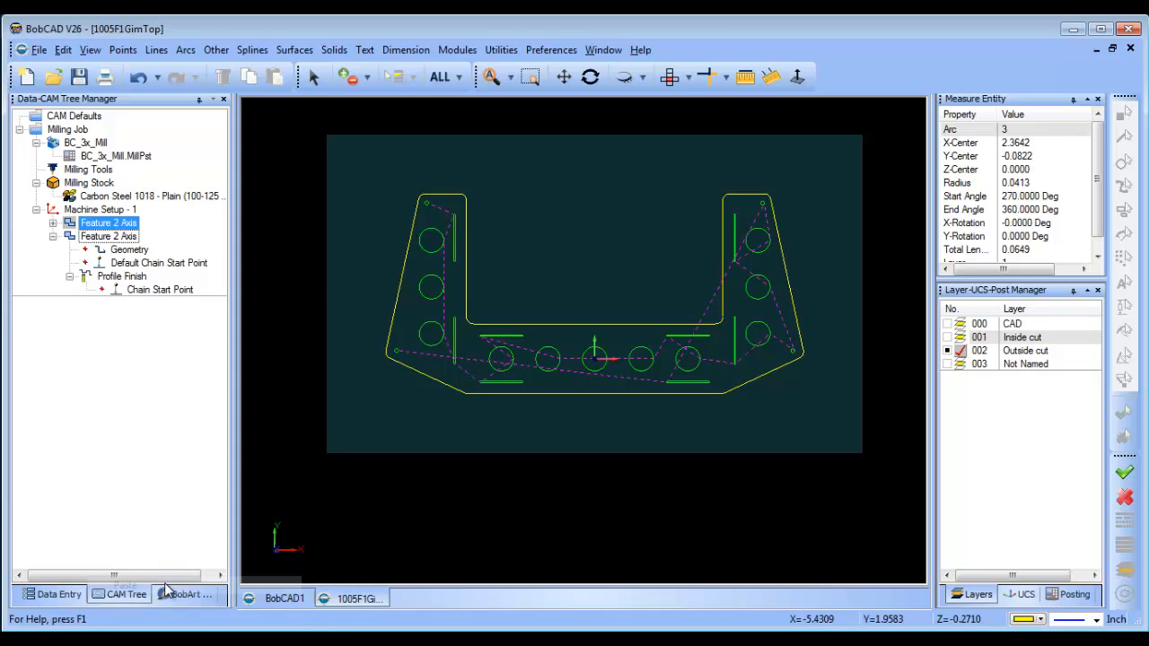
right_click(128, 249)
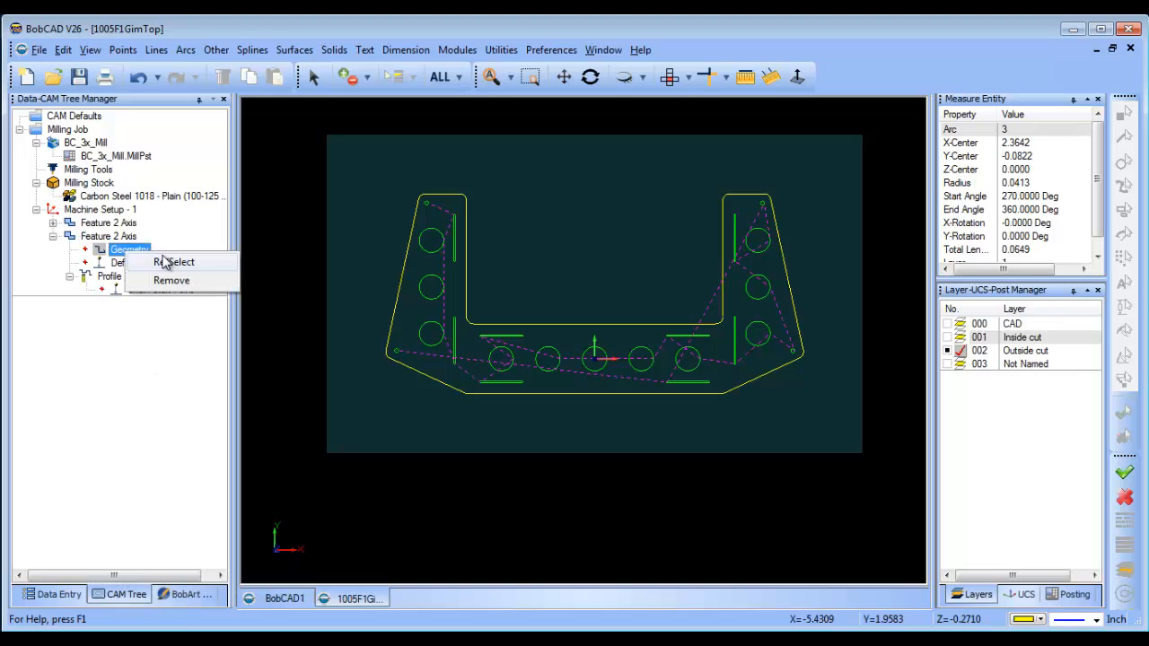
left_click(175, 261)
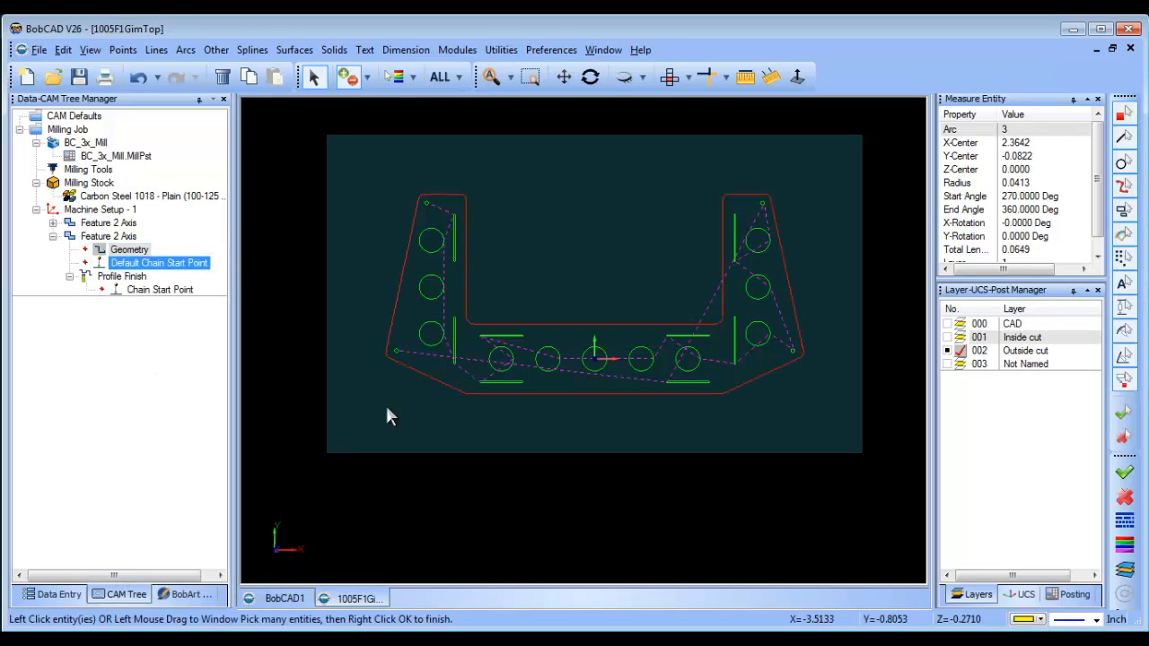
right_click(121, 276)
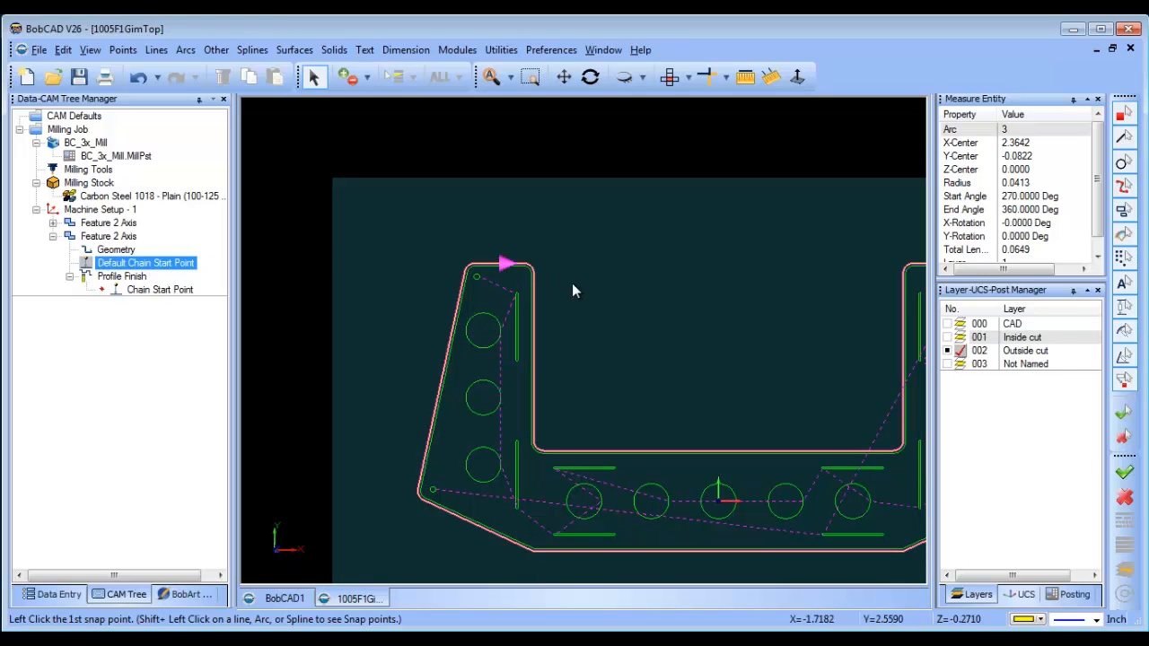
right_click(121, 276)
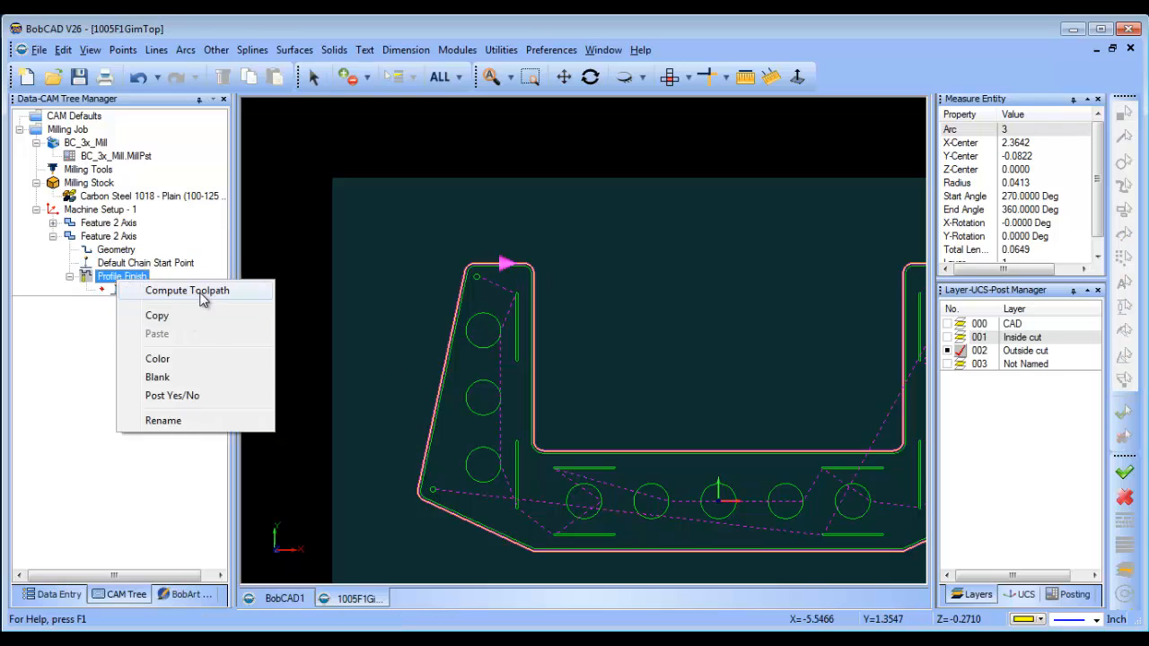
left_click(187, 290)
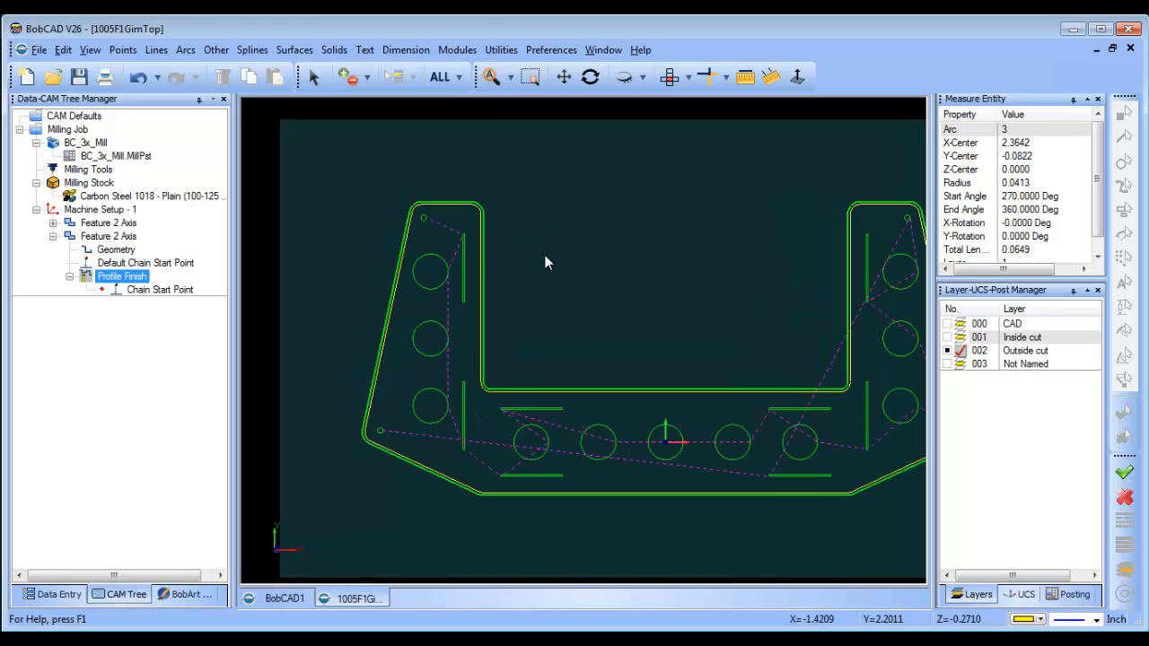
Step: Snap 0.062-radius arcs at both leg tops and bottom centre, then trim out the tab gaps
left_click_drag(547, 260, 609, 341)
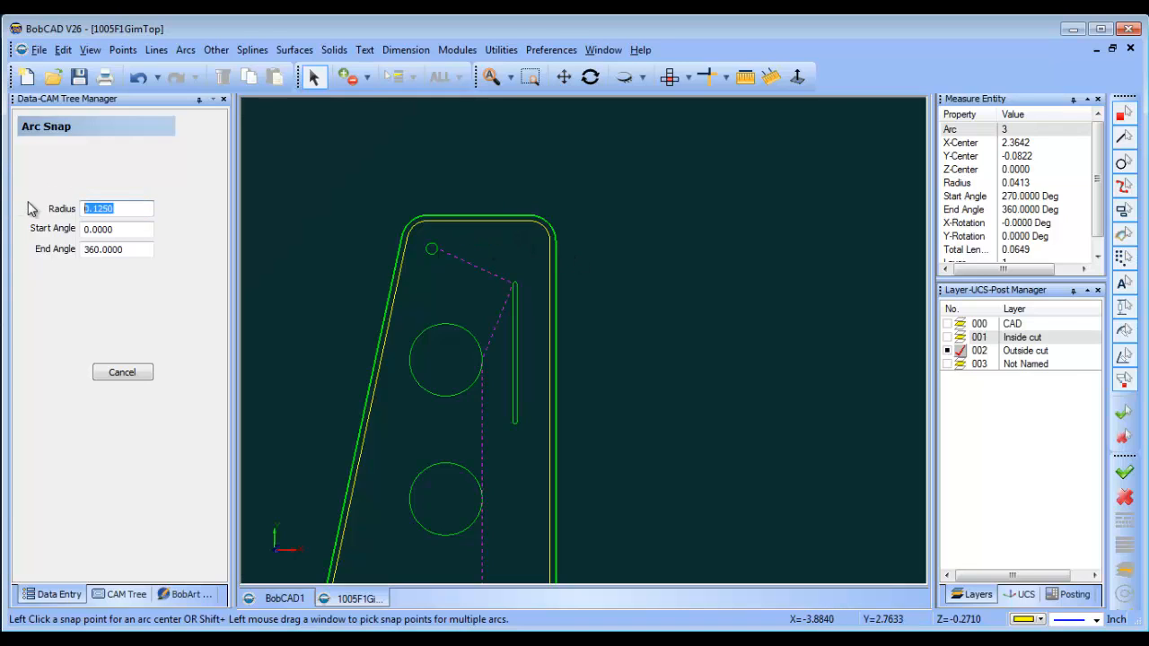
type(".062")
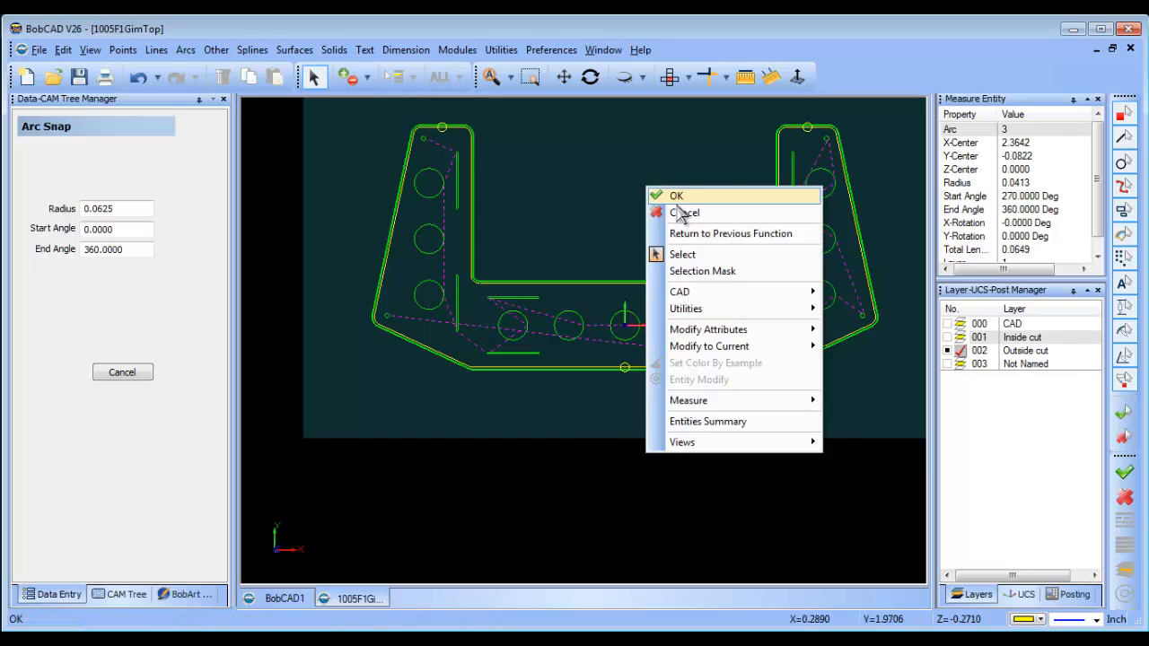
left_click(705, 75)
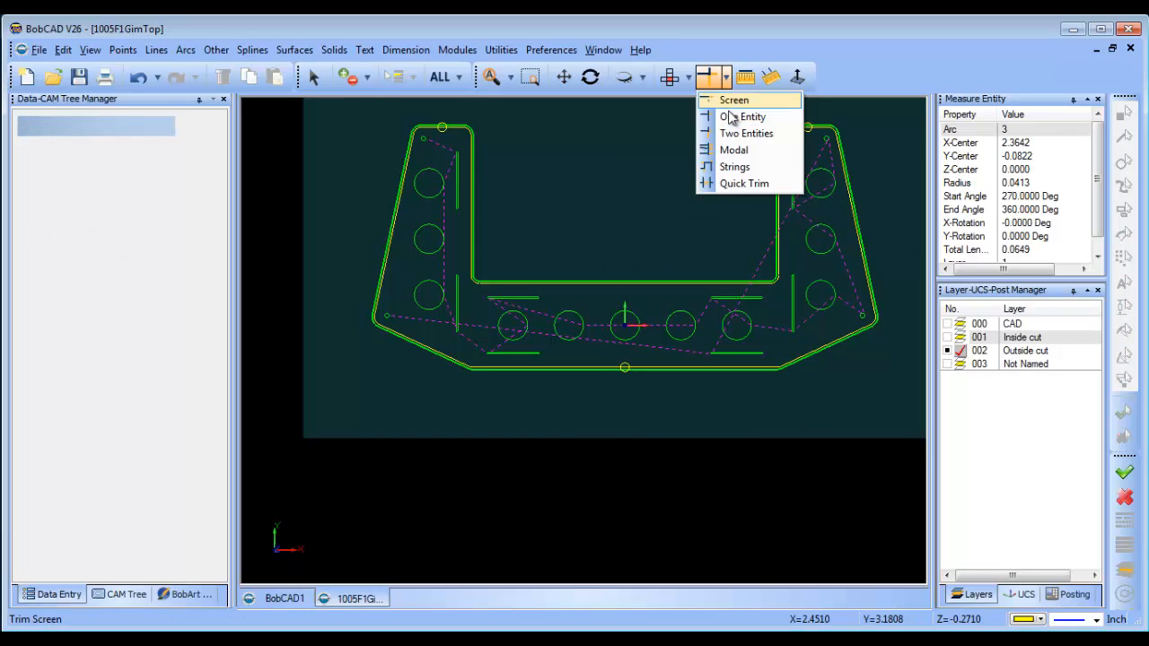
left_click(744, 183)
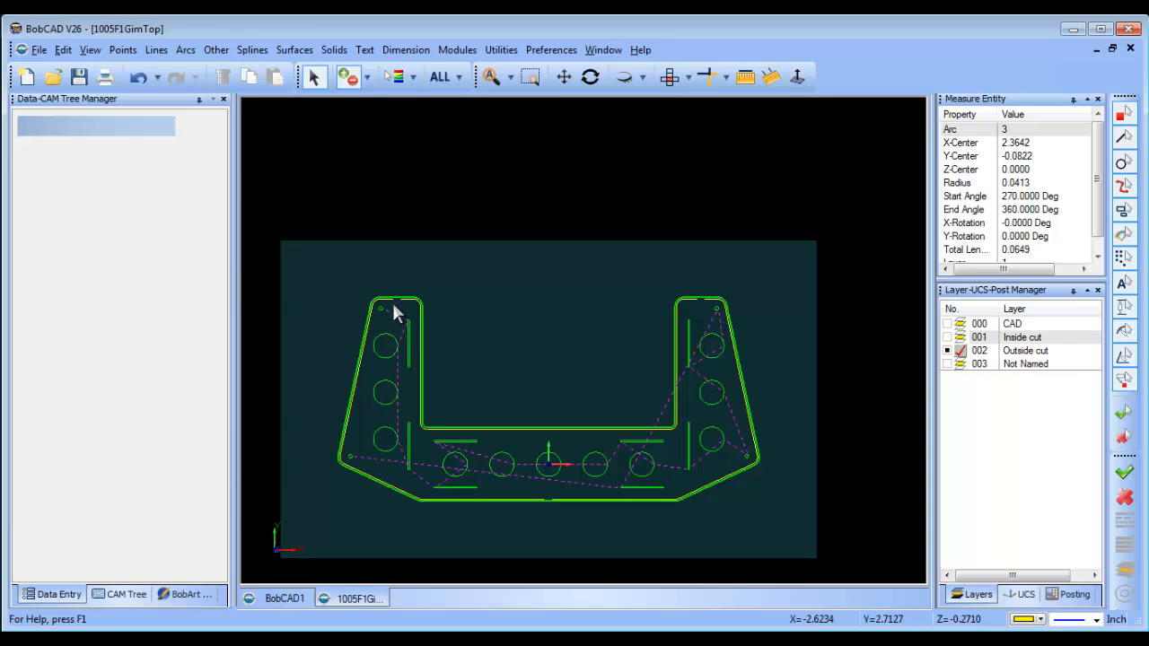
right_click(115, 250)
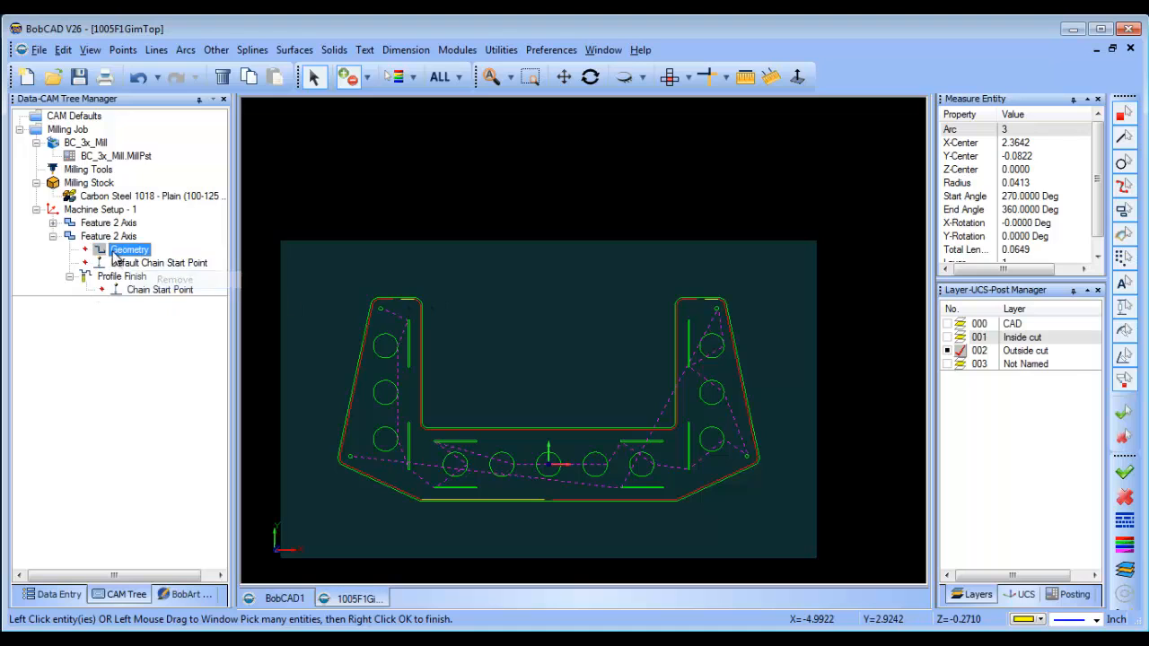
Step: Re-select the trimmed outline pieces as geometry and recompute the Profile Finish toolpath
left_click(159, 263)
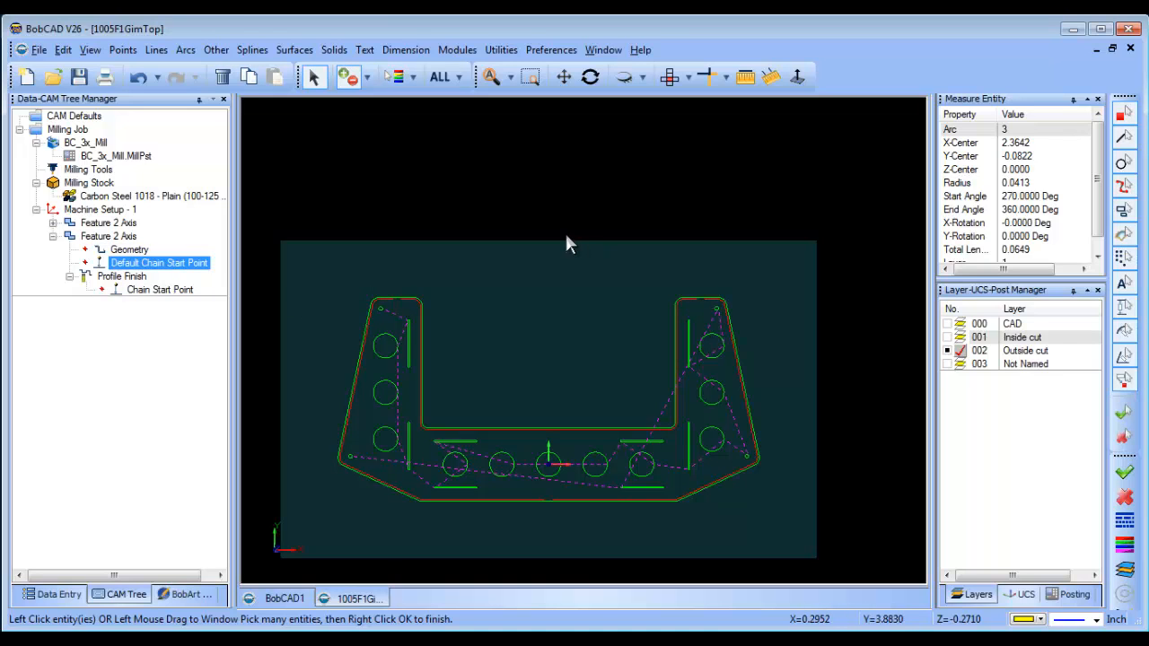
right_click(122, 276)
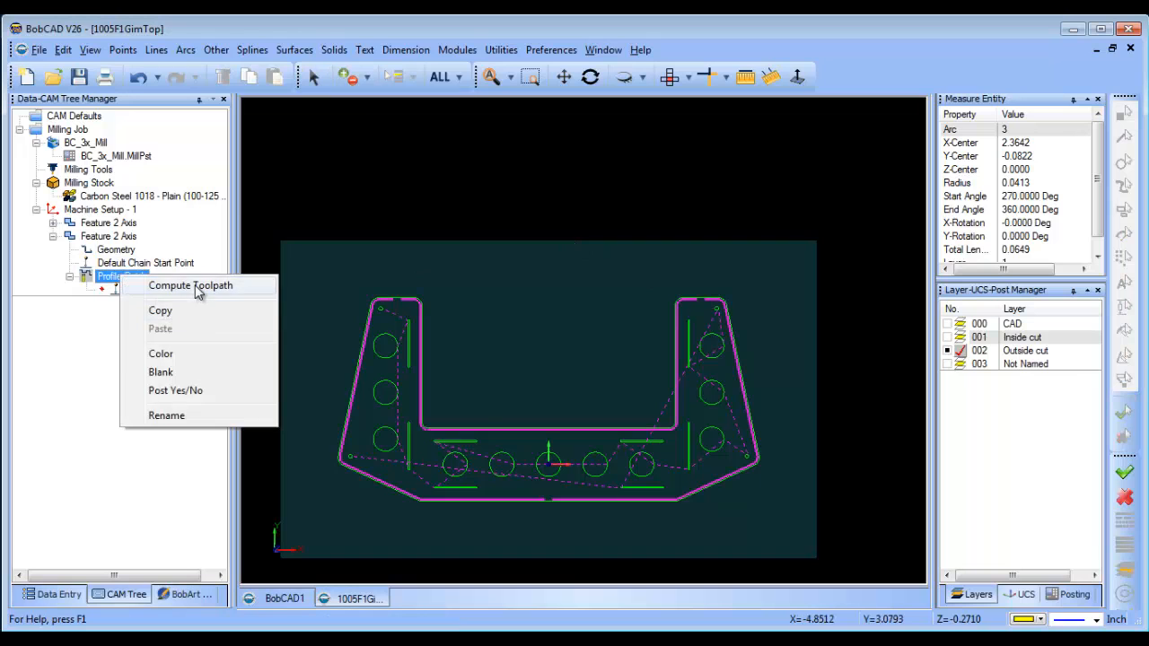
left_click(191, 285)
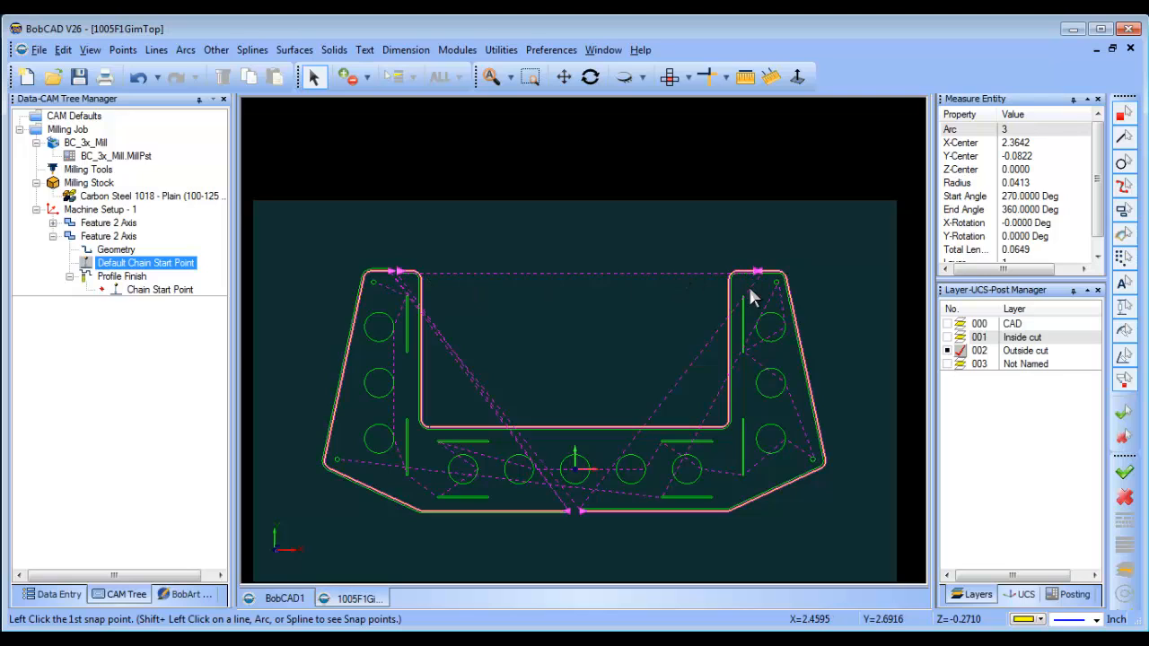
mouse_move(585, 530)
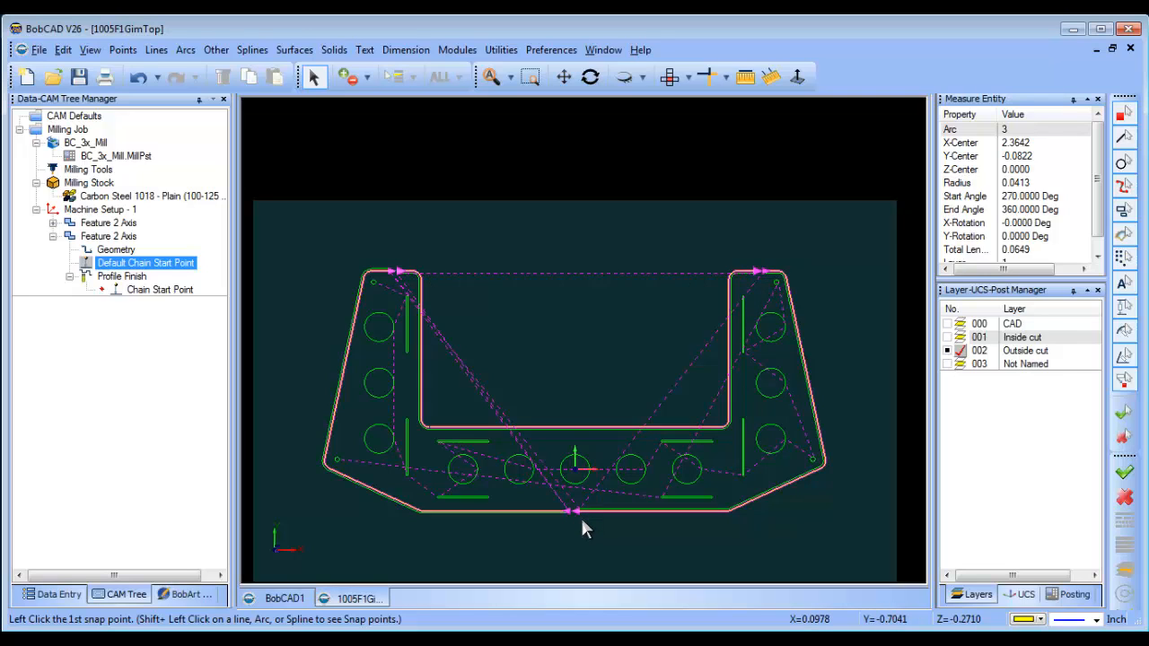
mouse_move(556, 333)
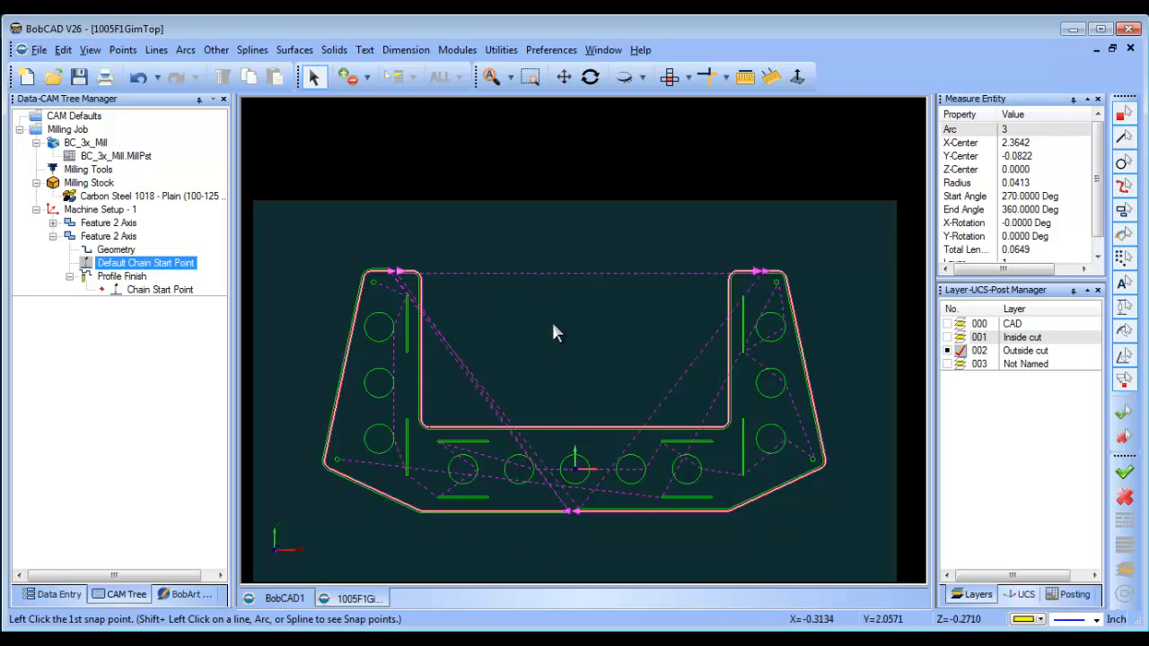
right_click(109, 276)
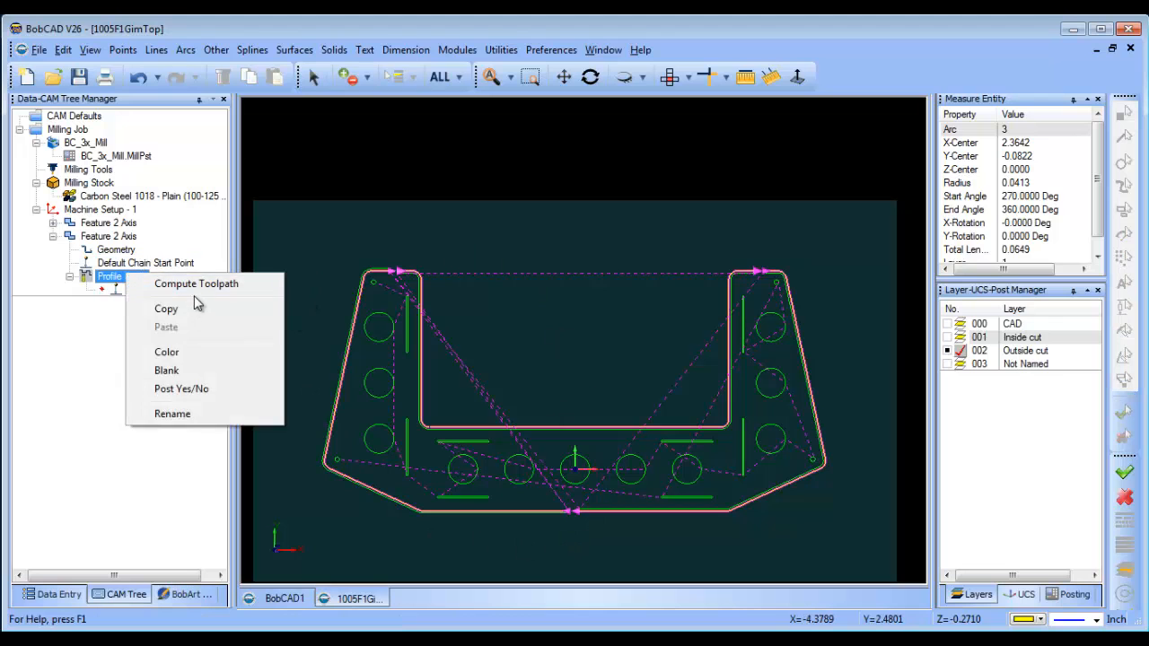
left_click(196, 283)
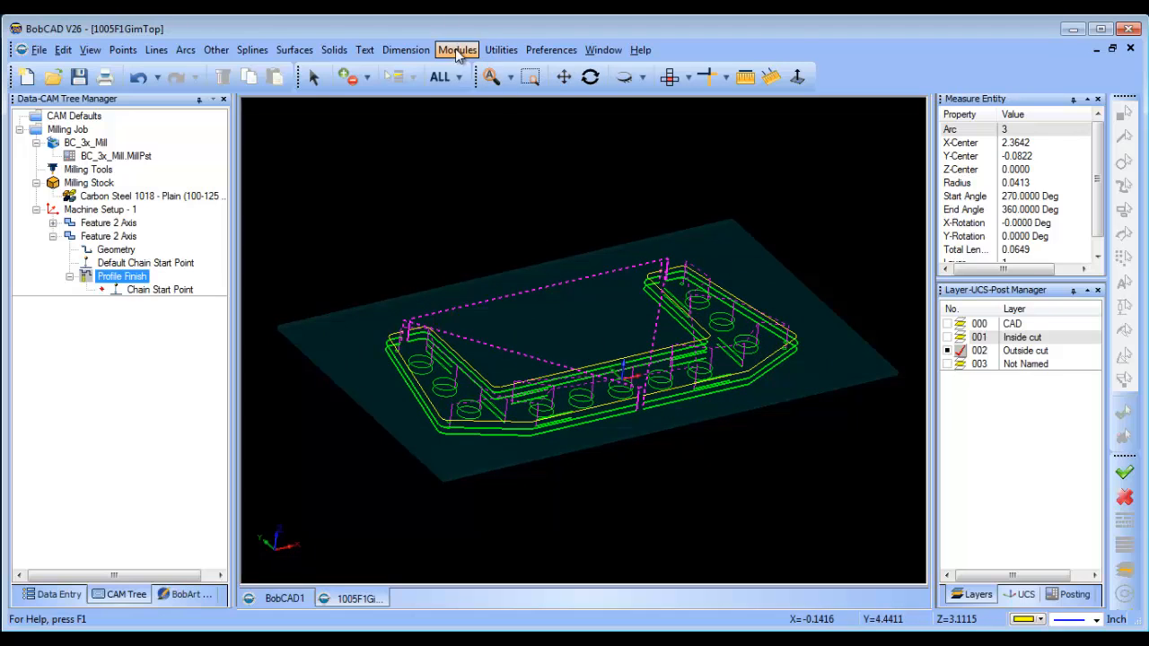
left_click(457, 49)
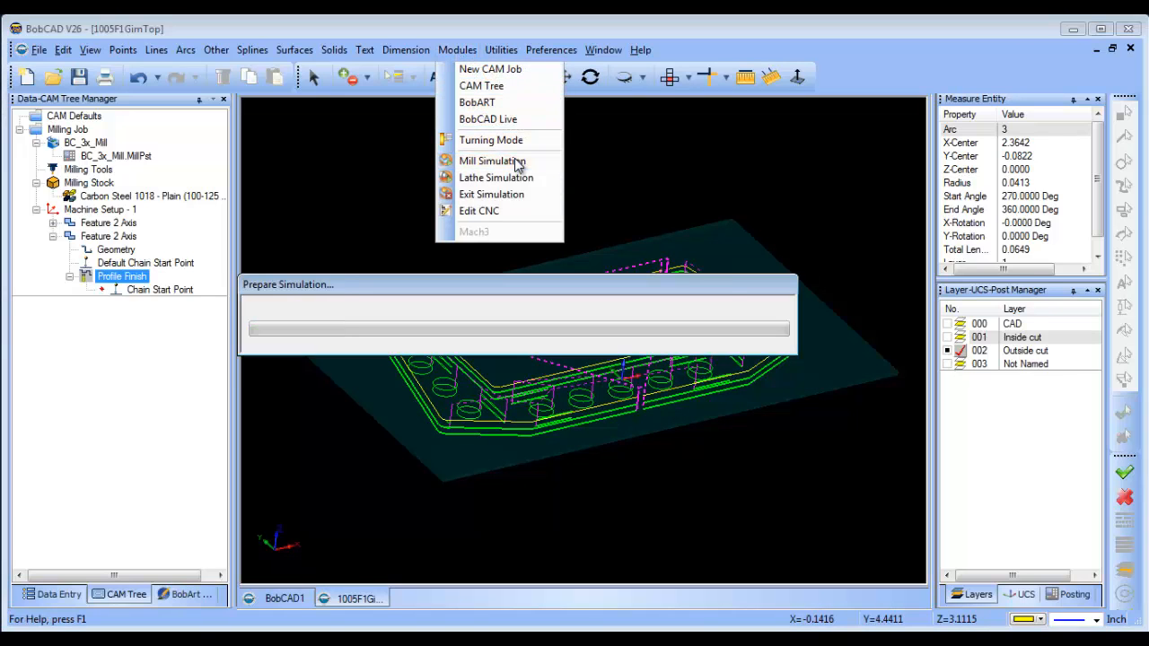
left_click(492, 159)
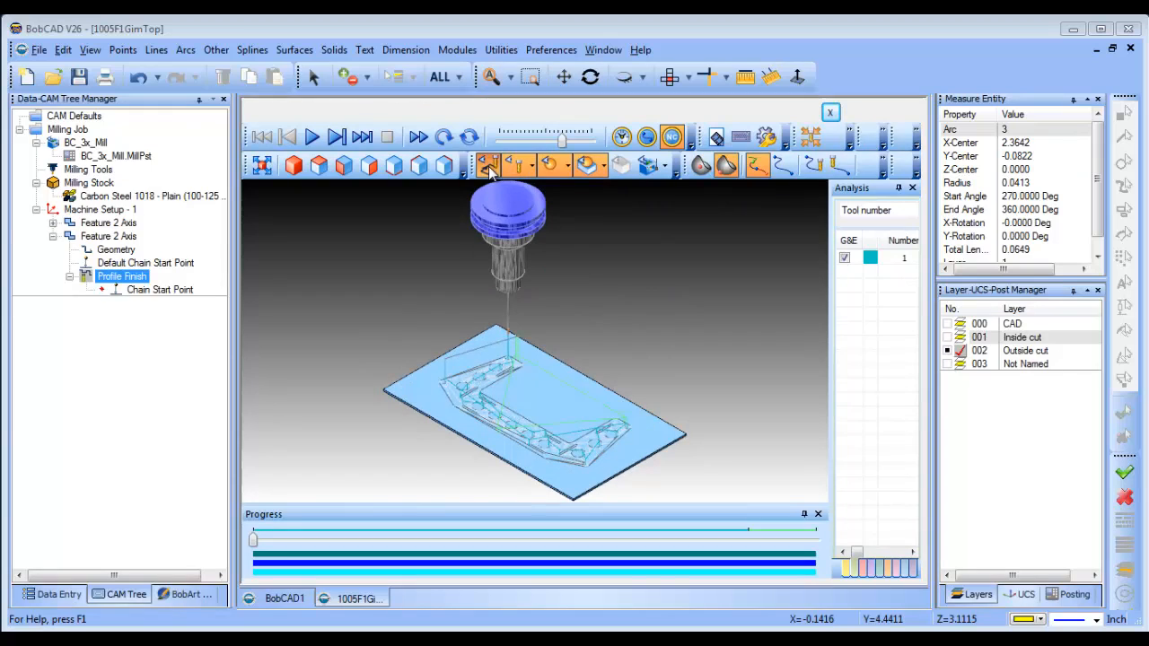
left_click(311, 136)
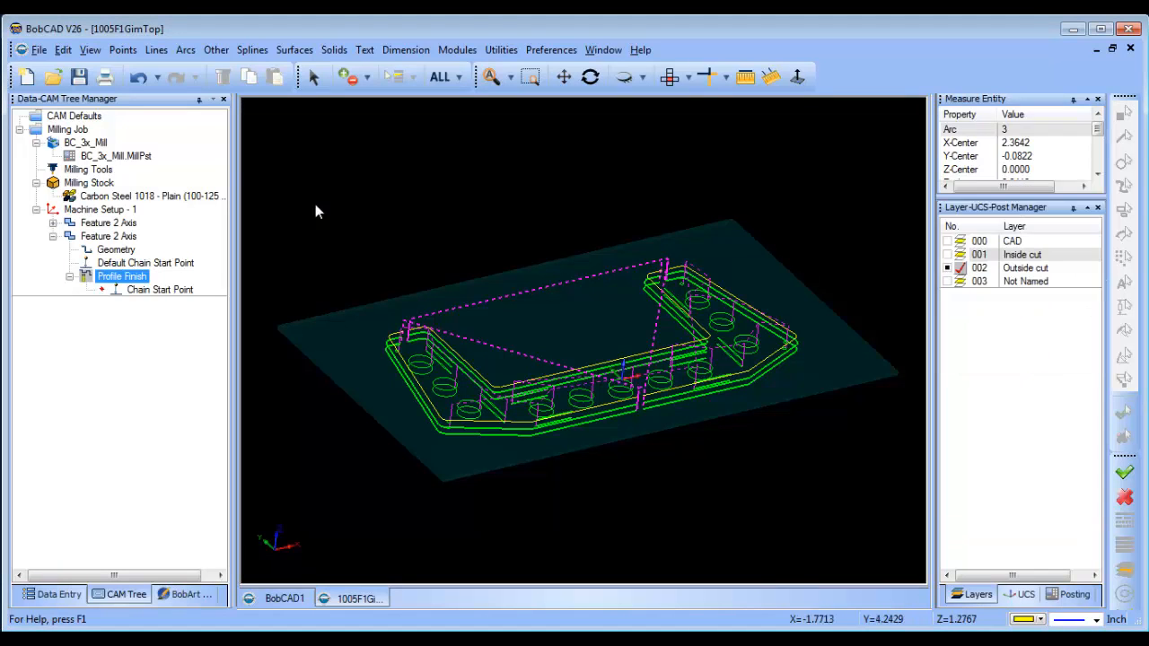
Step: Post the Milling Job to line-numbered G-code and Save As an .nc program
right_click(67, 129)
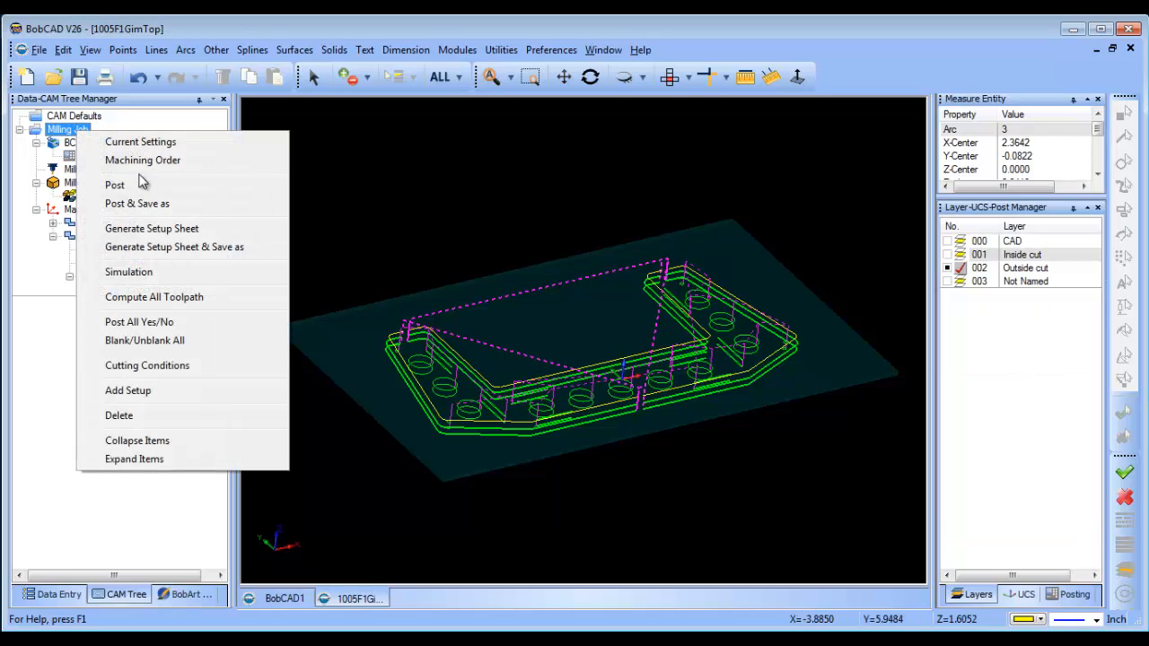
left_click(114, 185)
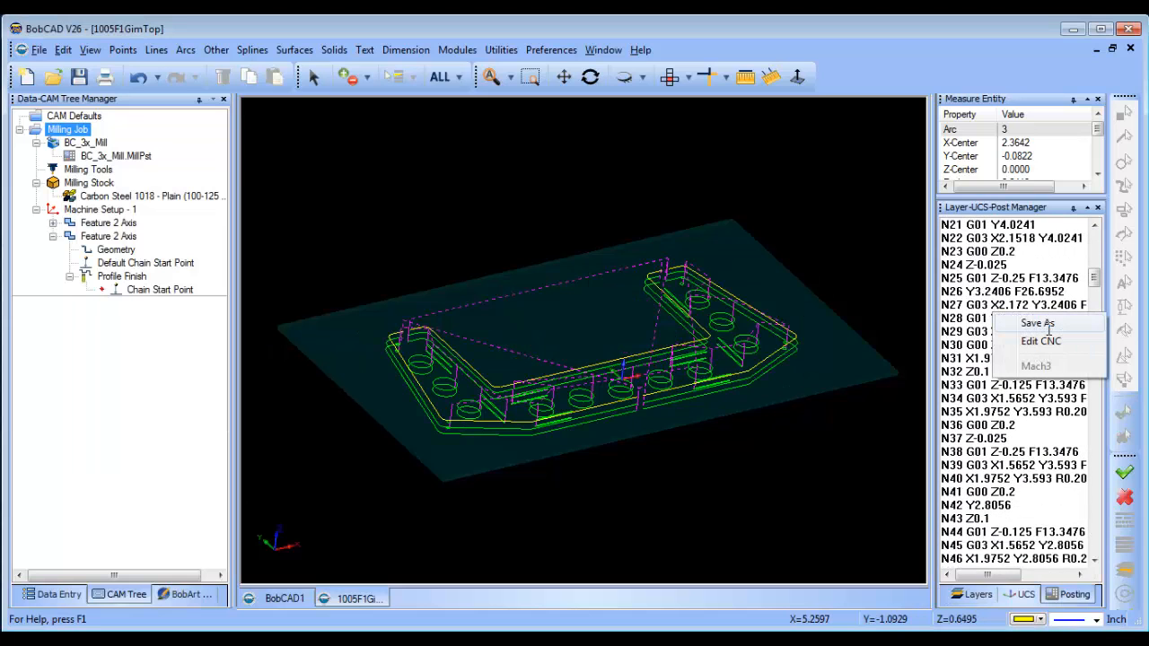
left_click(1038, 323)
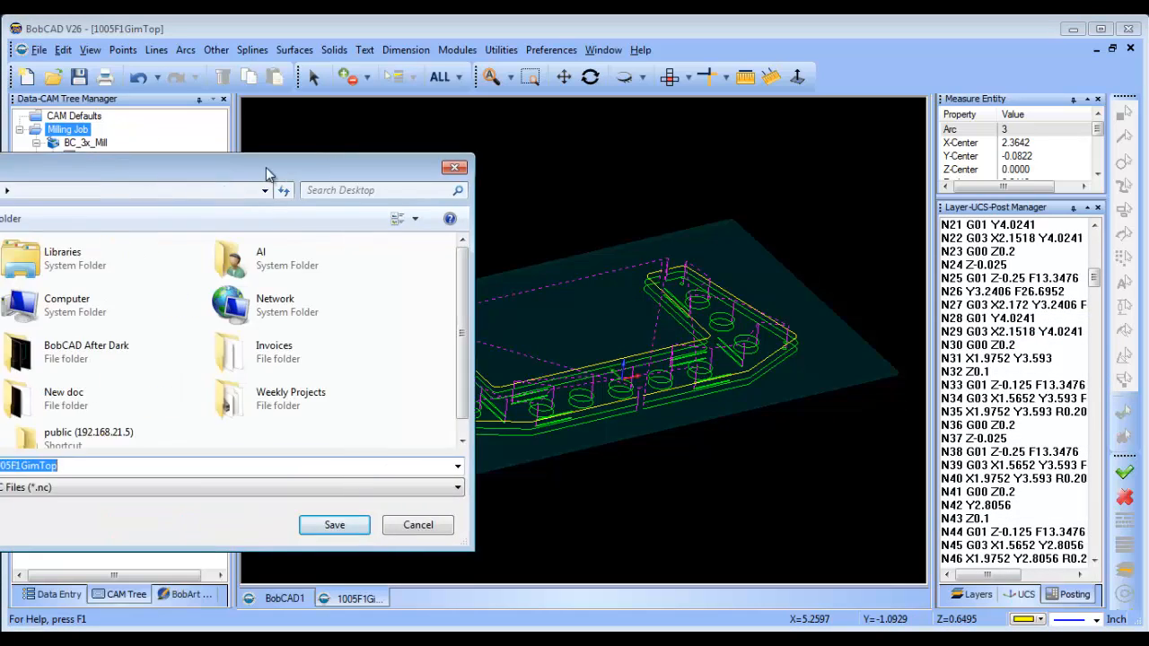
left_click(334, 525)
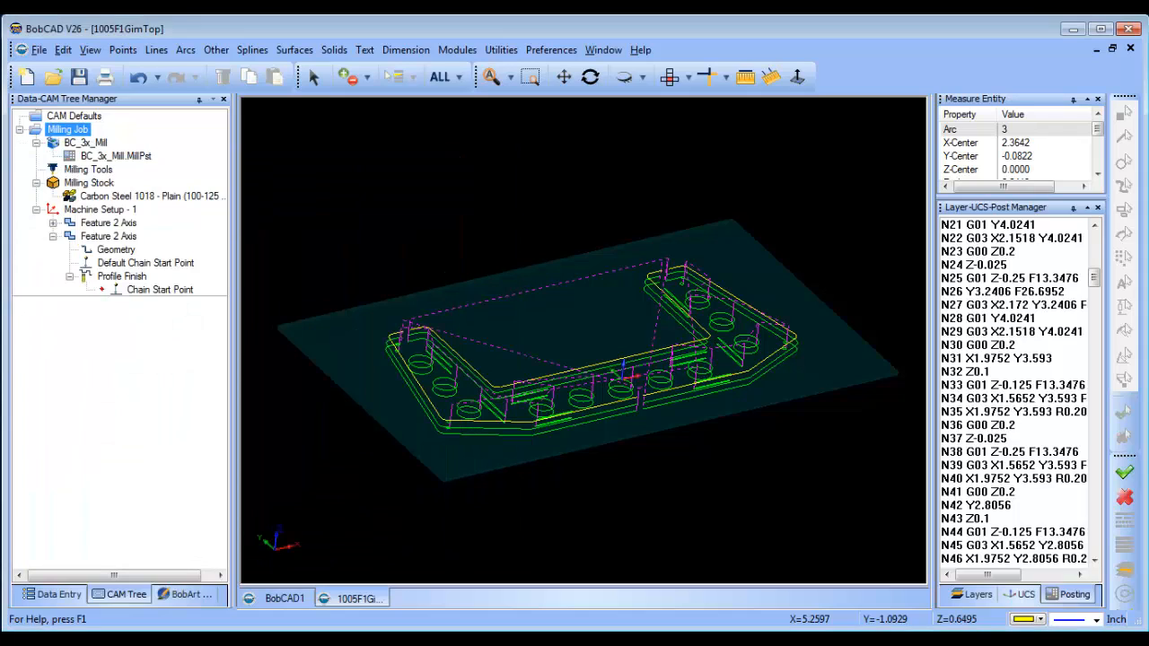